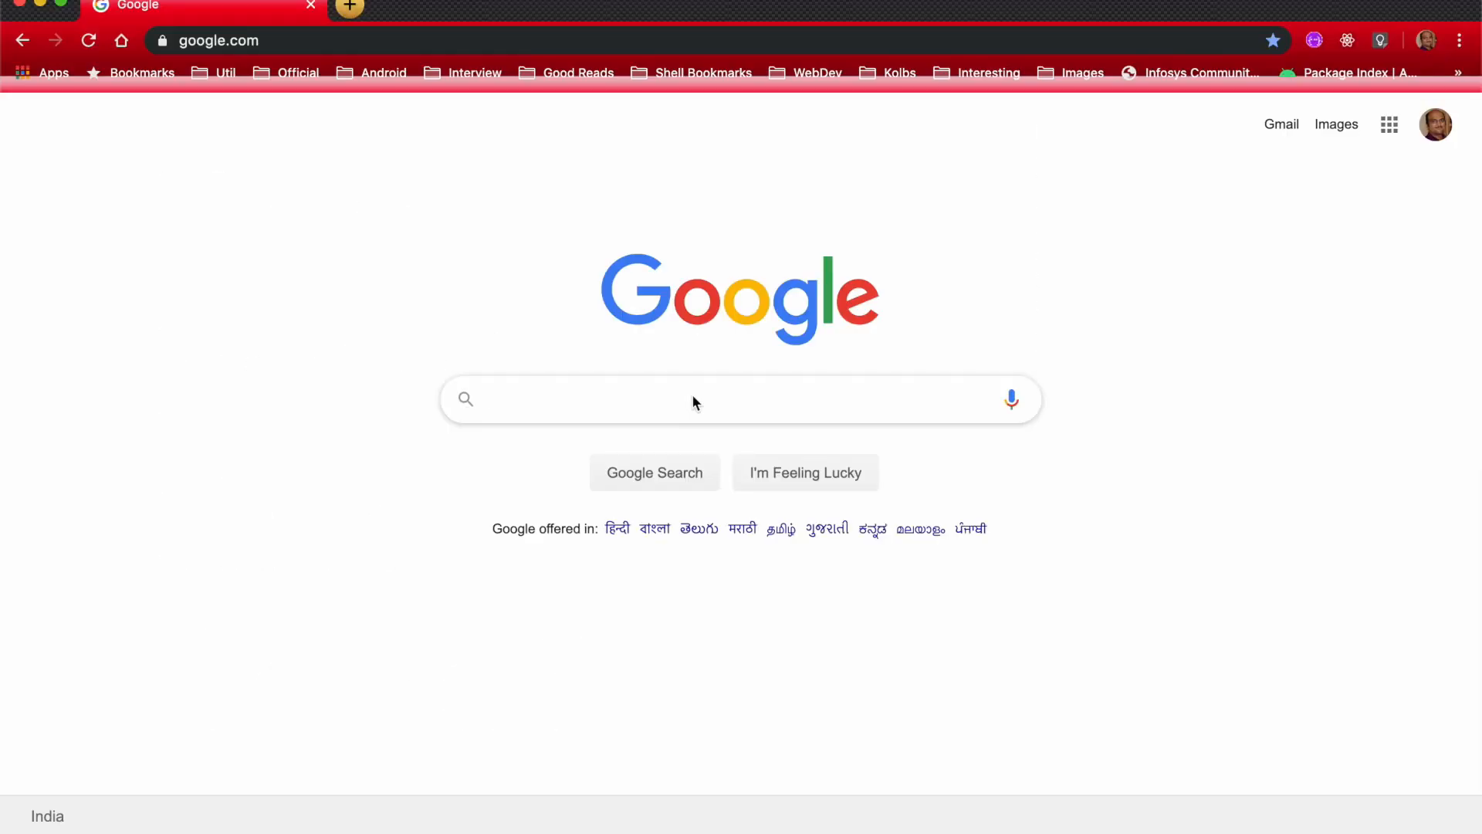
# - Search Google for 'lottie' and open the lottiefiles.com homepage from the results
pyautogui.write('lott')
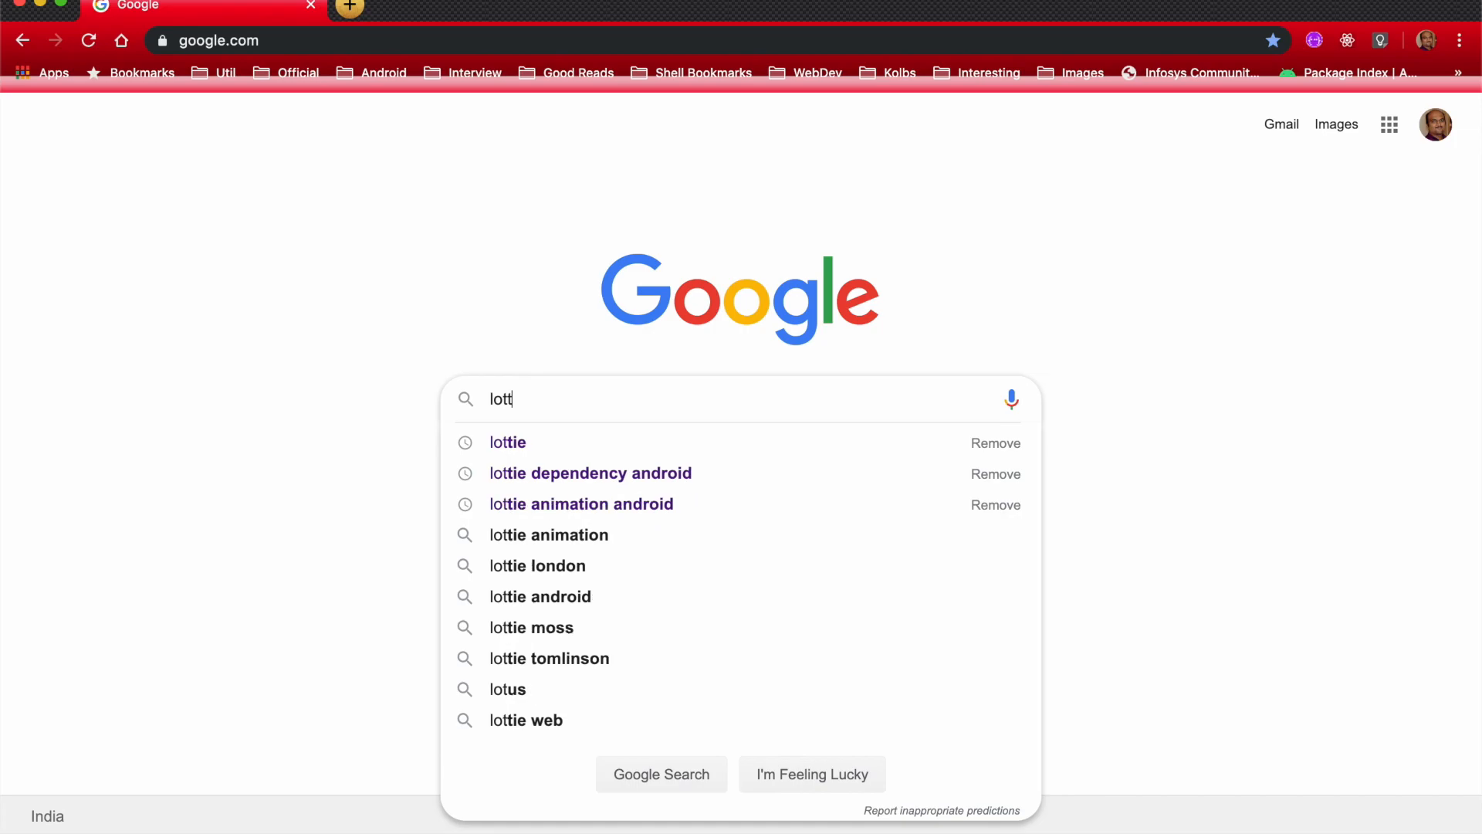
pyautogui.click(506, 443)
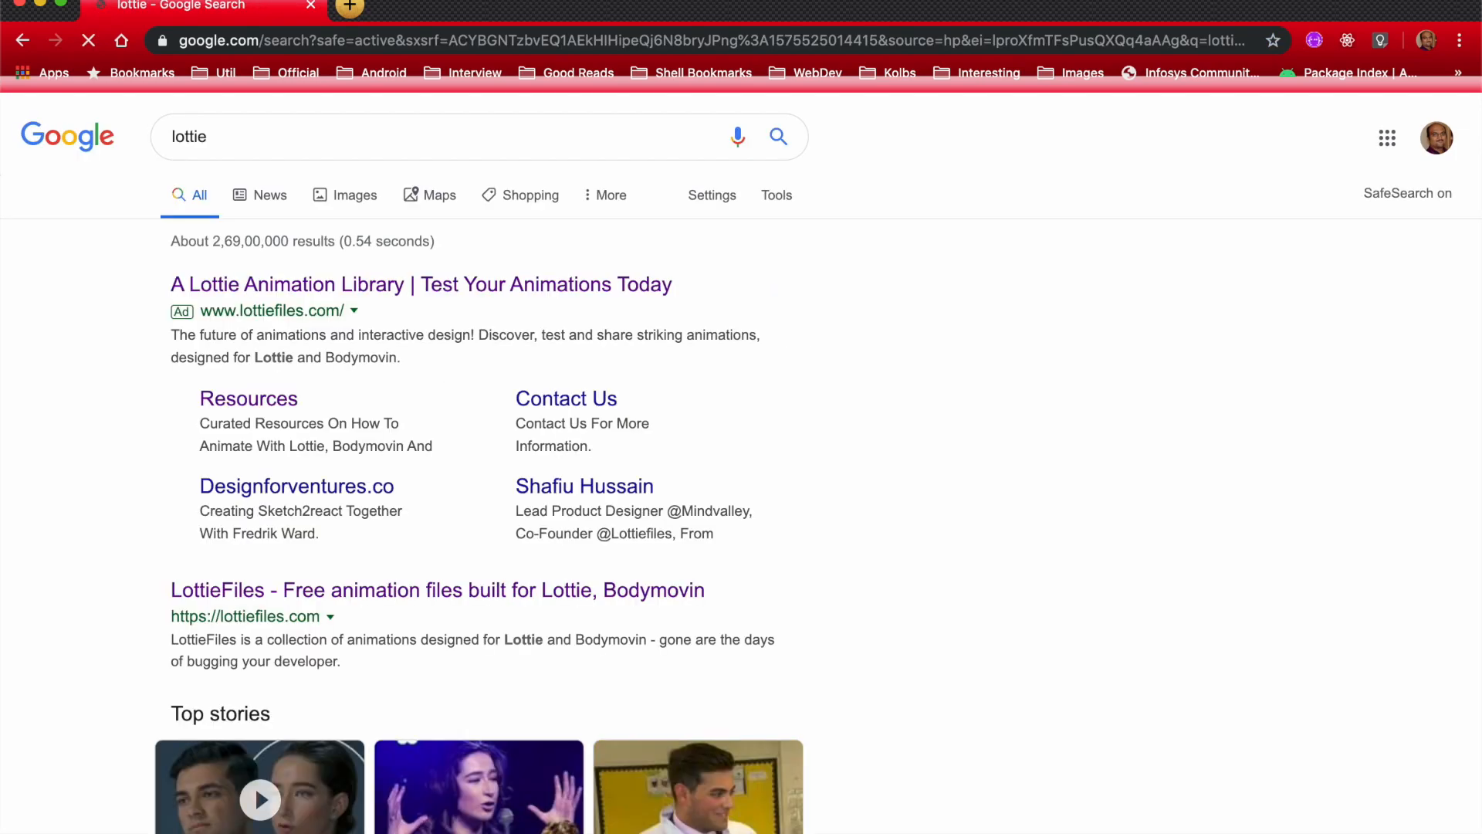
pyautogui.click(421, 284)
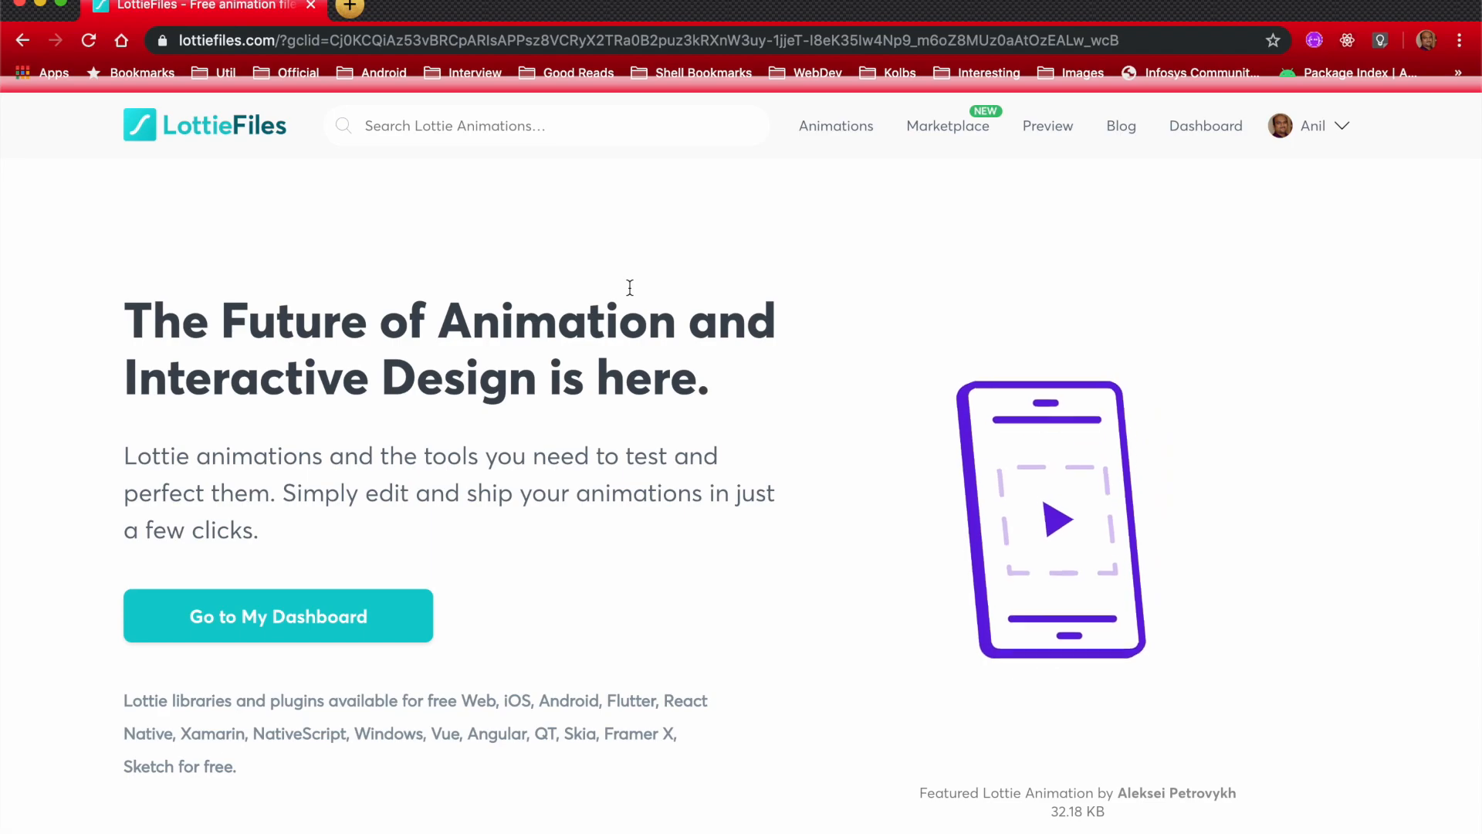
pyautogui.scroll(-3)
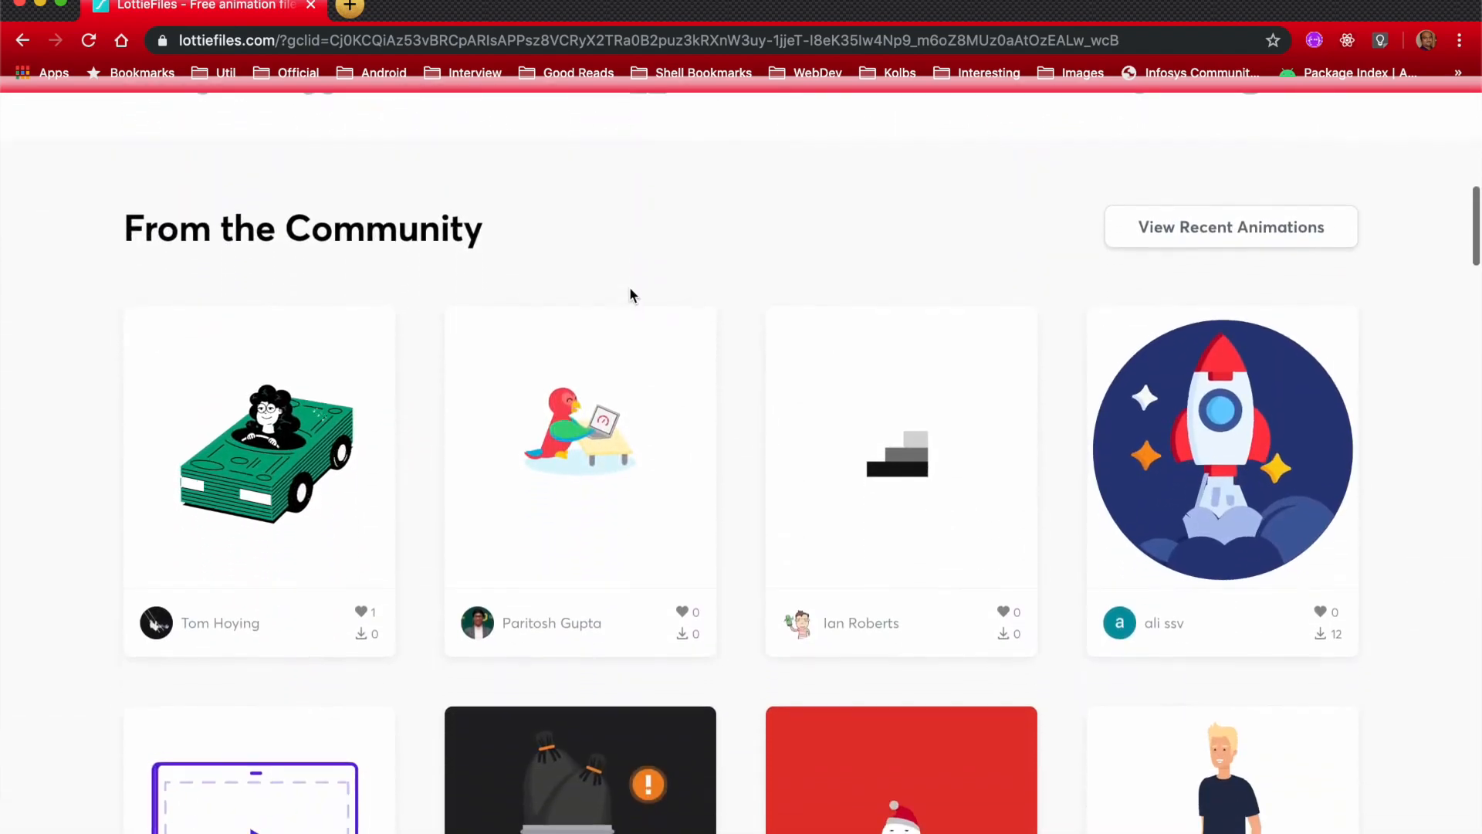
pyautogui.scroll(-3)
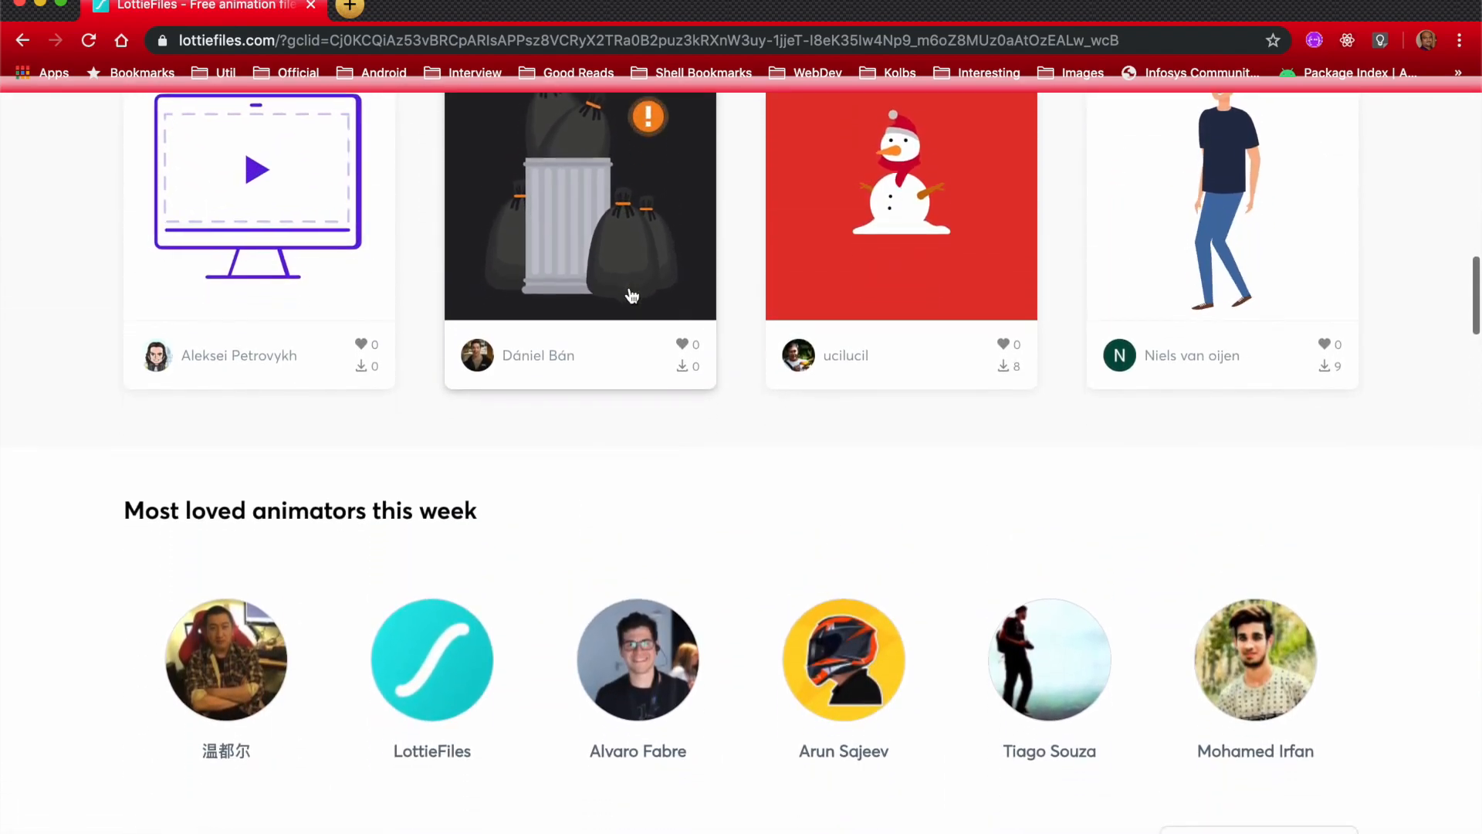
pyautogui.scroll(-3)
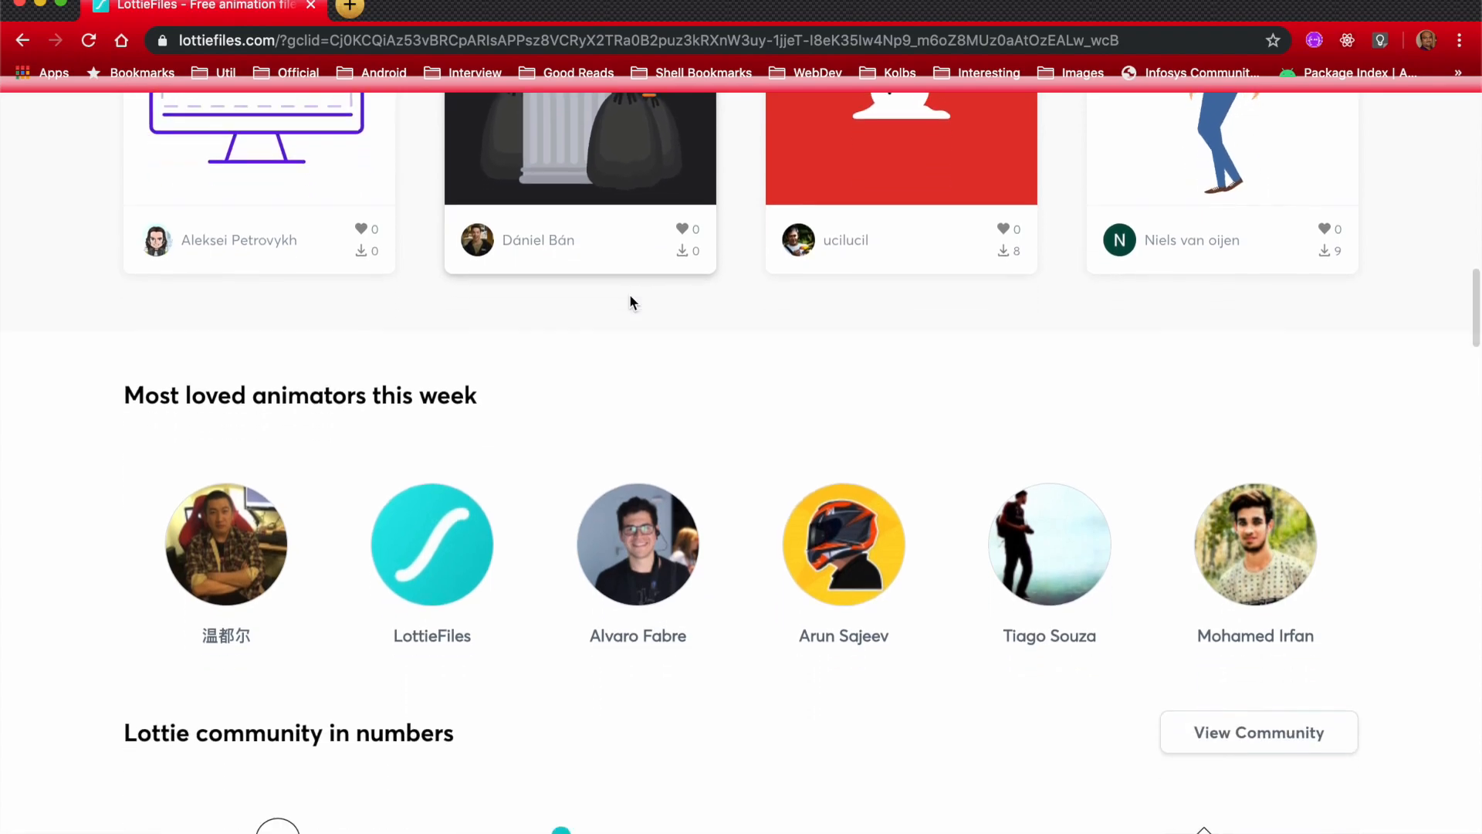
pyautogui.scroll(-3)
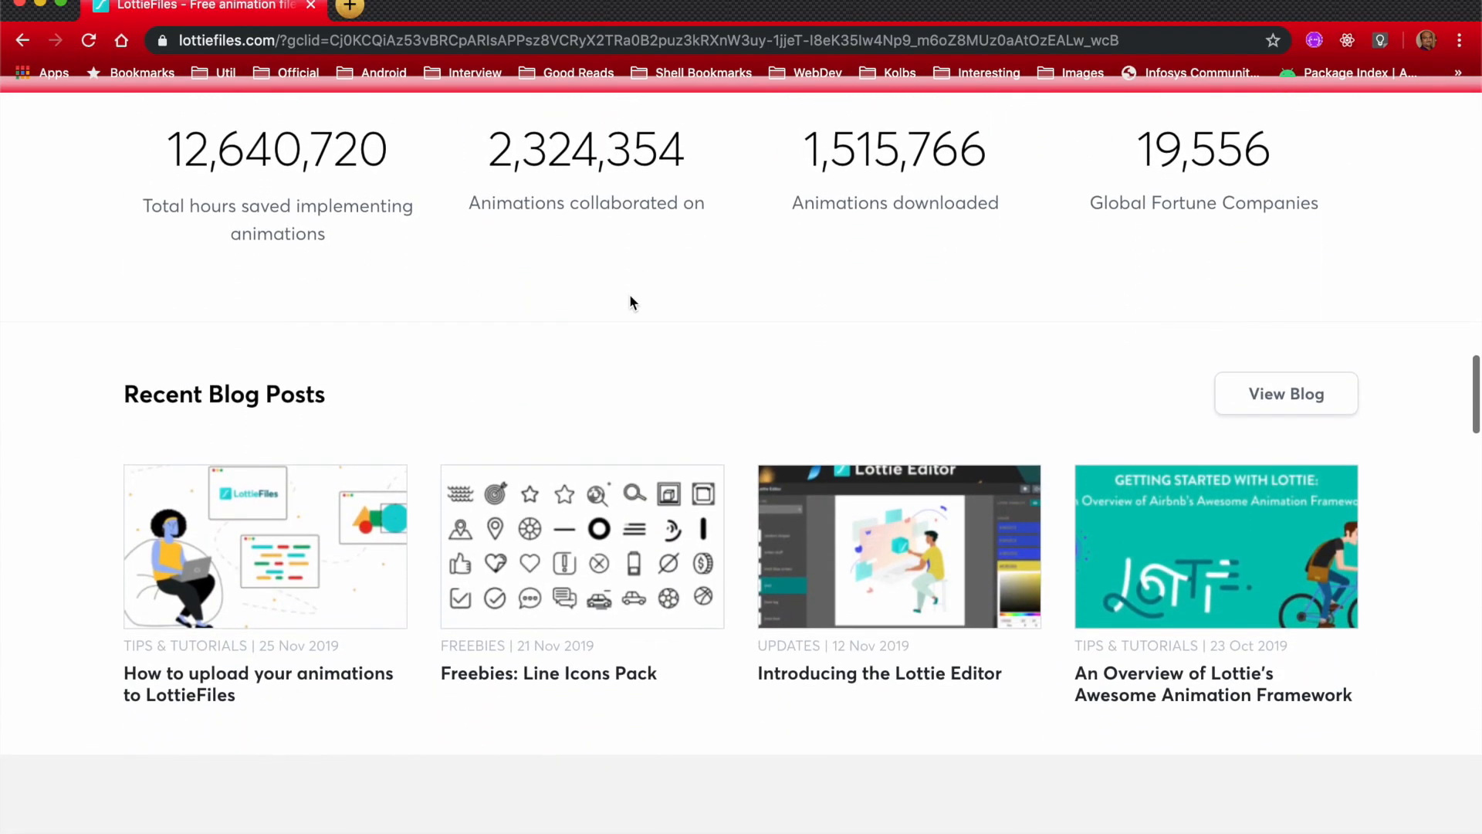
pyautogui.scroll(-3)
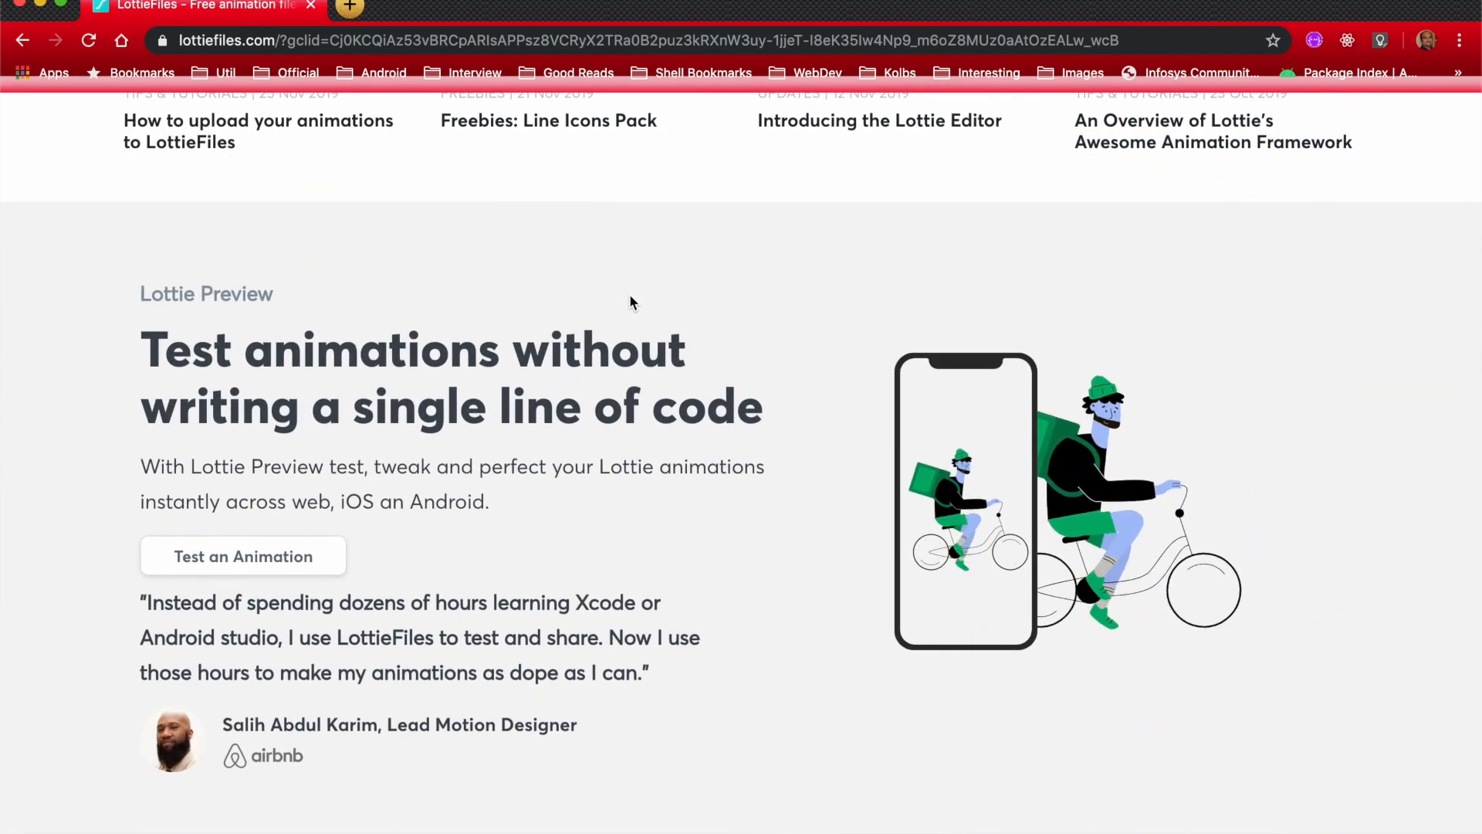
pyautogui.scroll(3)
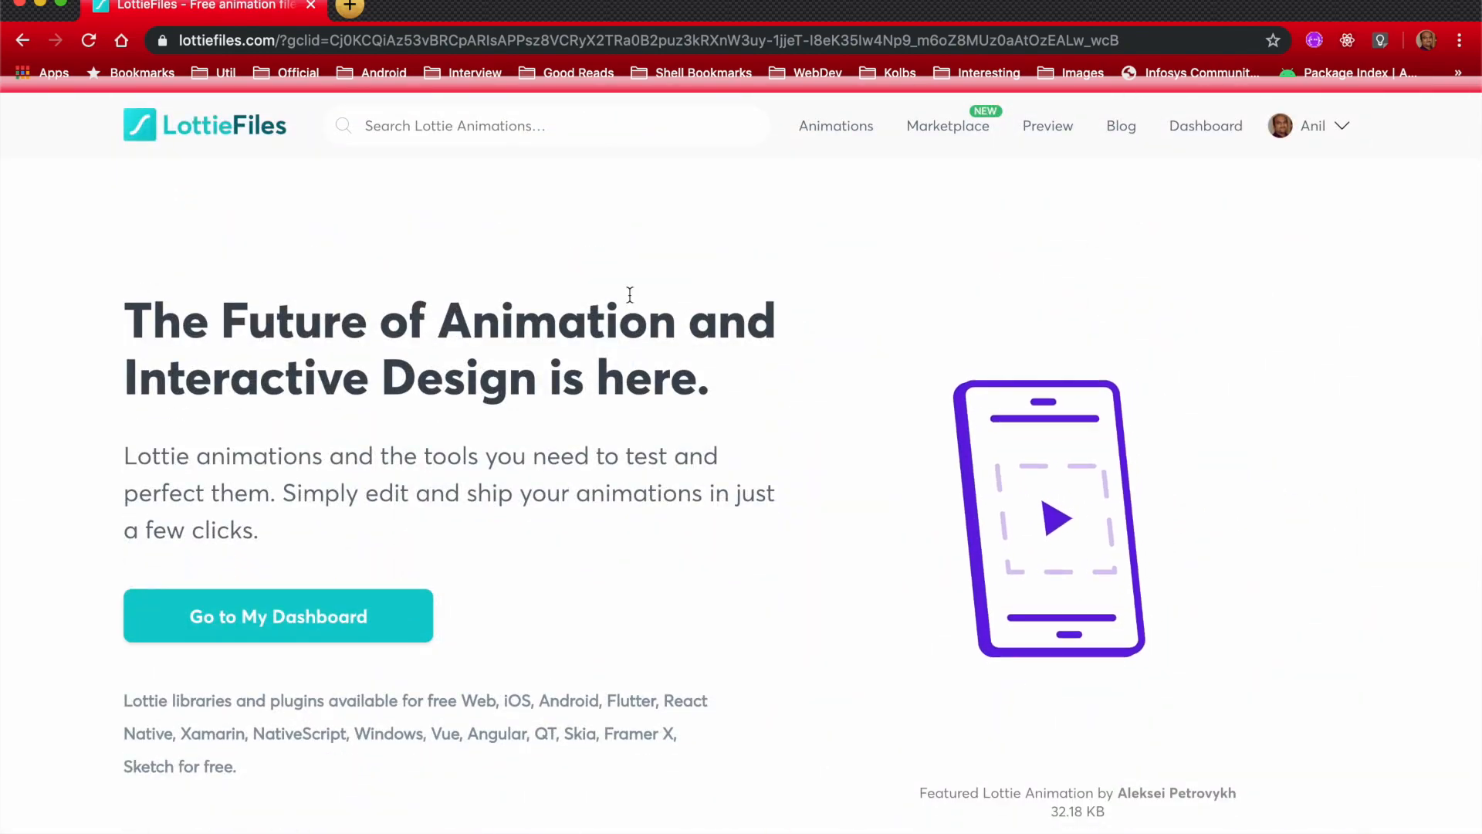
# - Search LottieFiles for 'Loading' and scroll through the loading animation grid
pyautogui.click(546, 126)
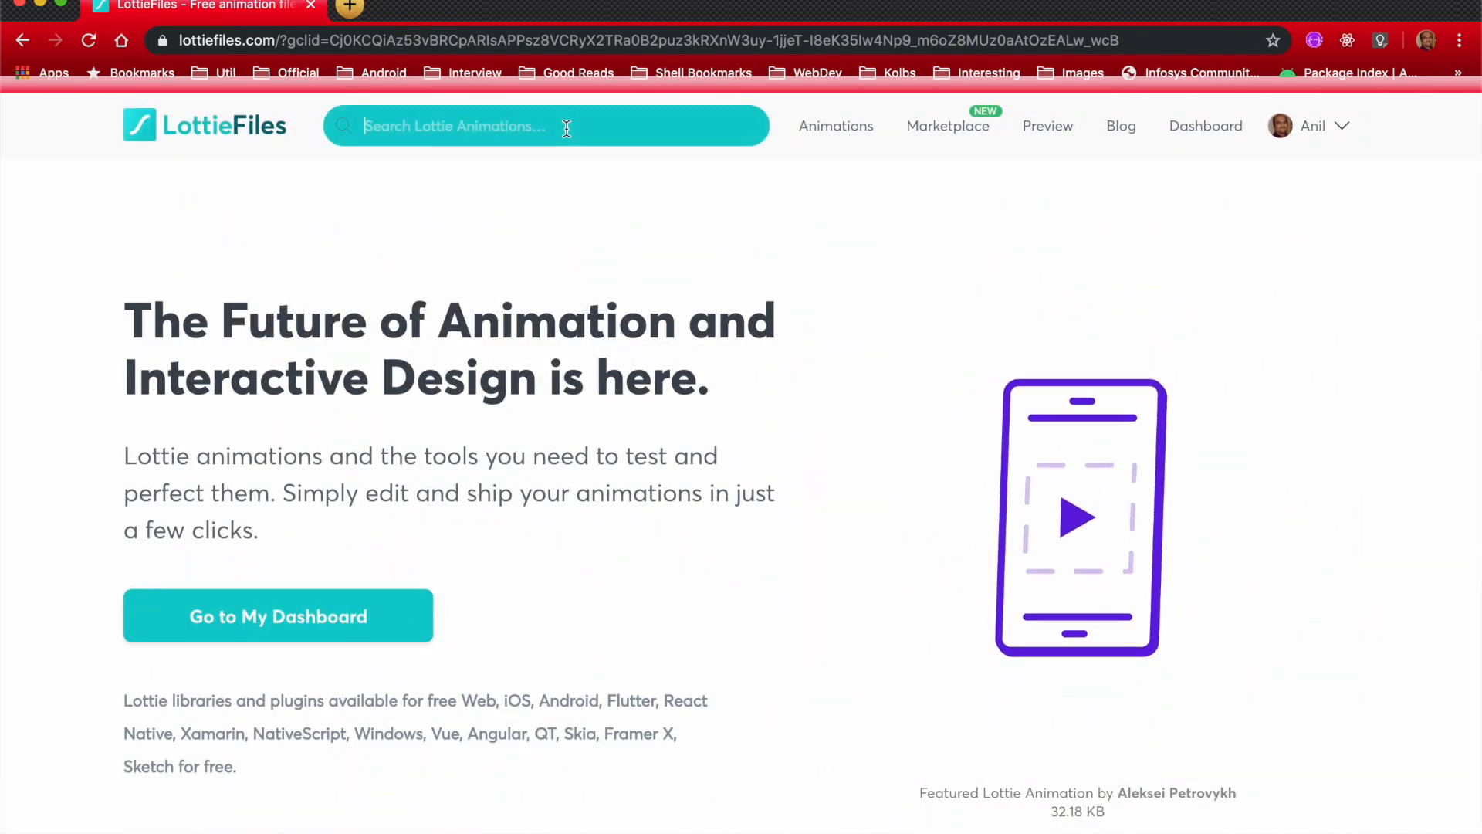
pyautogui.write('Lor')
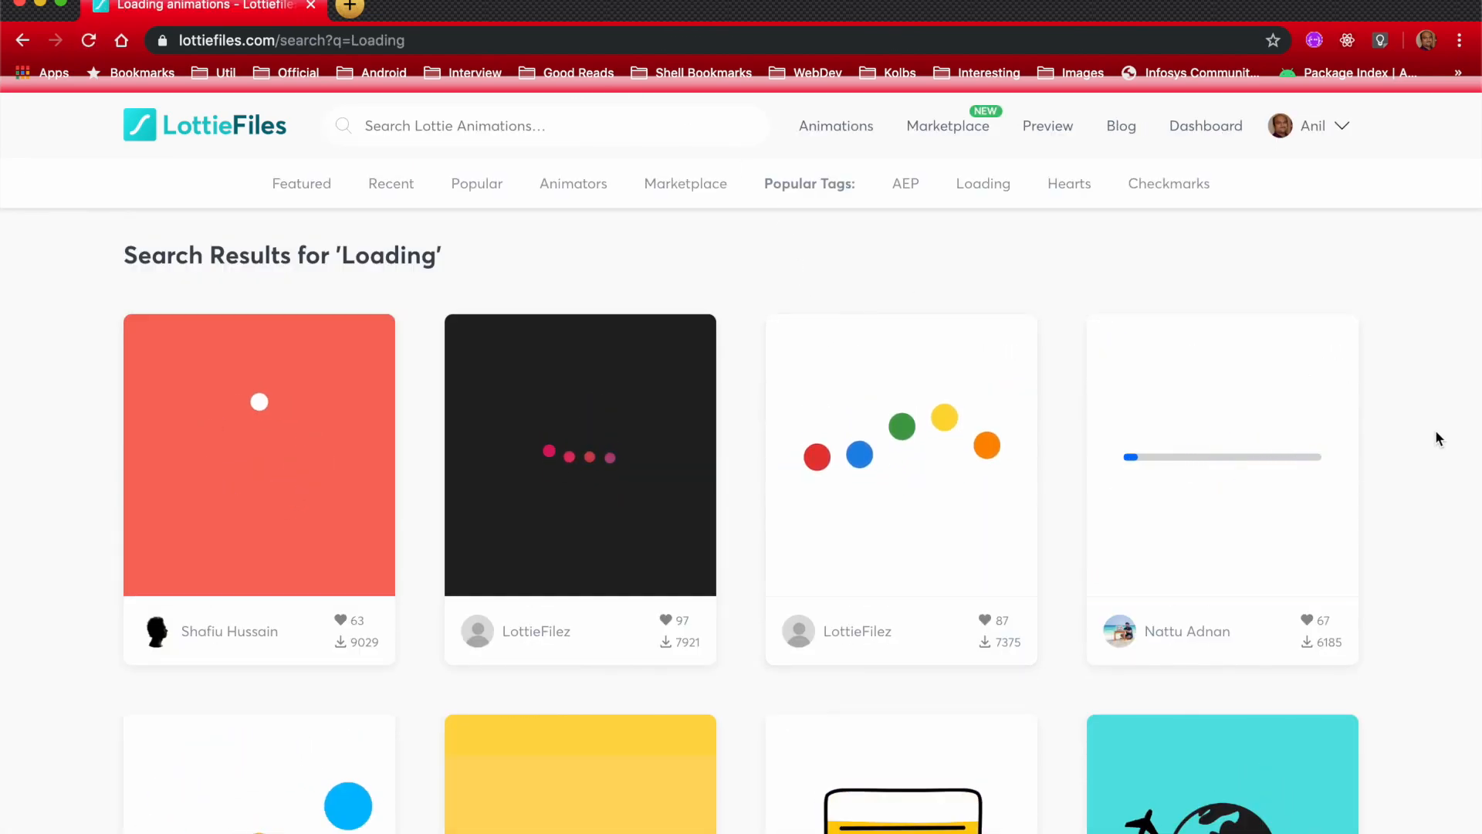
pyautogui.scroll(-3)
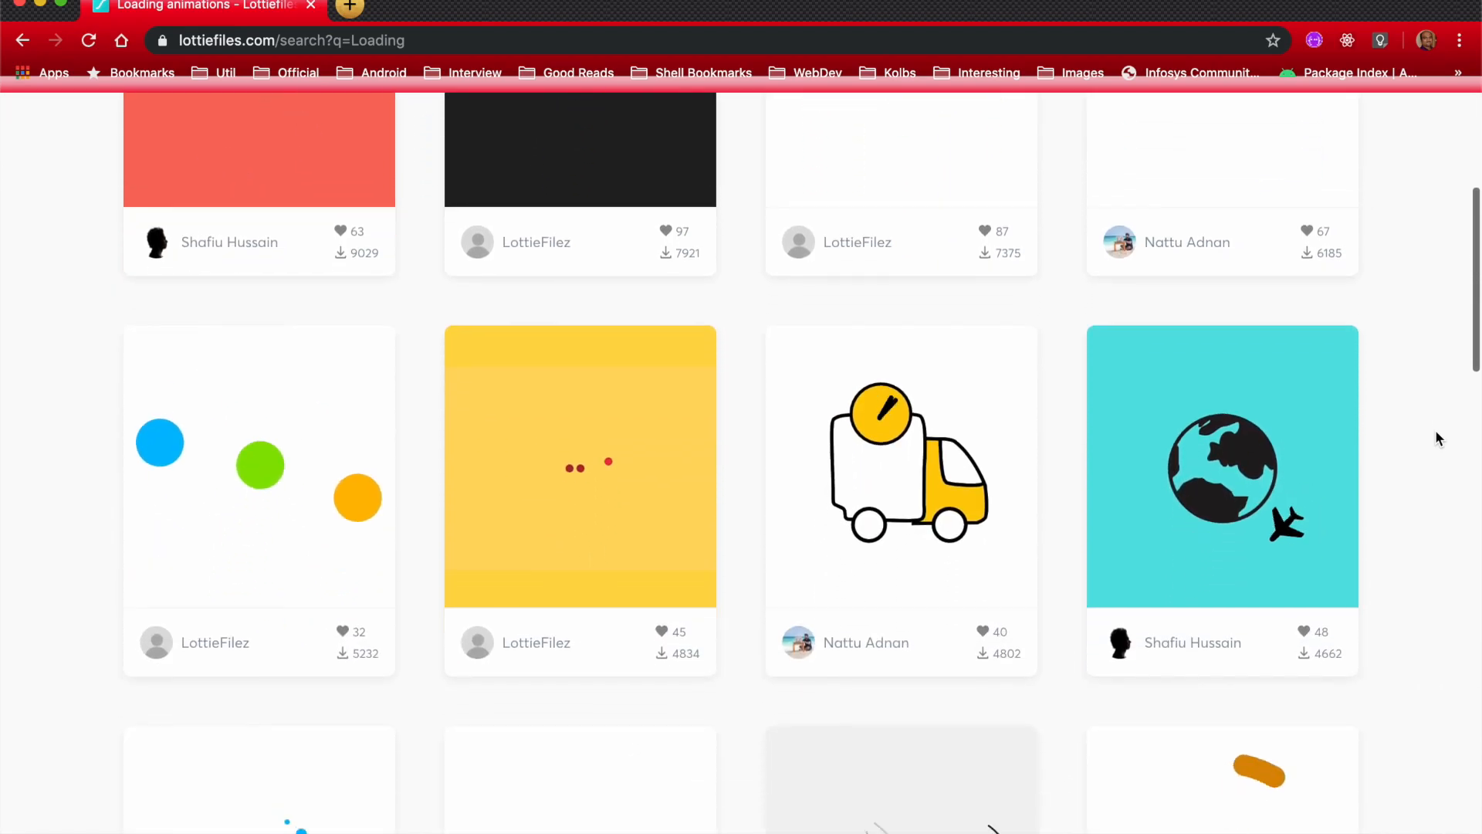
pyautogui.scroll(-3)
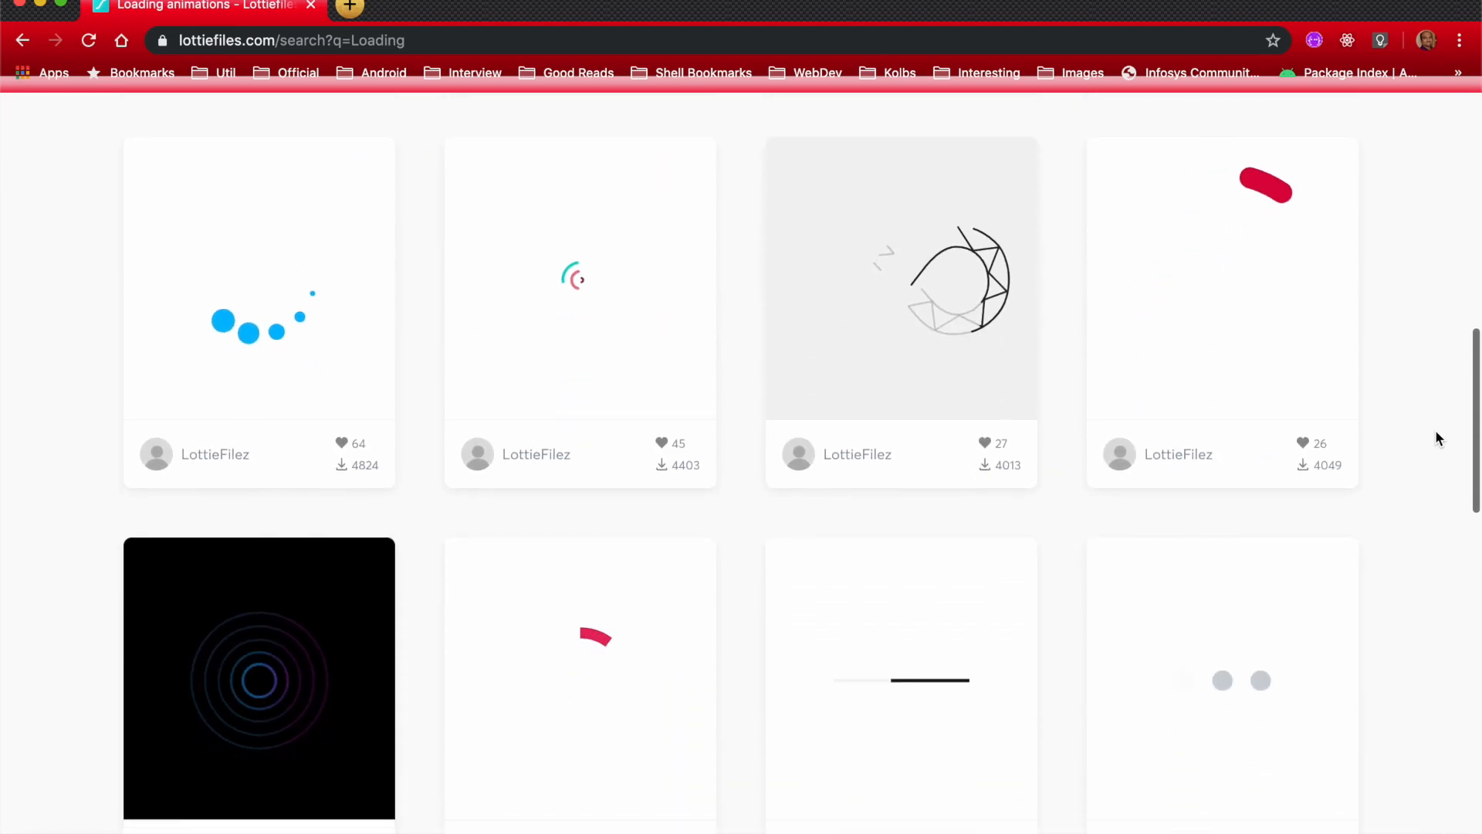
pyautogui.scroll(3)
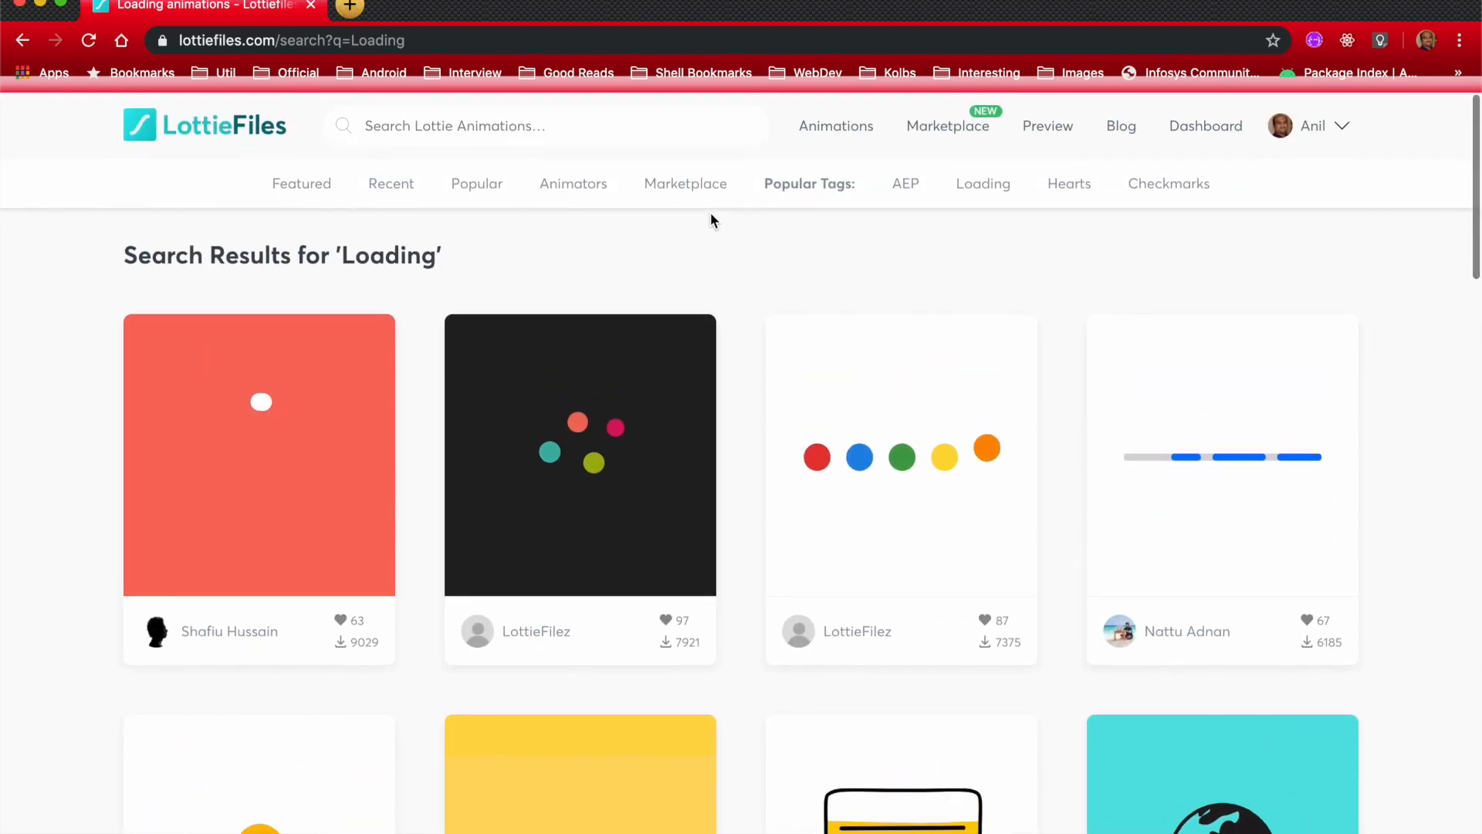
pyautogui.click(547, 125)
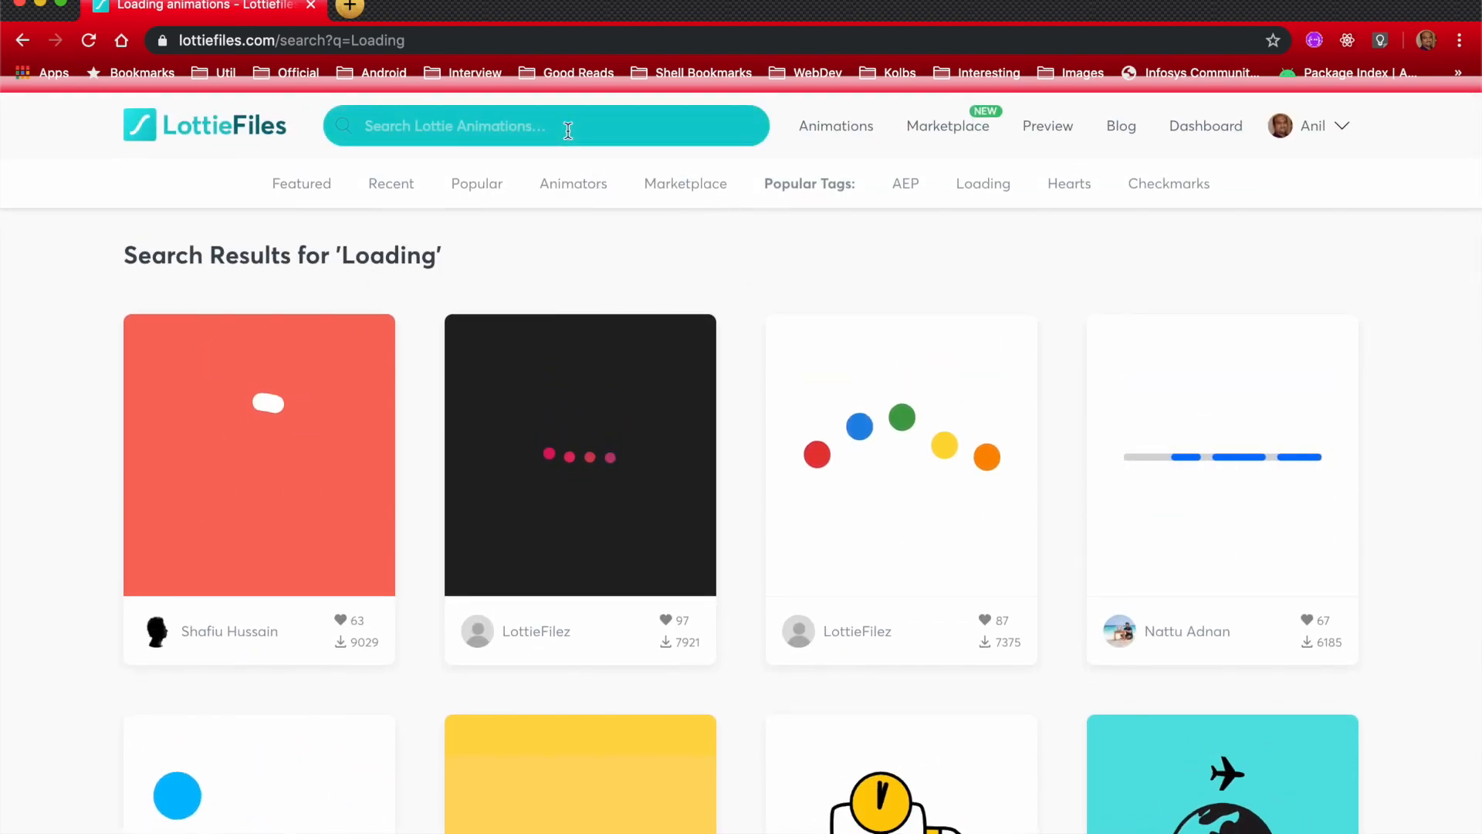
# - Search LottieFiles for 'Exploding' and browse the exploding animation results
pyautogui.write('Exploding')
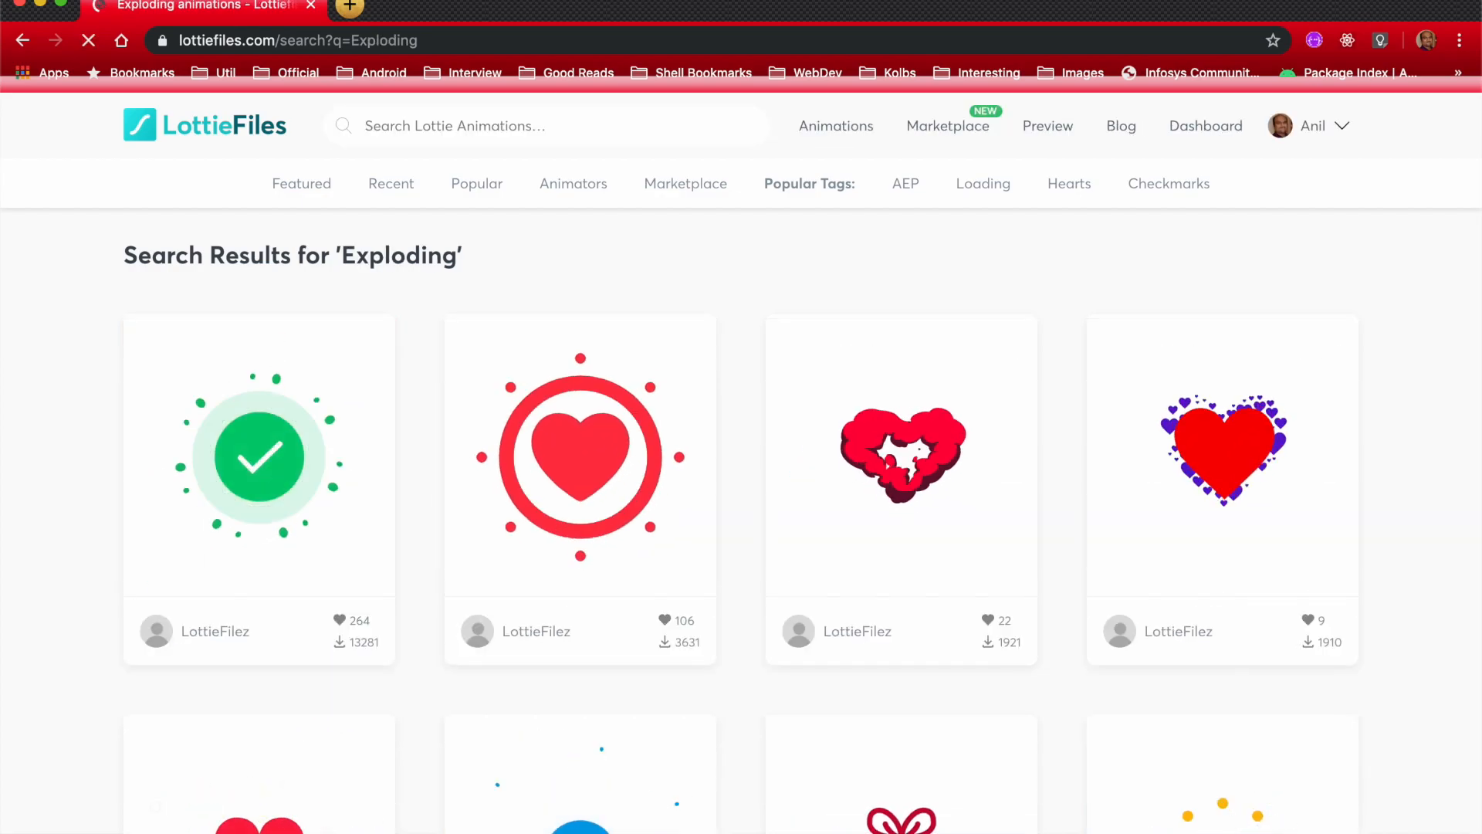
pyautogui.scroll(-3)
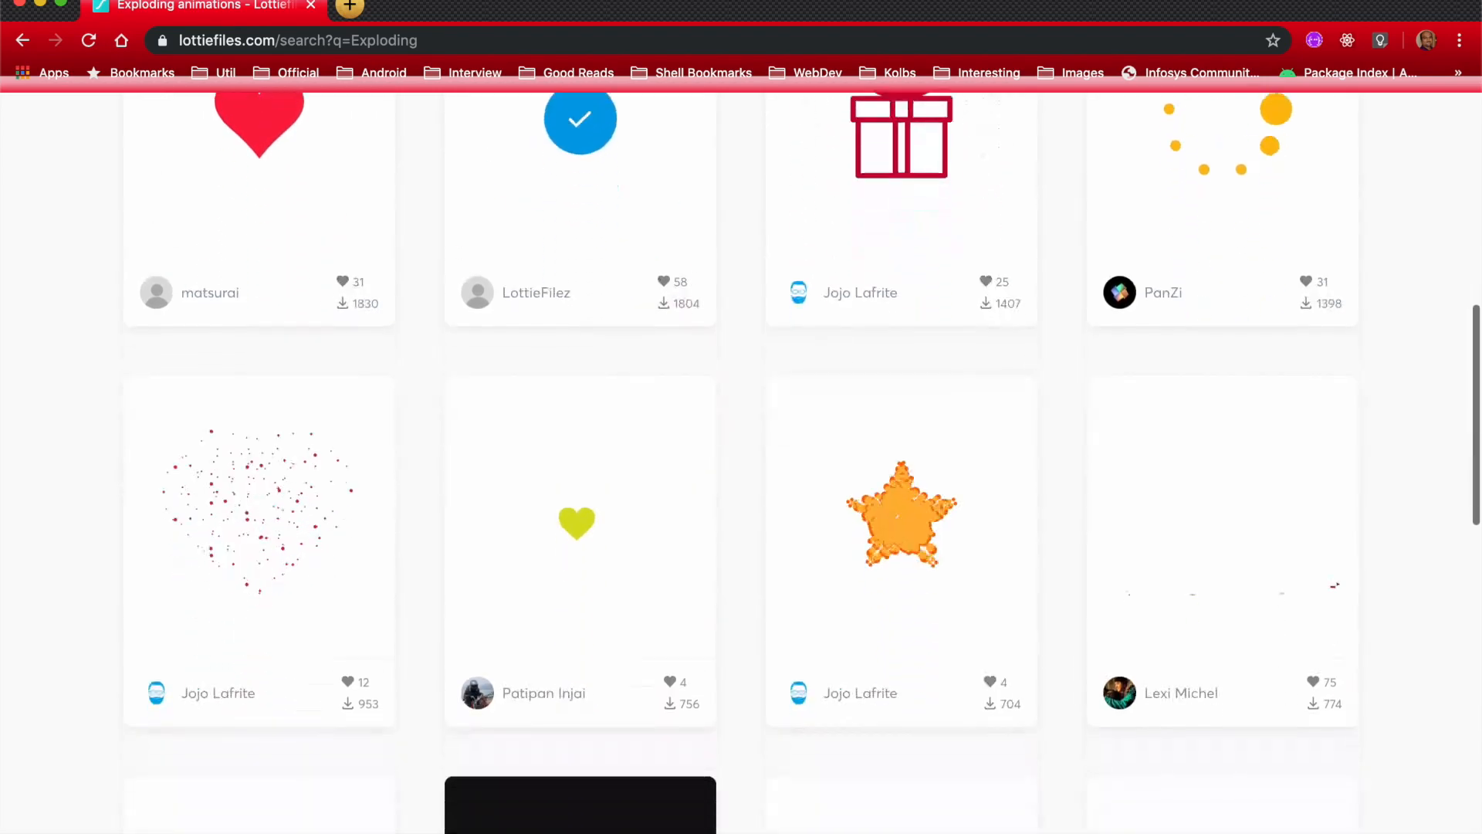
pyautogui.scroll(-3)
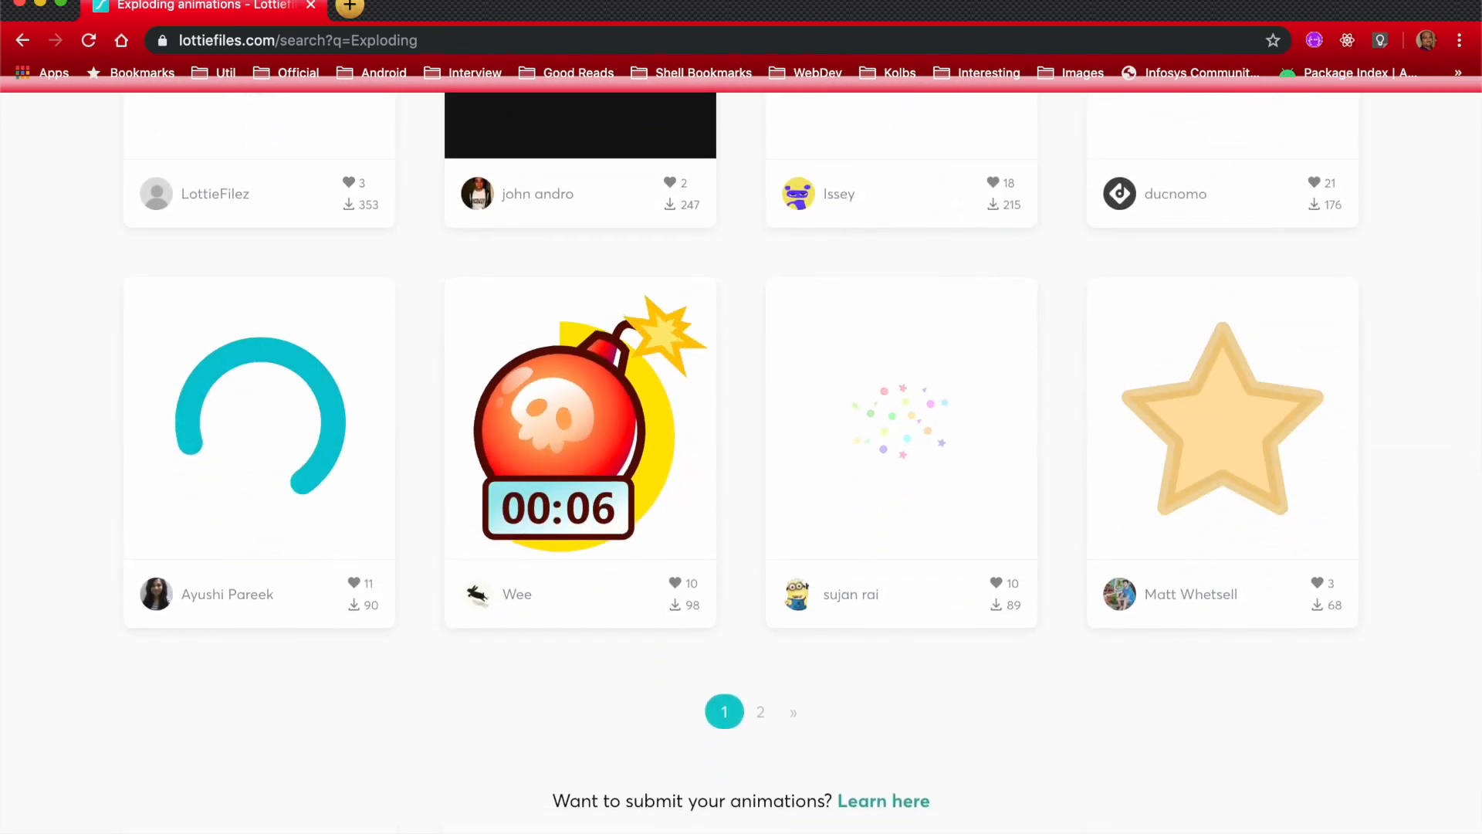
pyautogui.scroll(3)
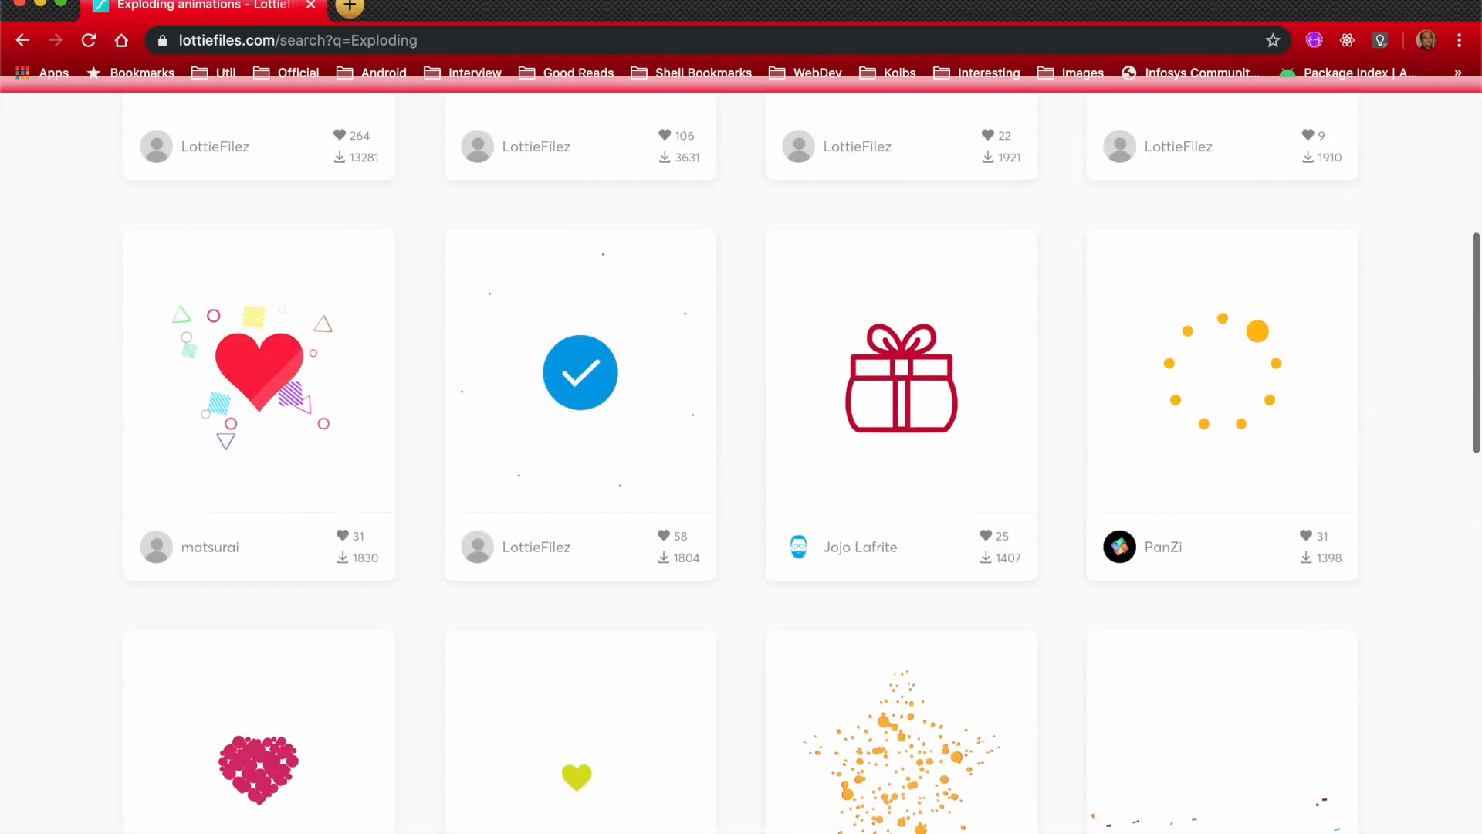
pyautogui.scroll(3)
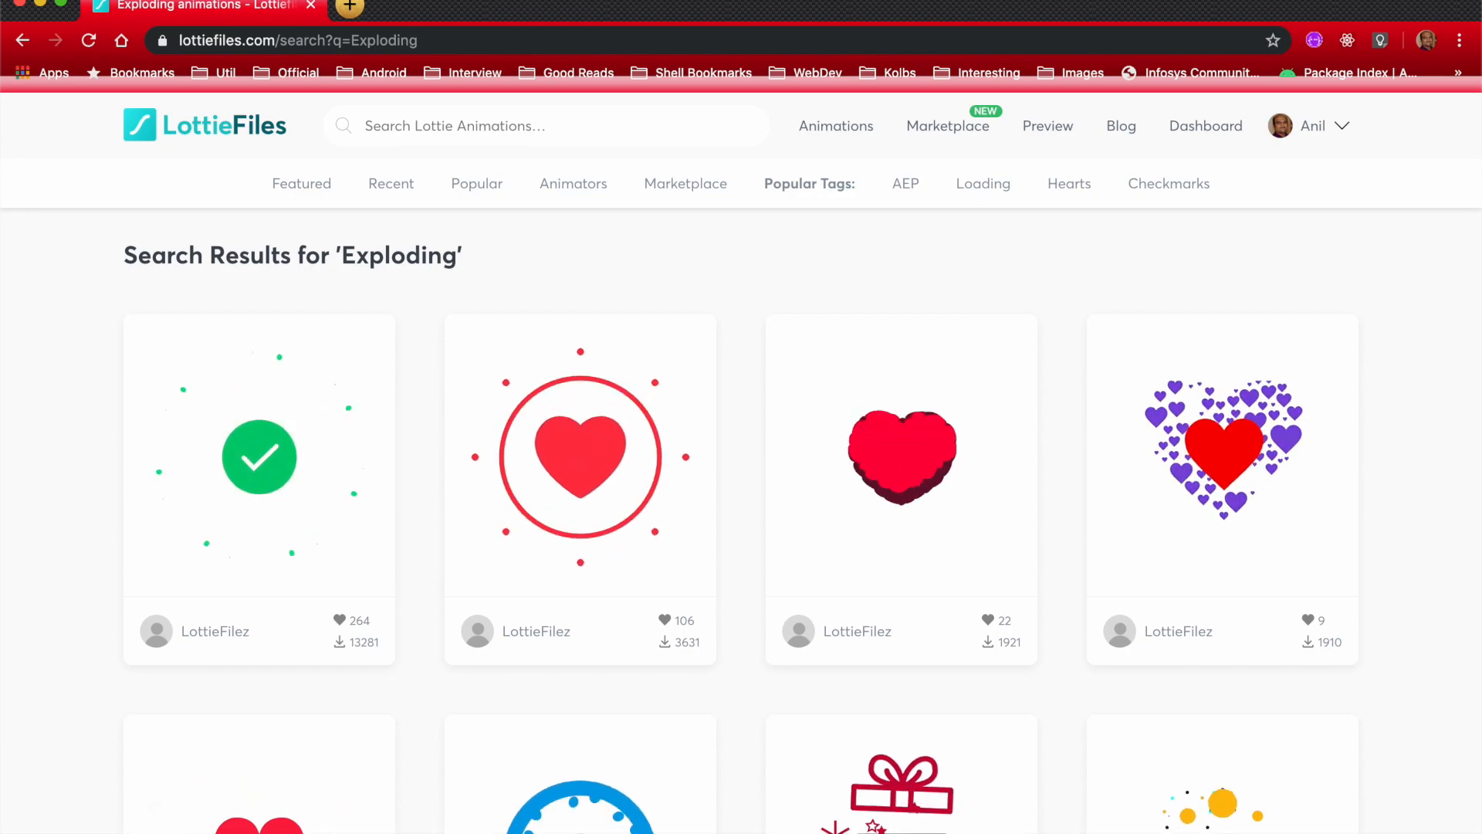
pyautogui.scroll(-3)
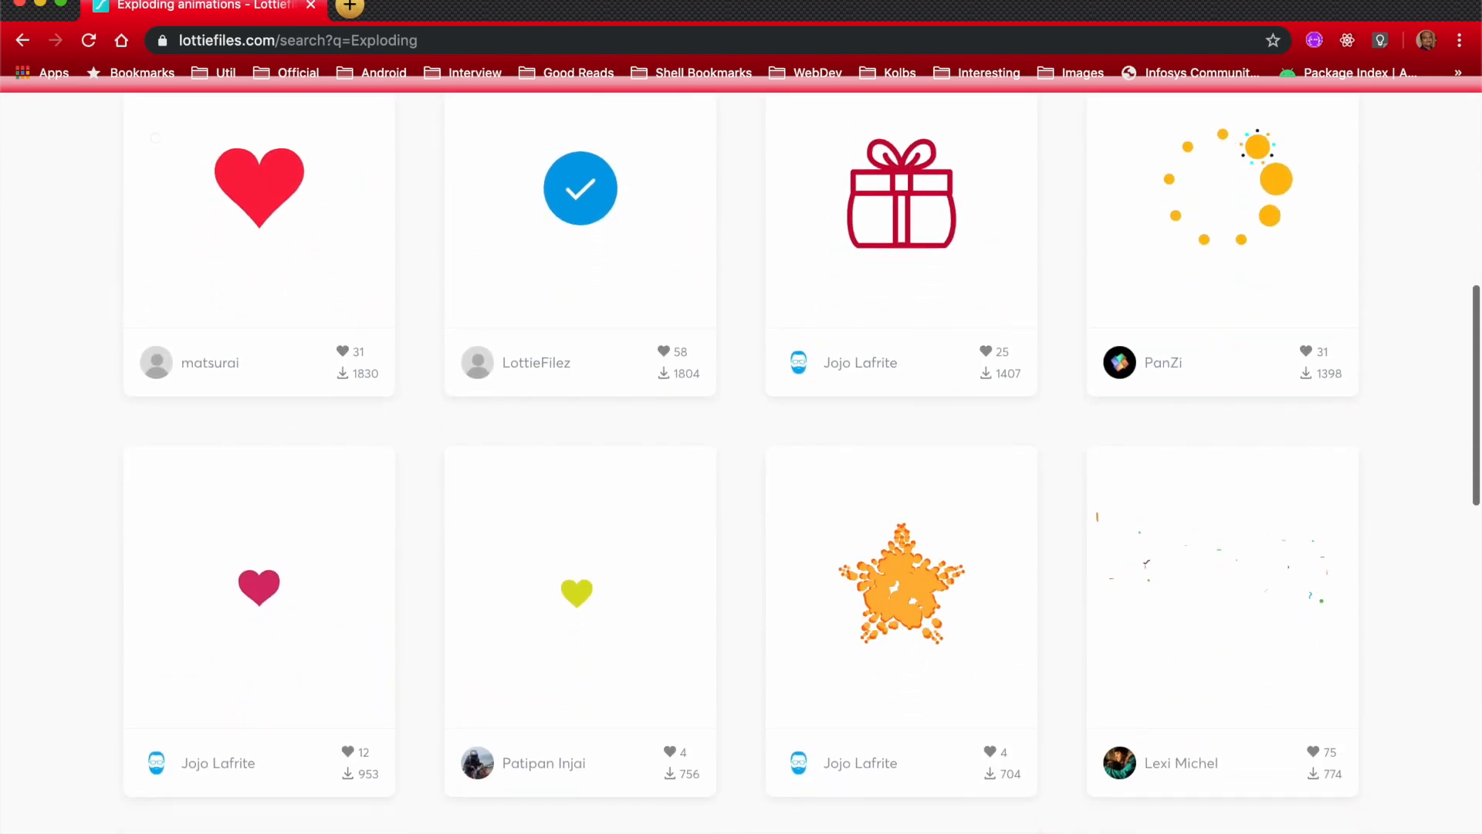
pyautogui.scroll(-3)
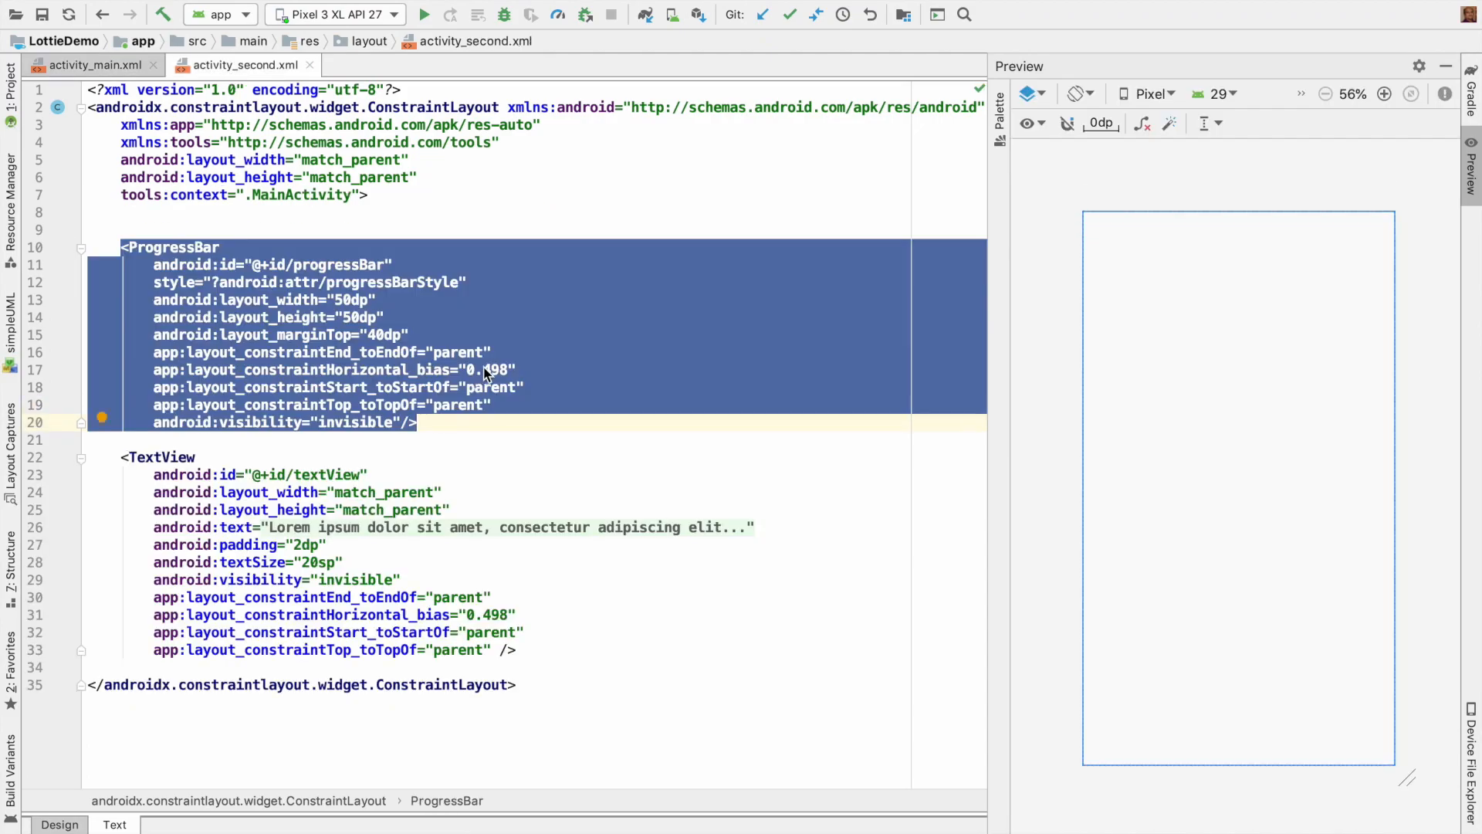
# - Inspect the 'Welcome to My App' TextView, then list LottieDemo's branches in GitHub Desktop
pyautogui.click(93, 64)
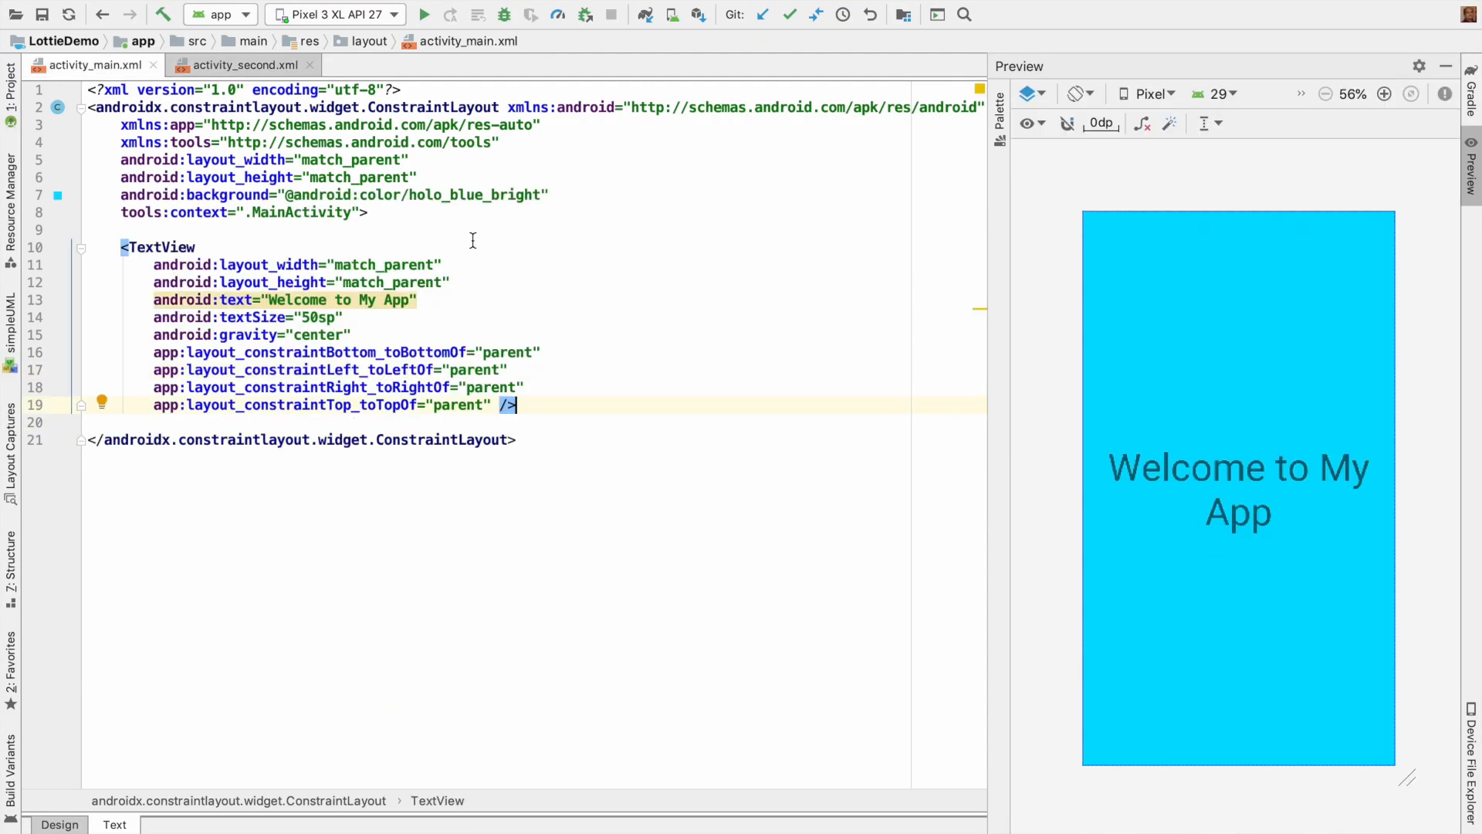
pyautogui.click(160, 247)
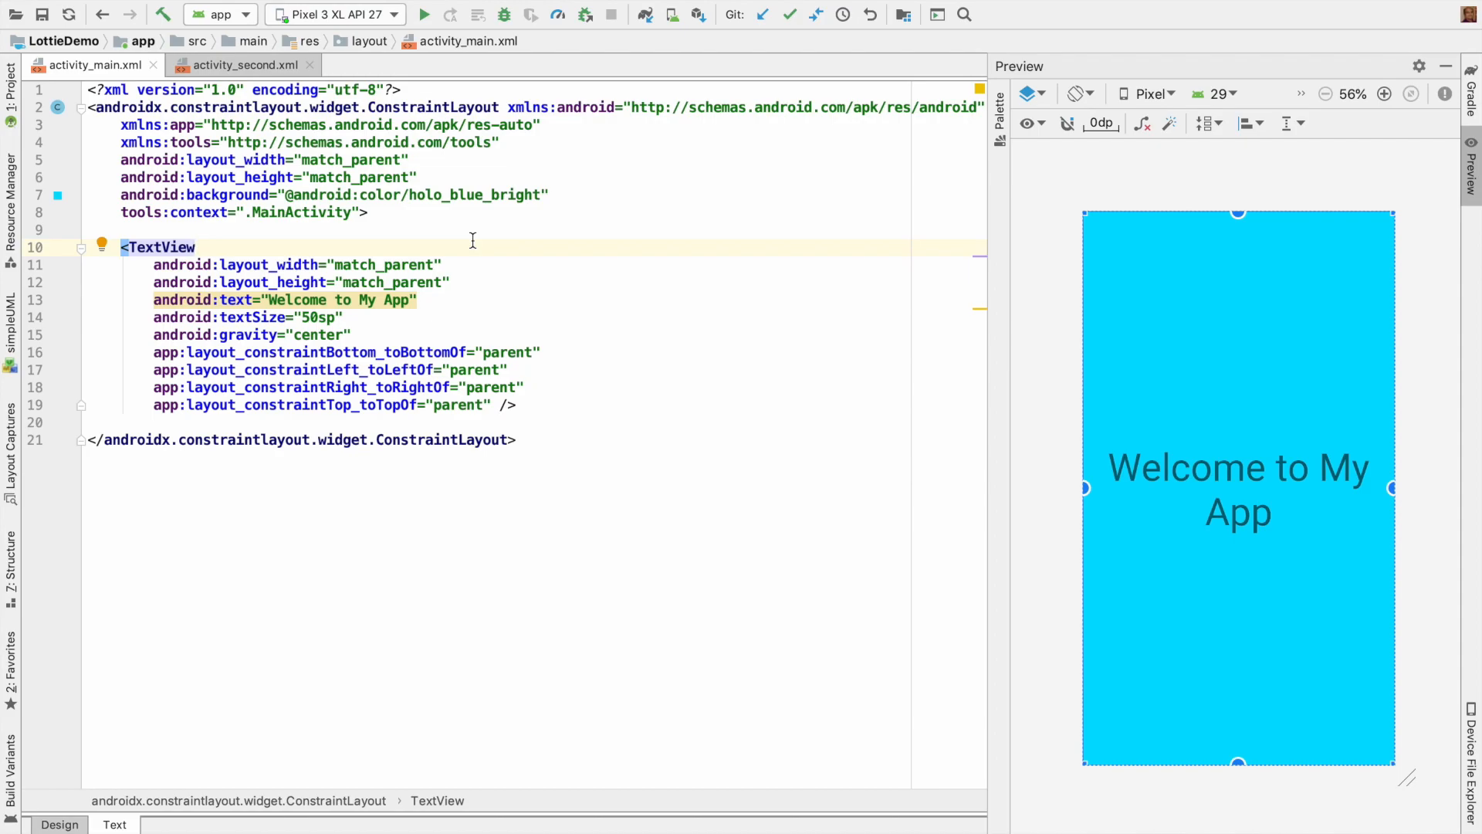
pyautogui.click(623, 24)
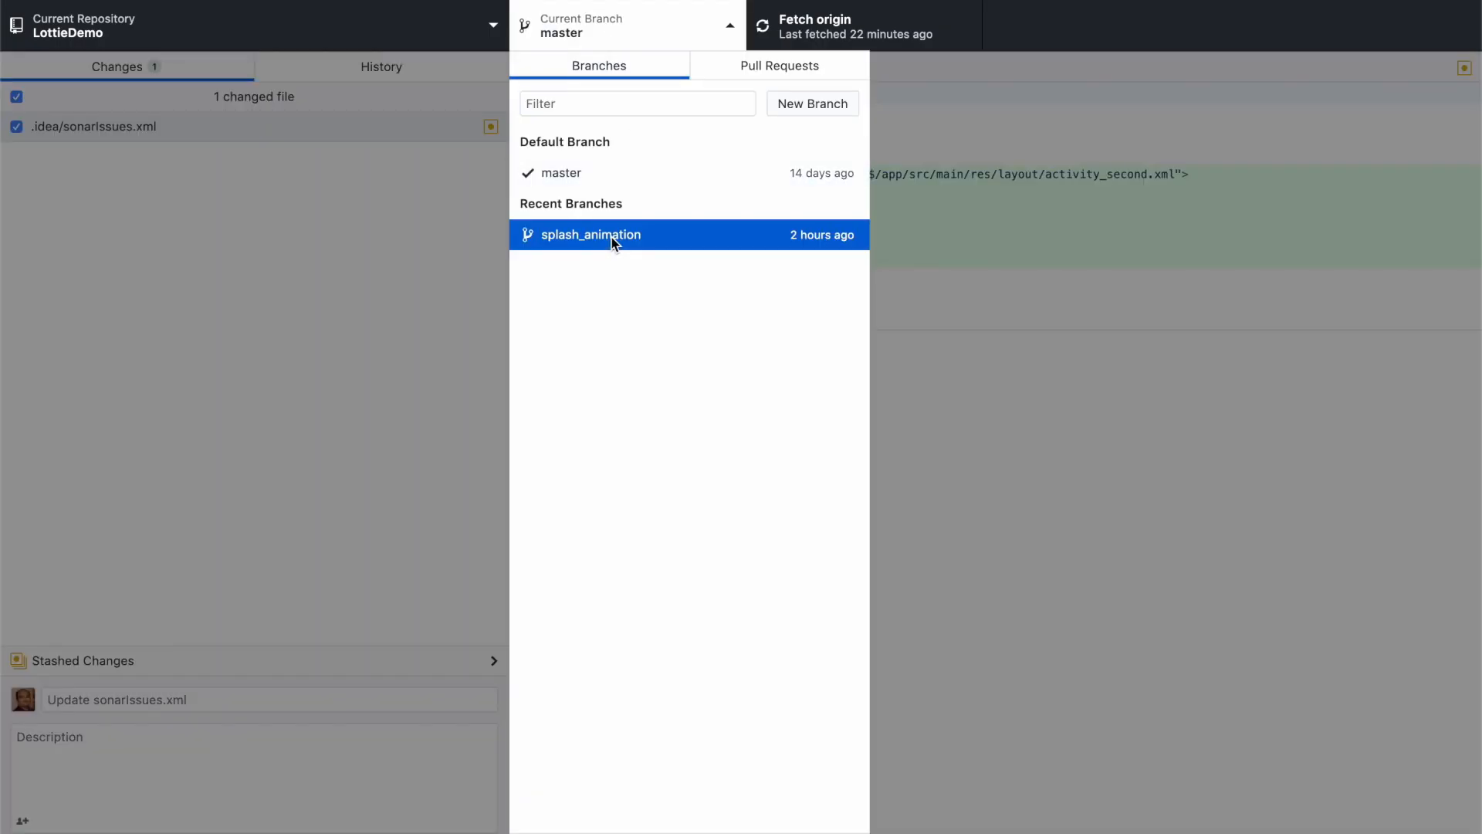
# - Check out the splash_animation branch, overwriting the existing stash
pyautogui.click(589, 235)
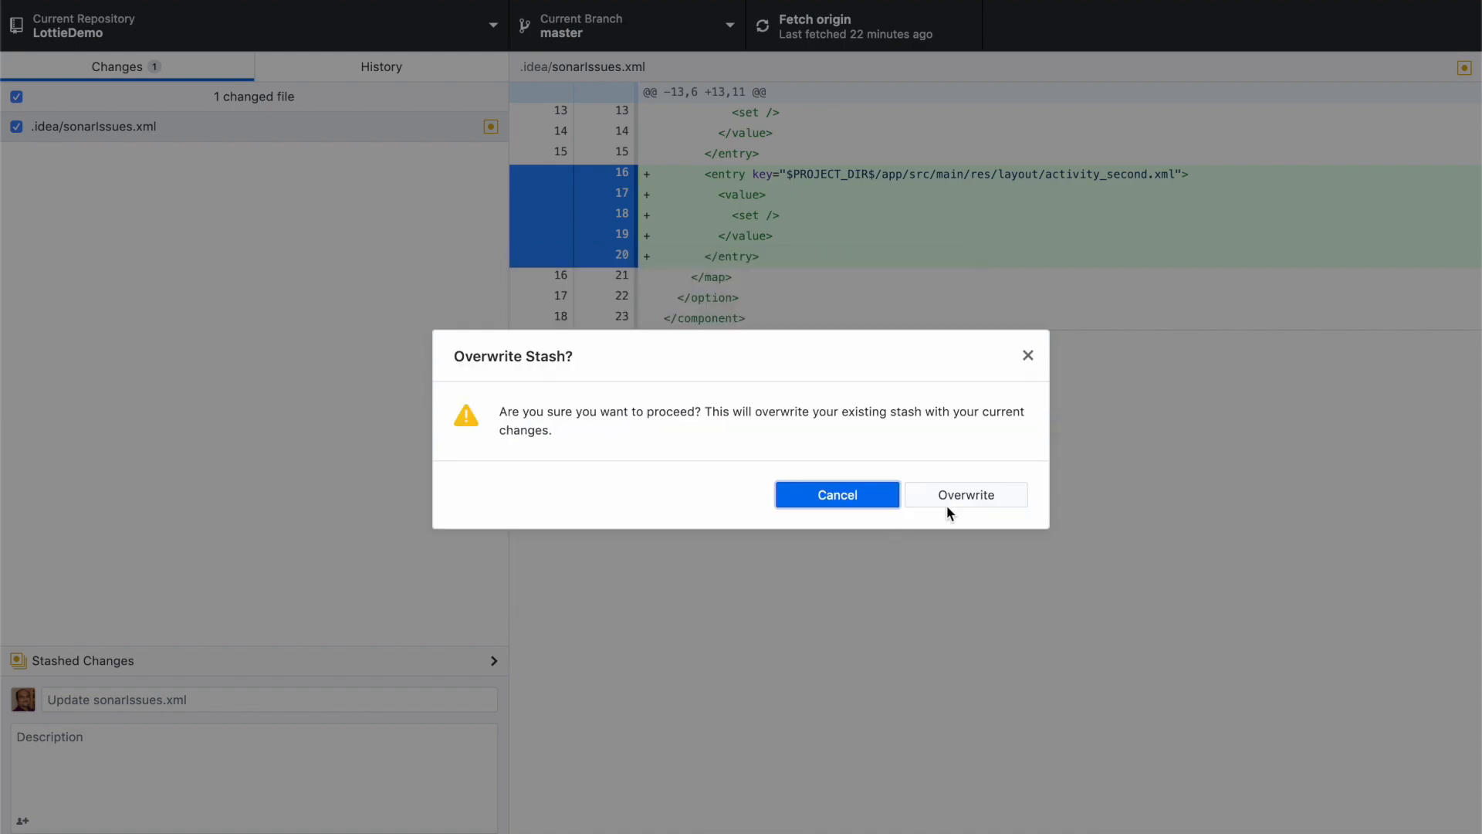
pyautogui.click(964, 494)
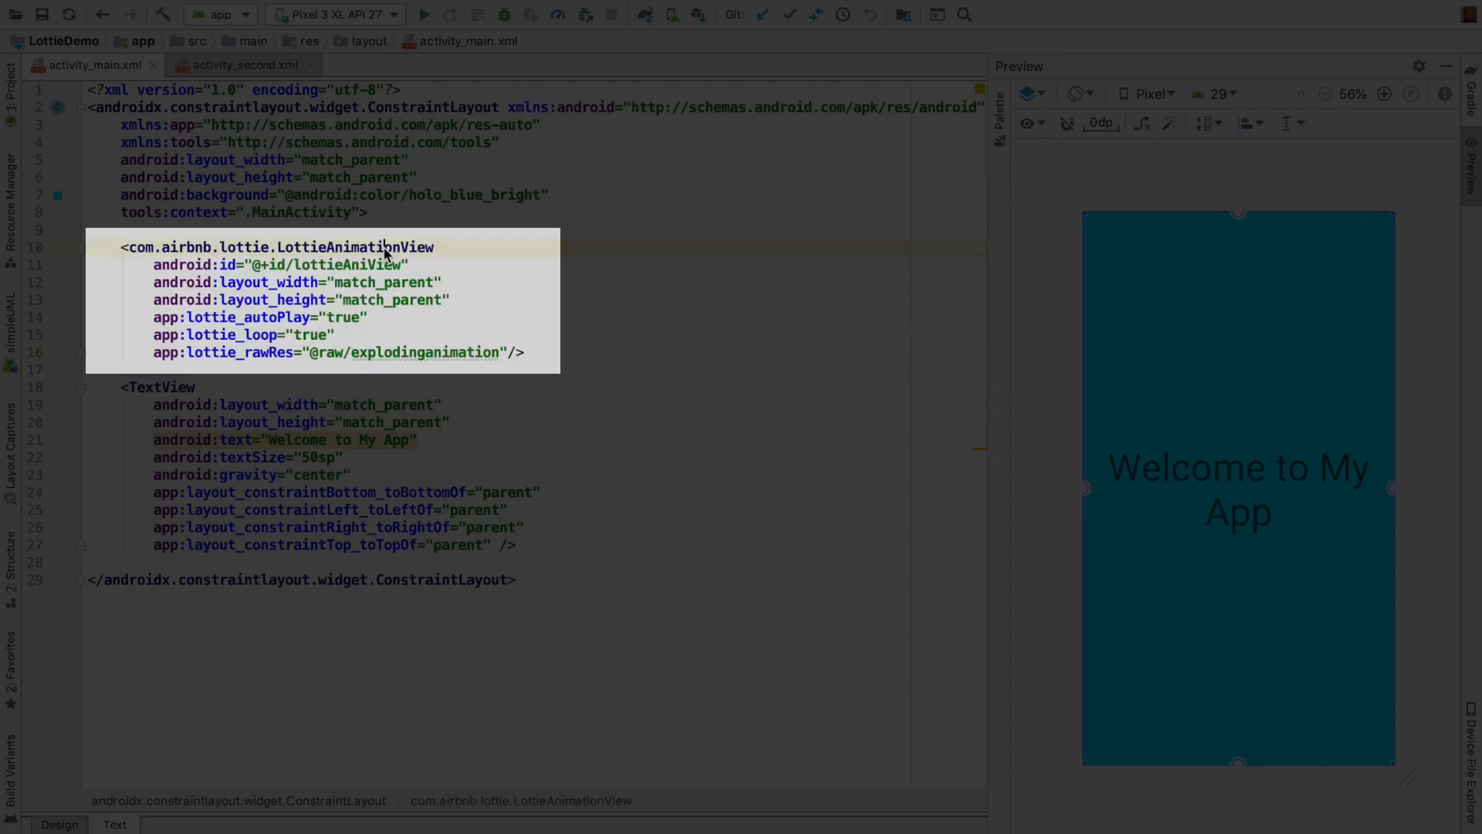
# - Select LottieAnimationView, then view activity_second.xml's hidden loadingcircle animation and the project tree
pyautogui.doubleClick(354, 247)
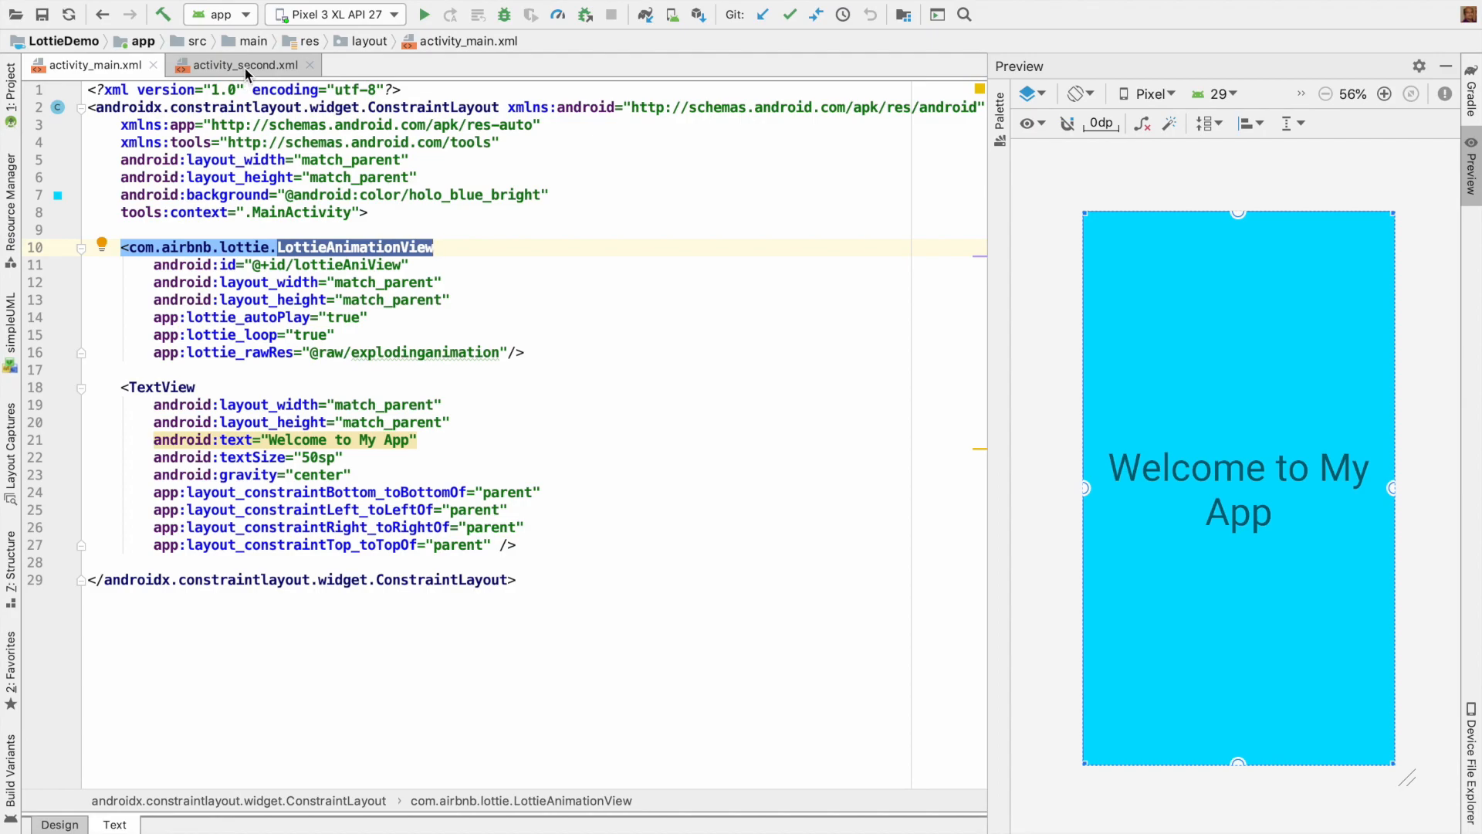
pyautogui.click(241, 64)
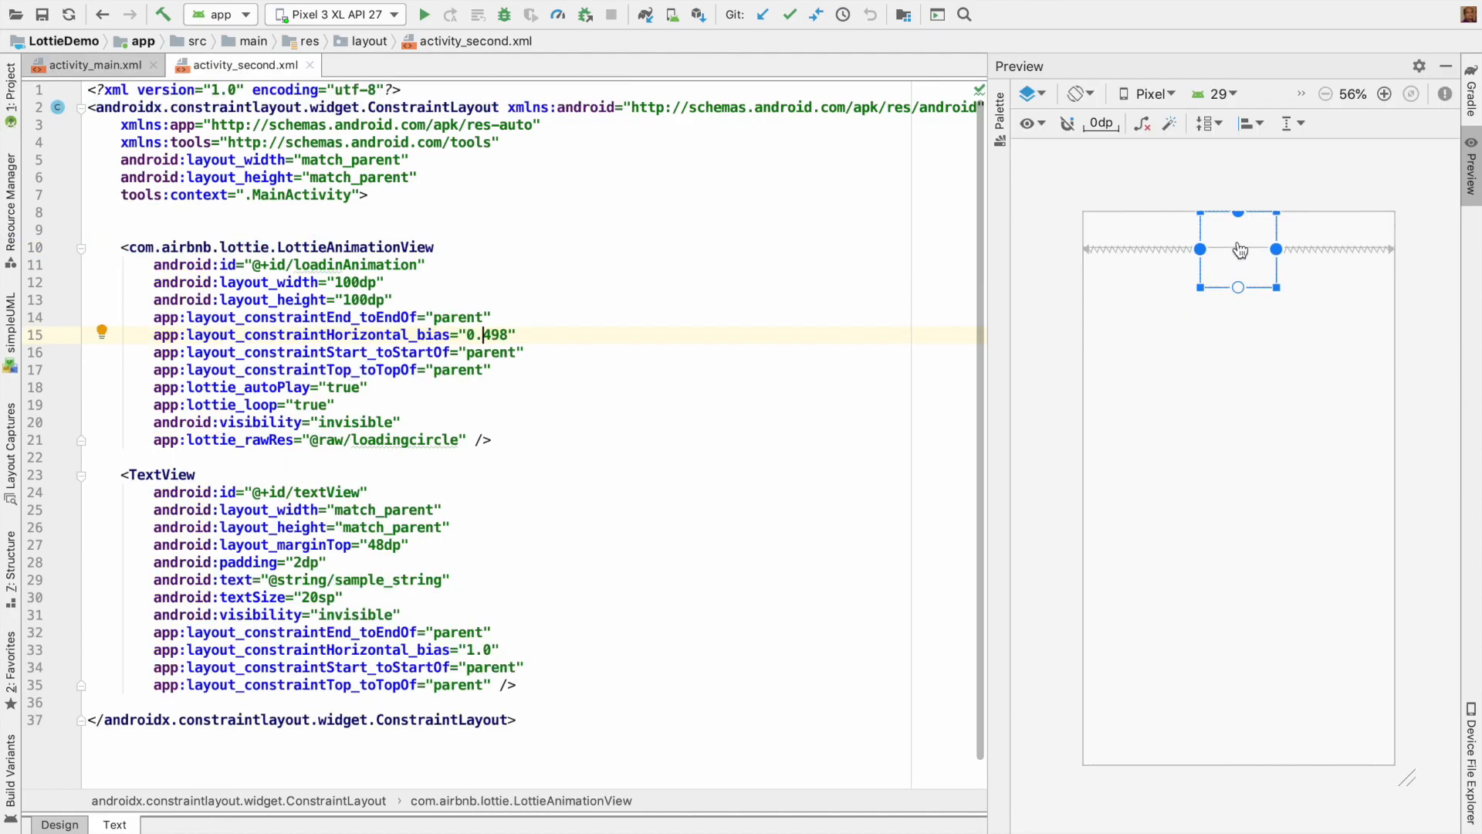
pyautogui.click(277, 247)
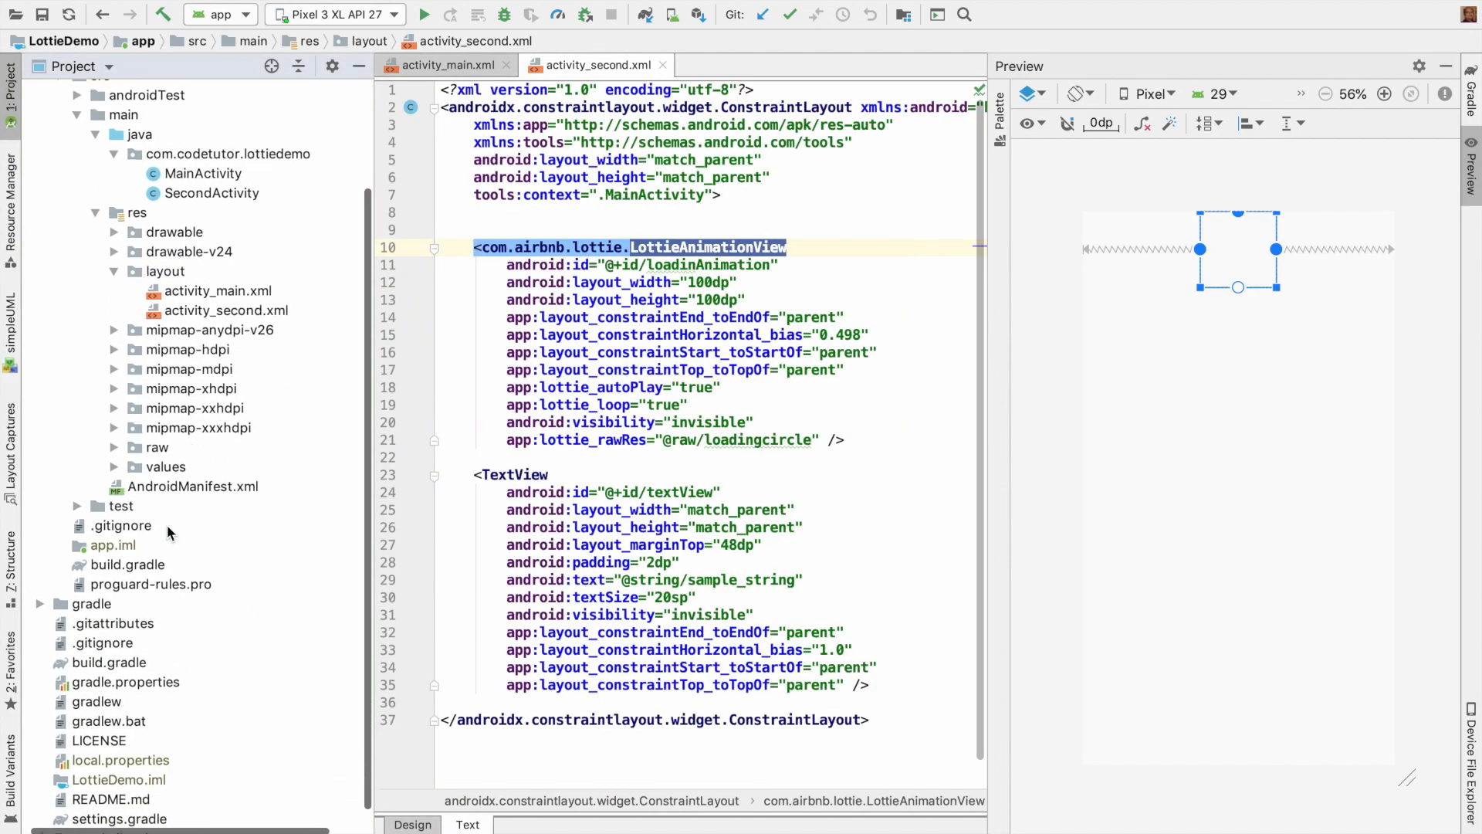
# - Open app/build.gradle and highlight the lottieVersion variable behind the Lottie 3.2.2 dependency
pyautogui.doubleClick(114, 544)
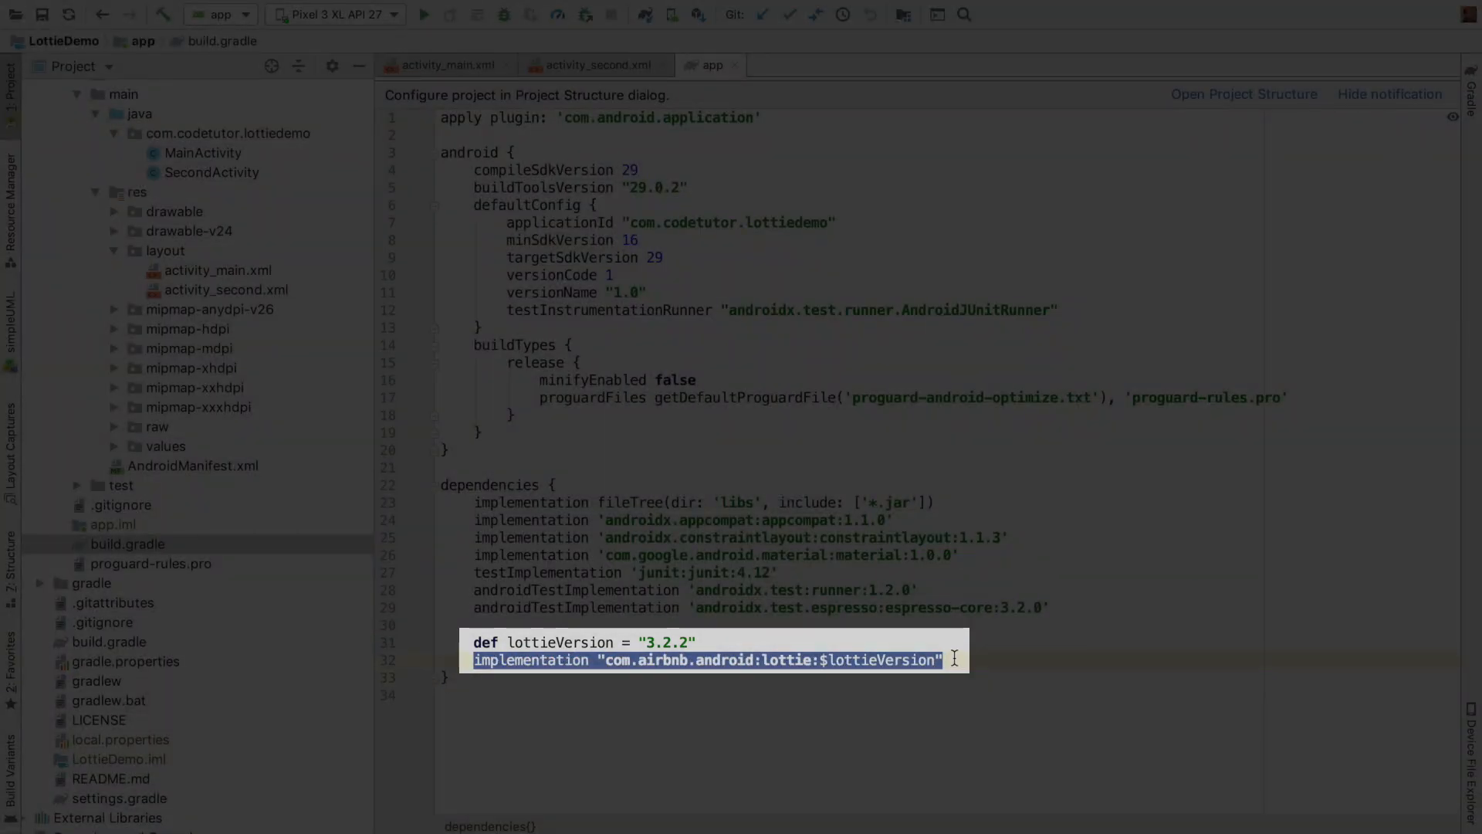
pyautogui.doubleClick(881, 659)
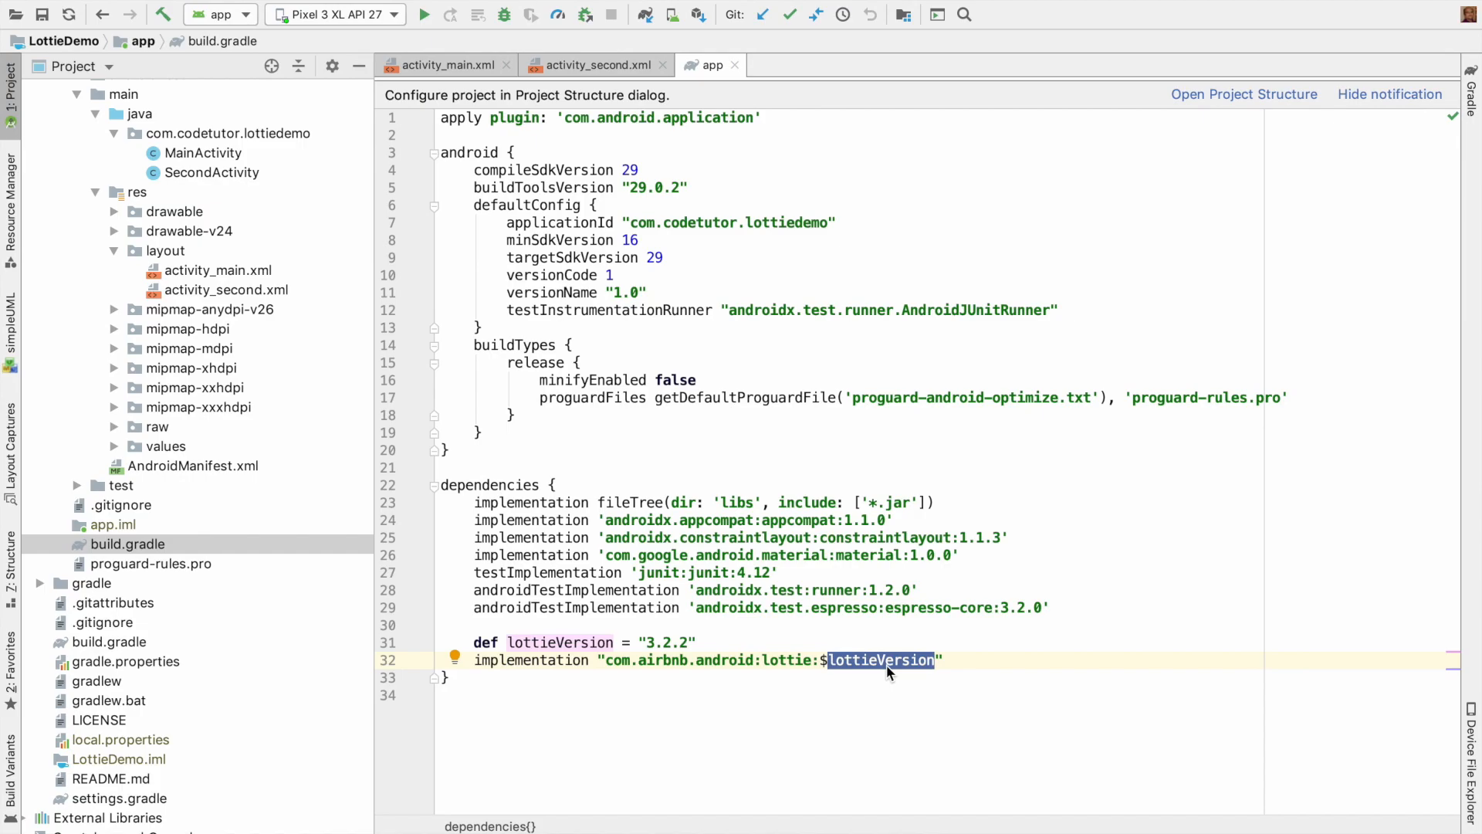
pyautogui.moveTo(665, 623)
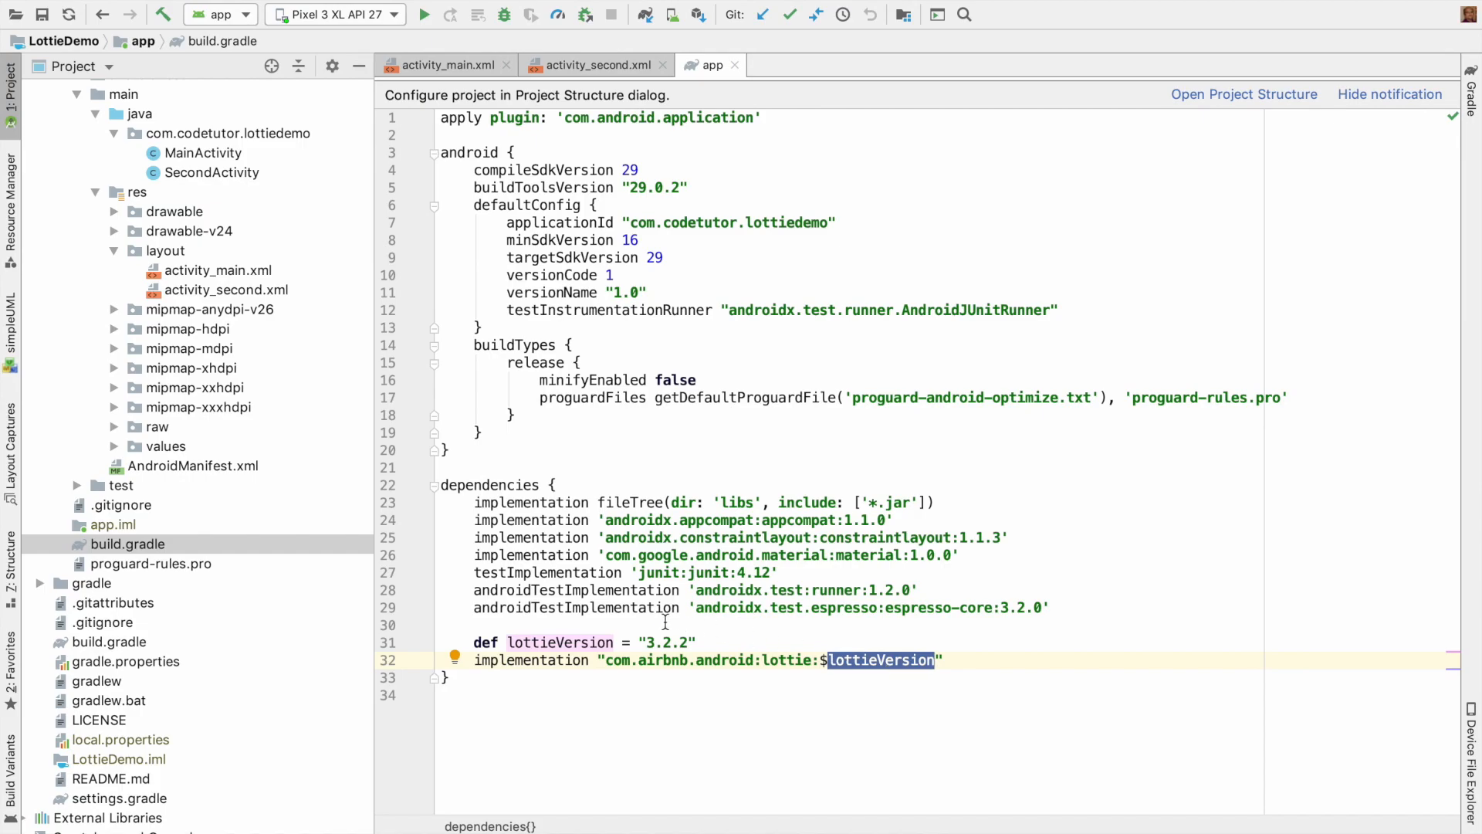
pyautogui.doubleClick(666, 641)
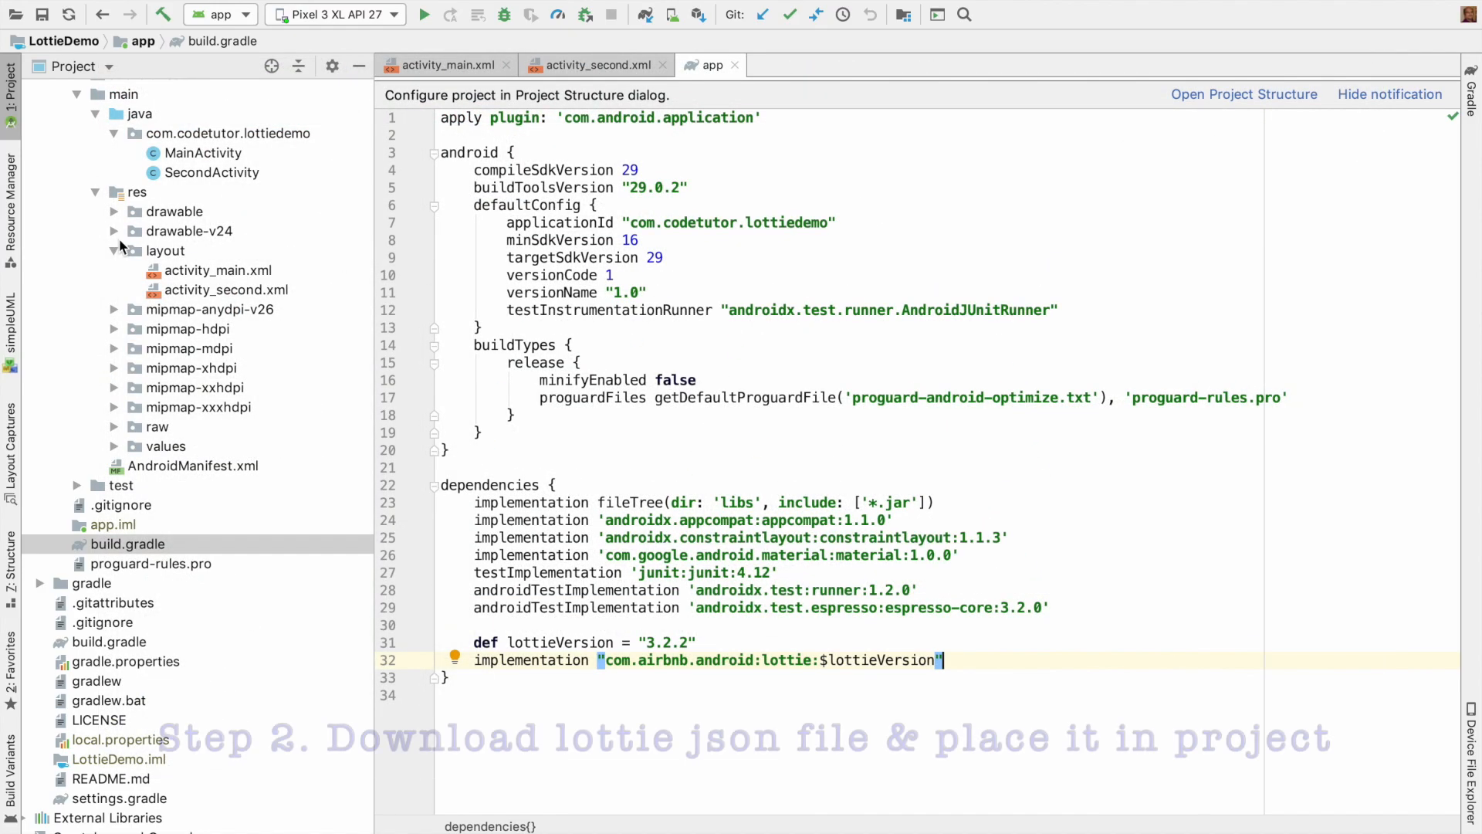
# - Browse explodinganimation.json and loadingcircle.json in res/raw, then close the exploding animation file
pyautogui.click(114, 426)
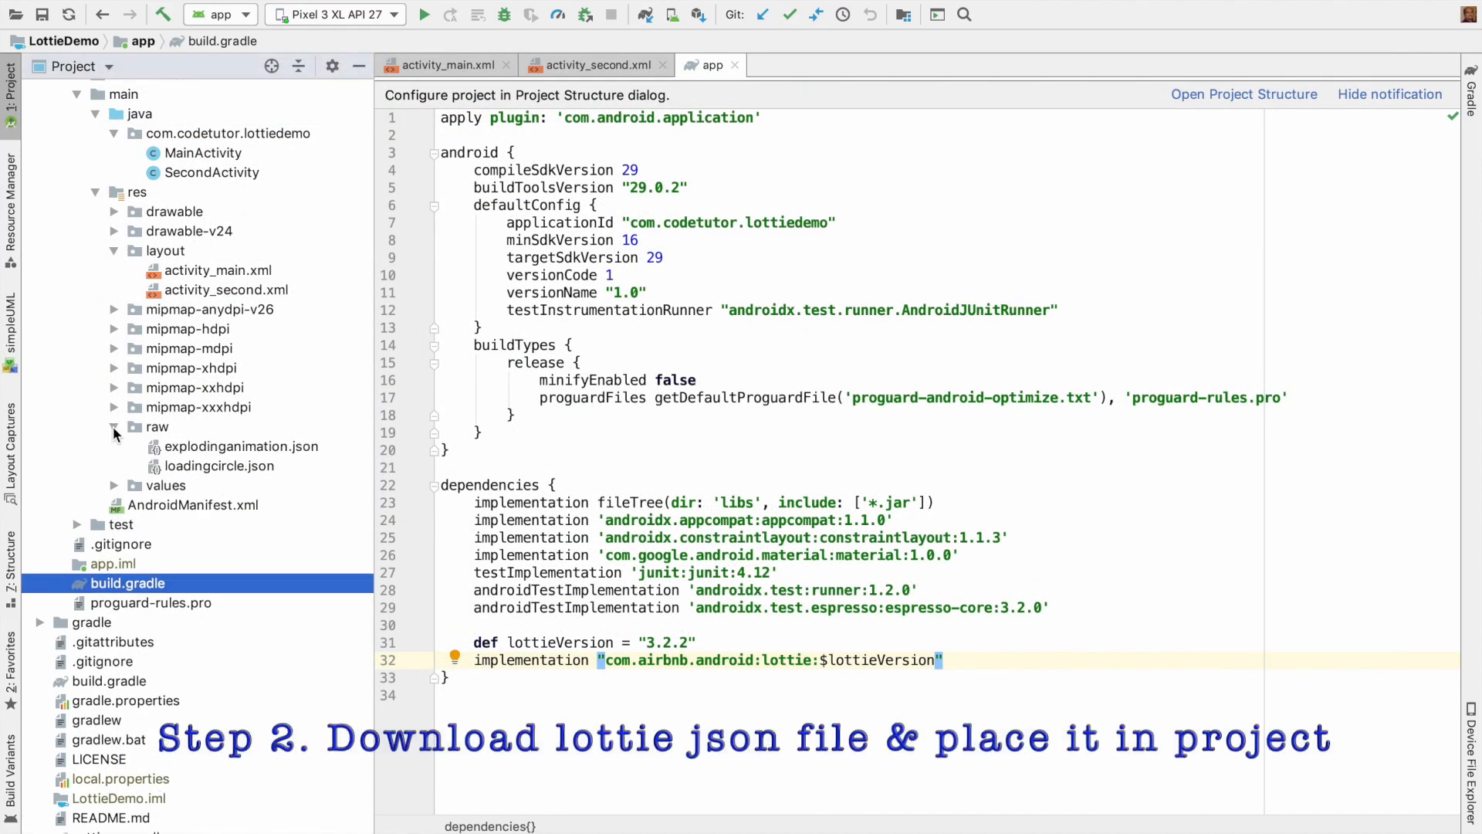
pyautogui.click(137, 190)
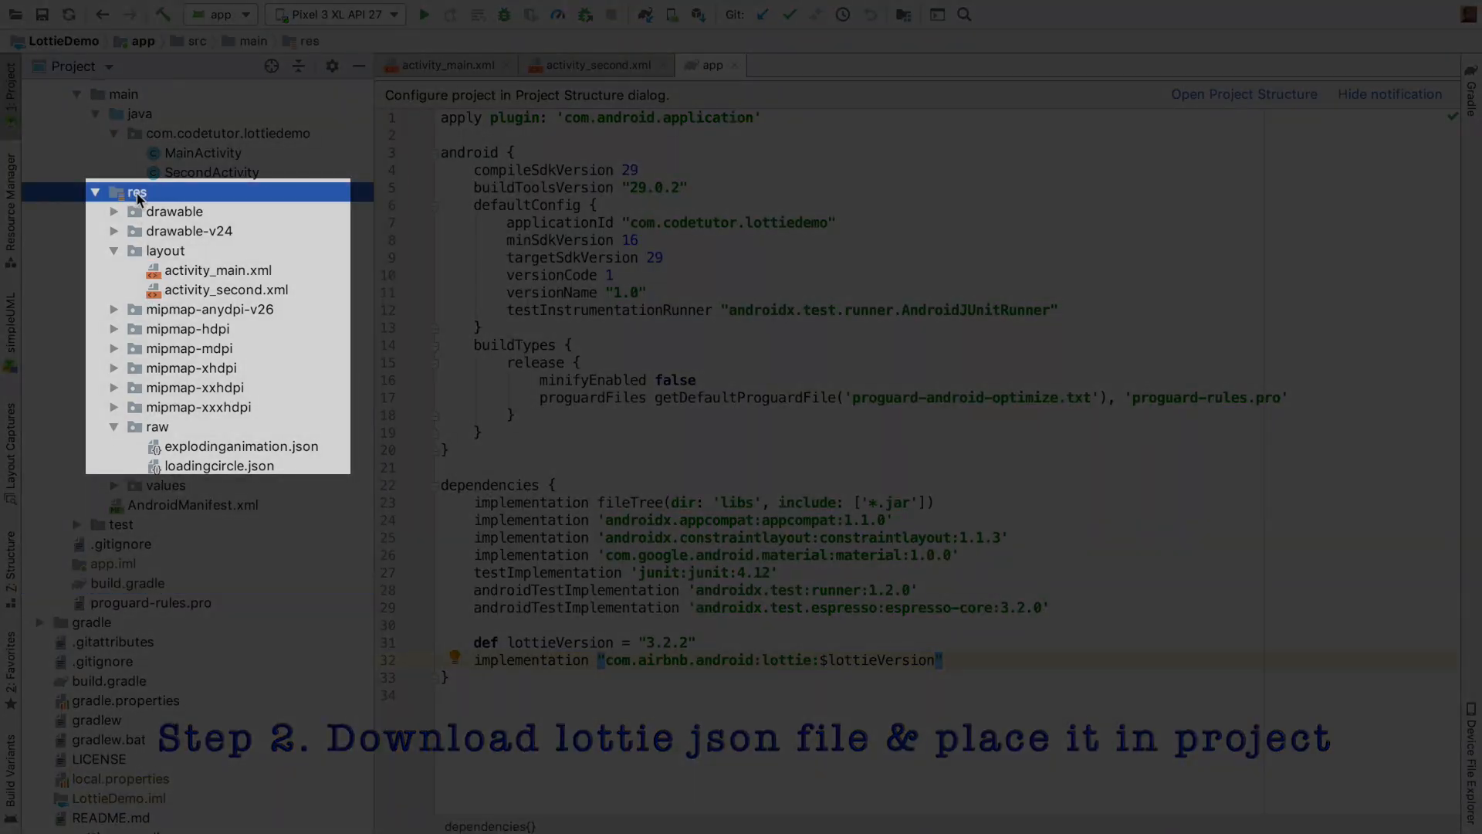
pyautogui.click(243, 446)
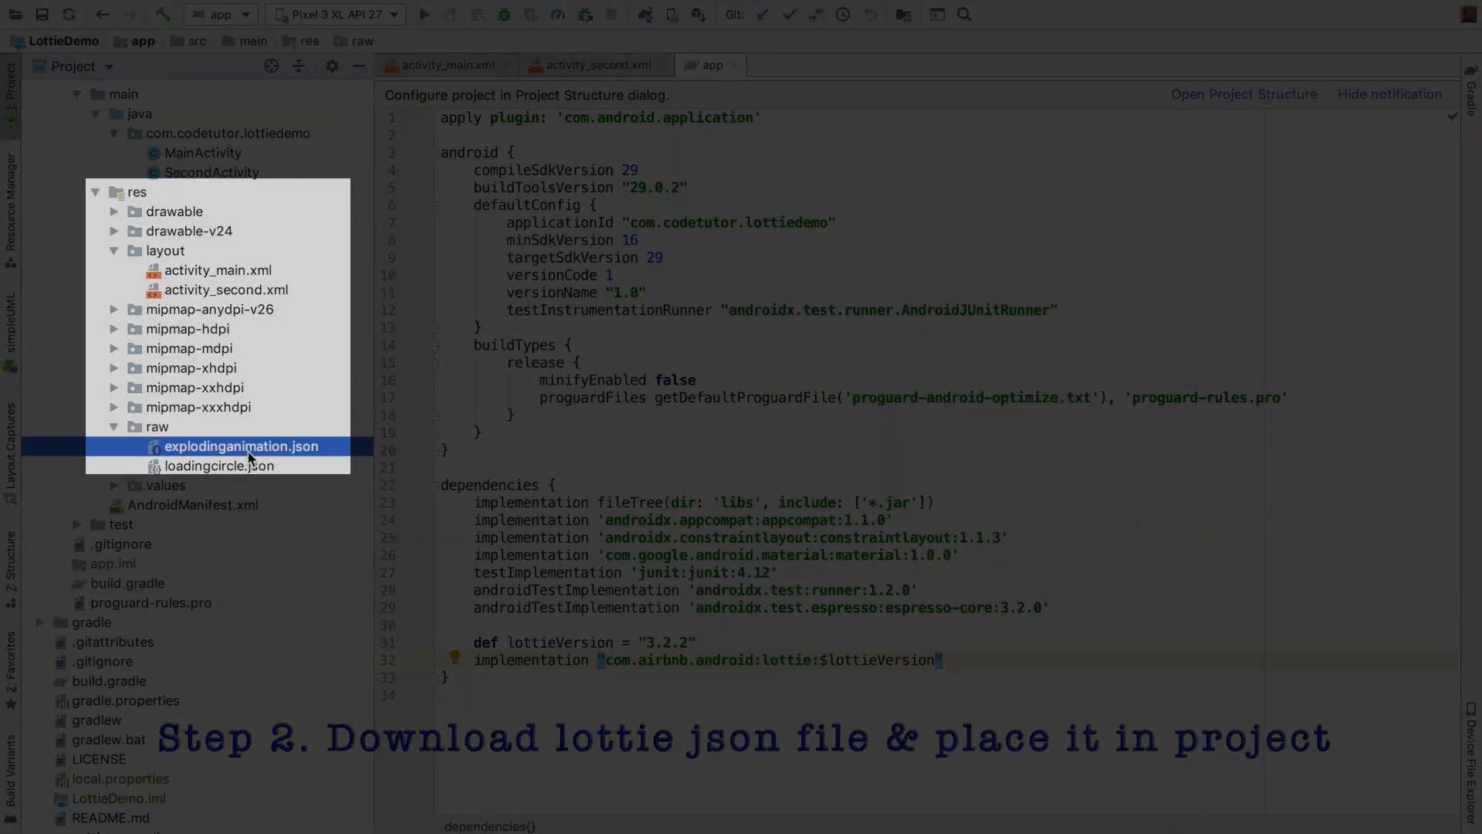
pyautogui.click(243, 446)
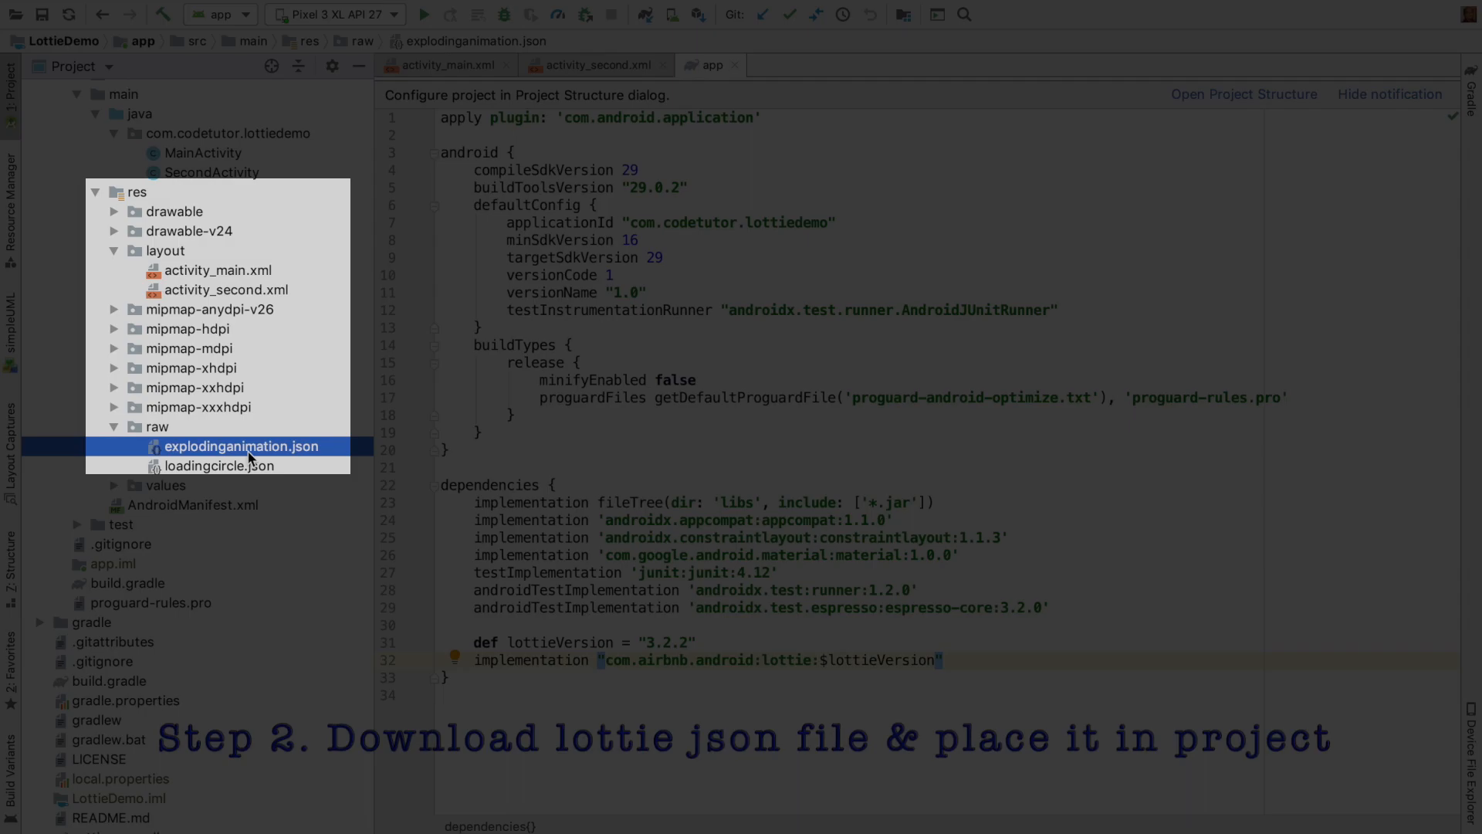
pyautogui.moveTo(269, 465)
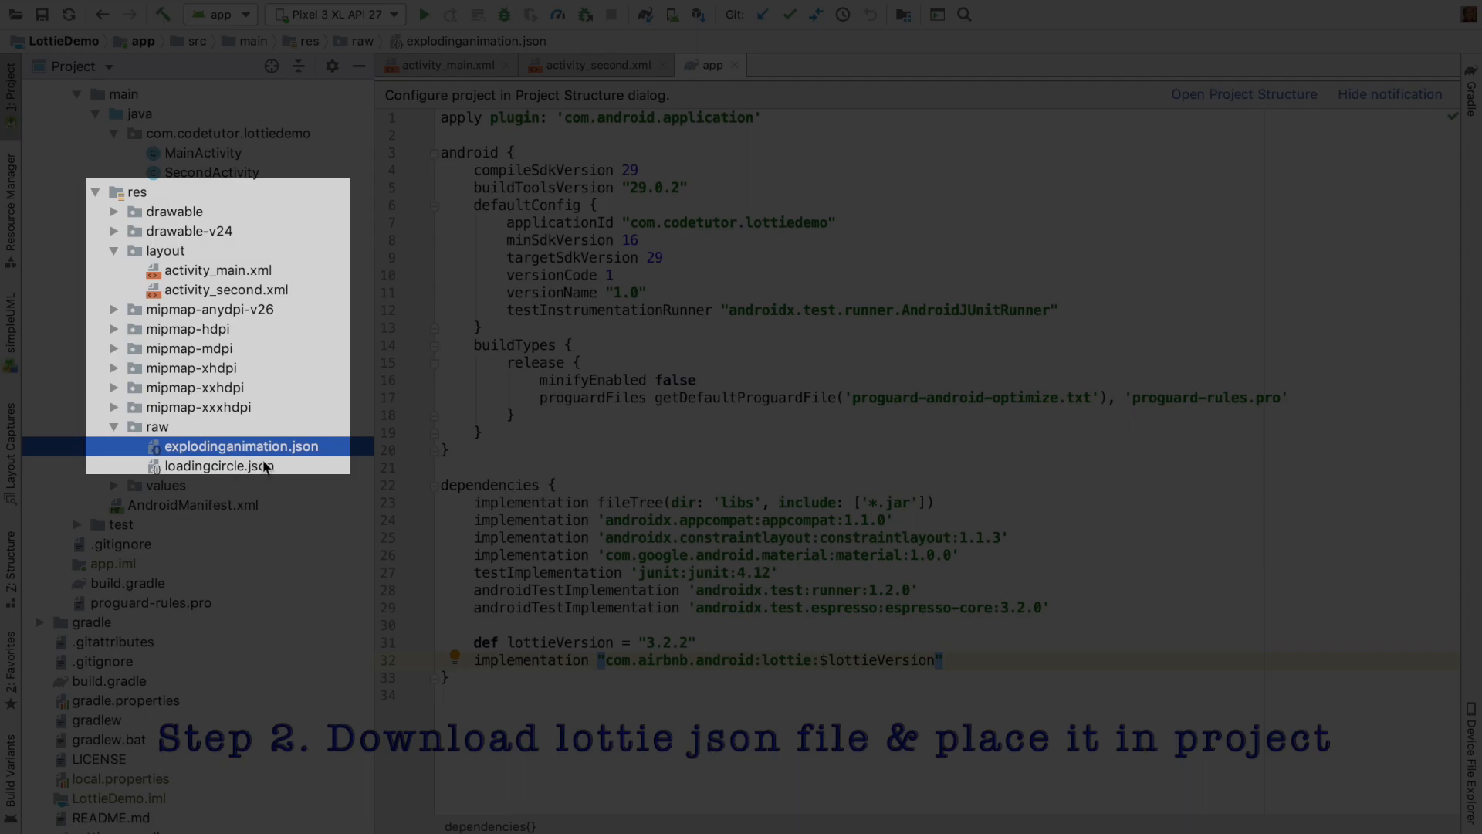
pyautogui.doubleClick(243, 446)
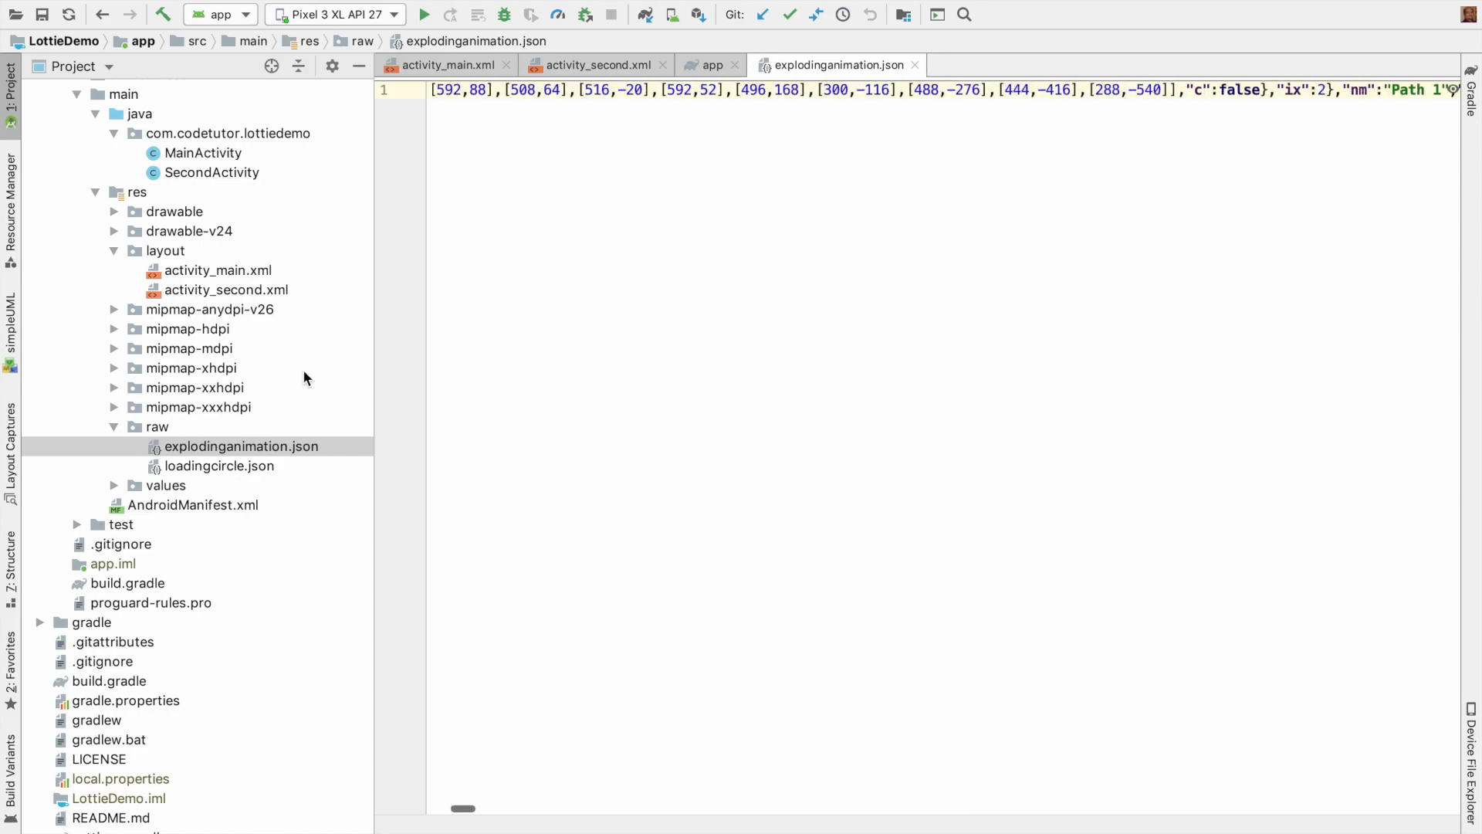
pyautogui.click(219, 465)
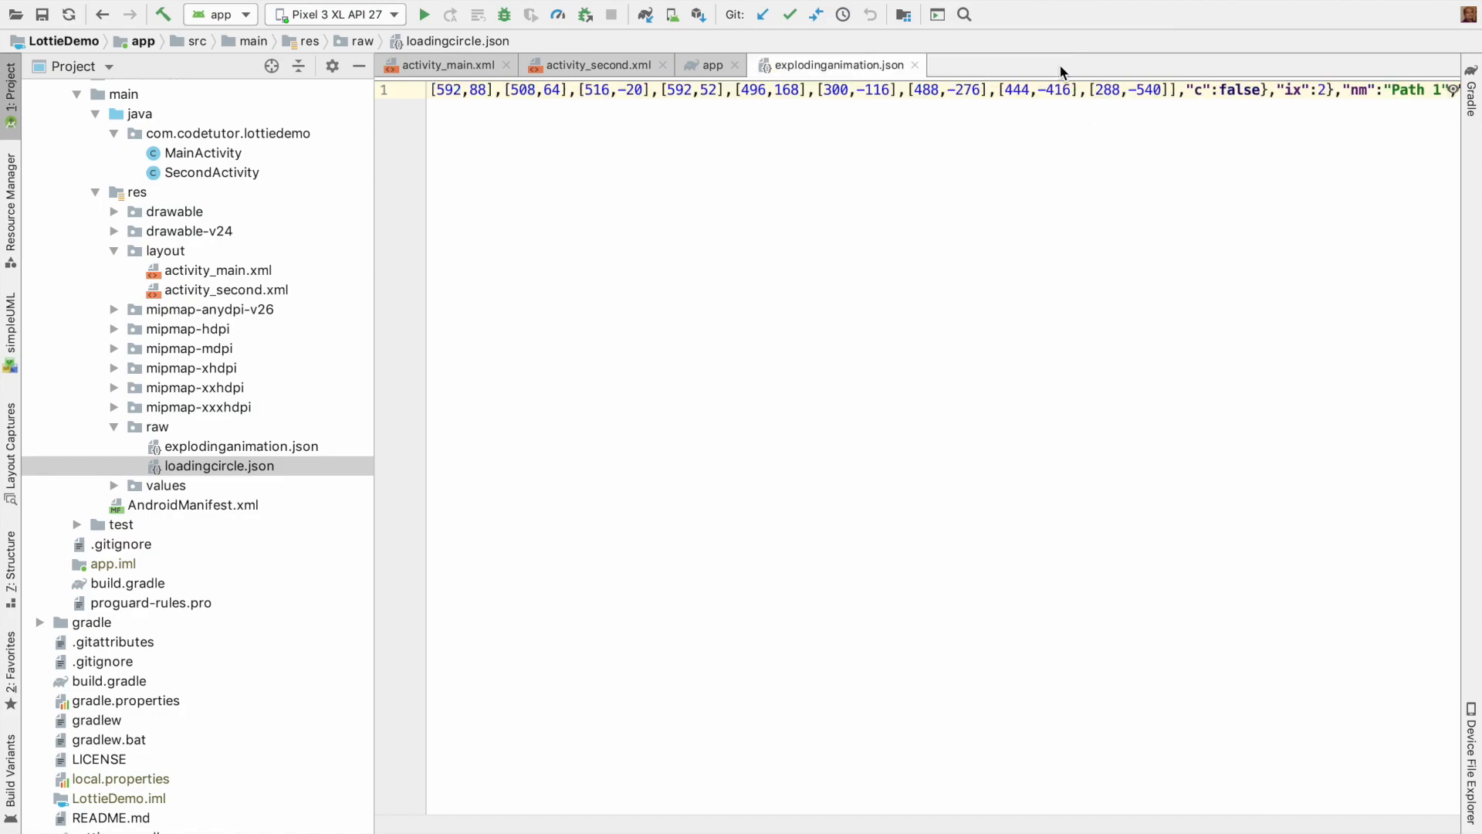
pyautogui.click(710, 64)
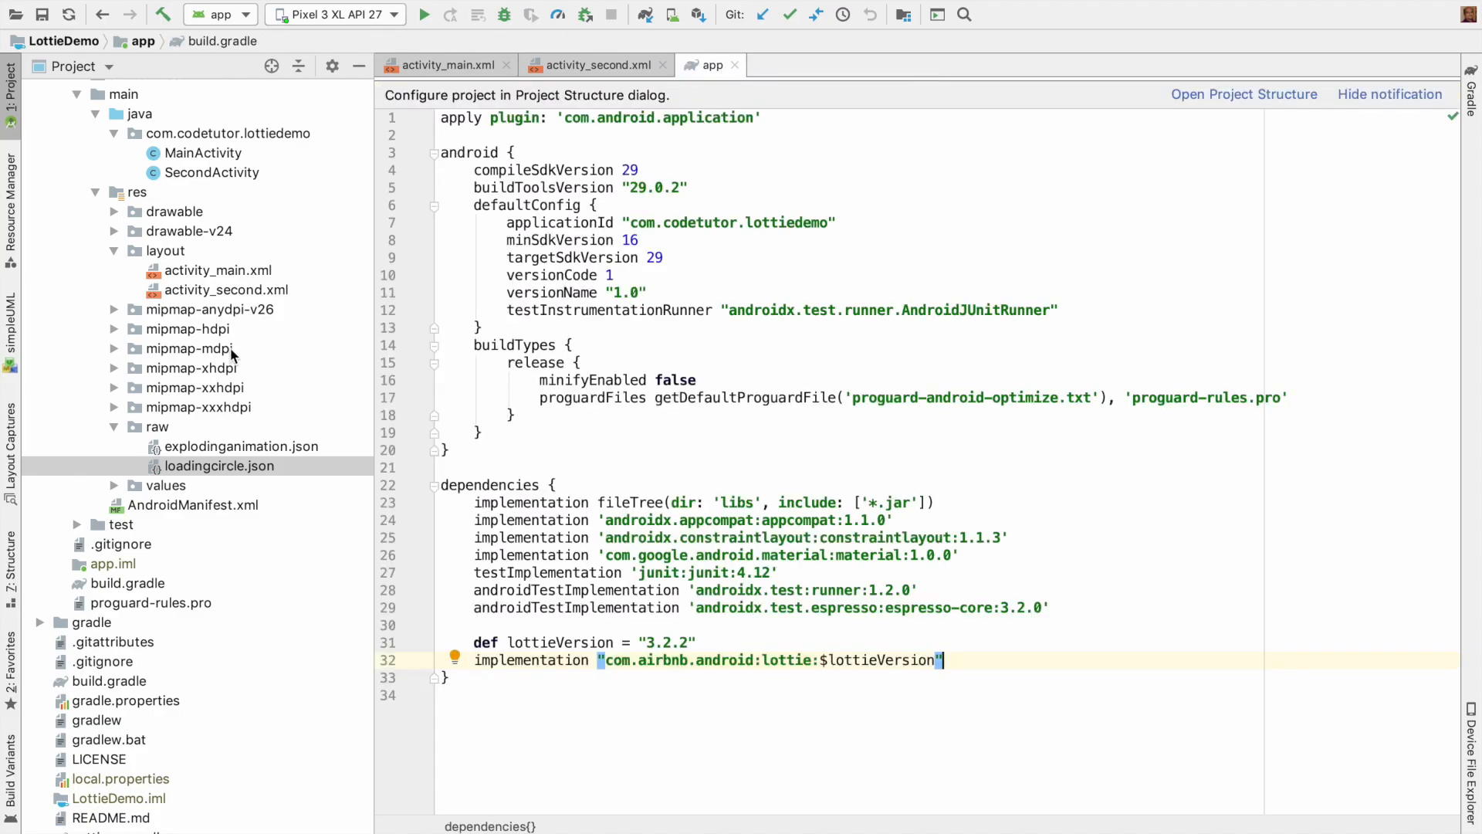
pyautogui.click(443, 64)
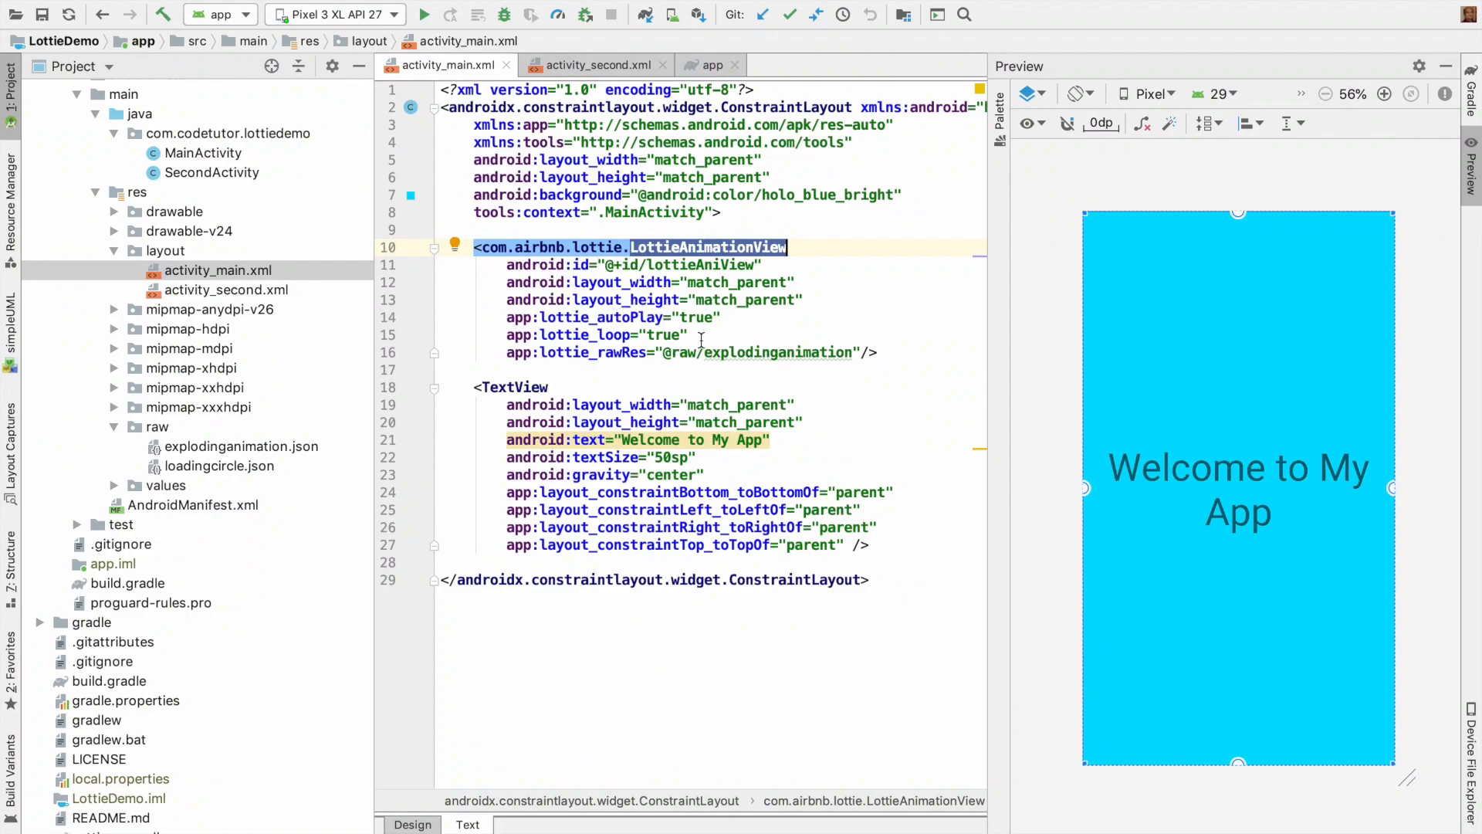
pyautogui.doubleClick(600, 316)
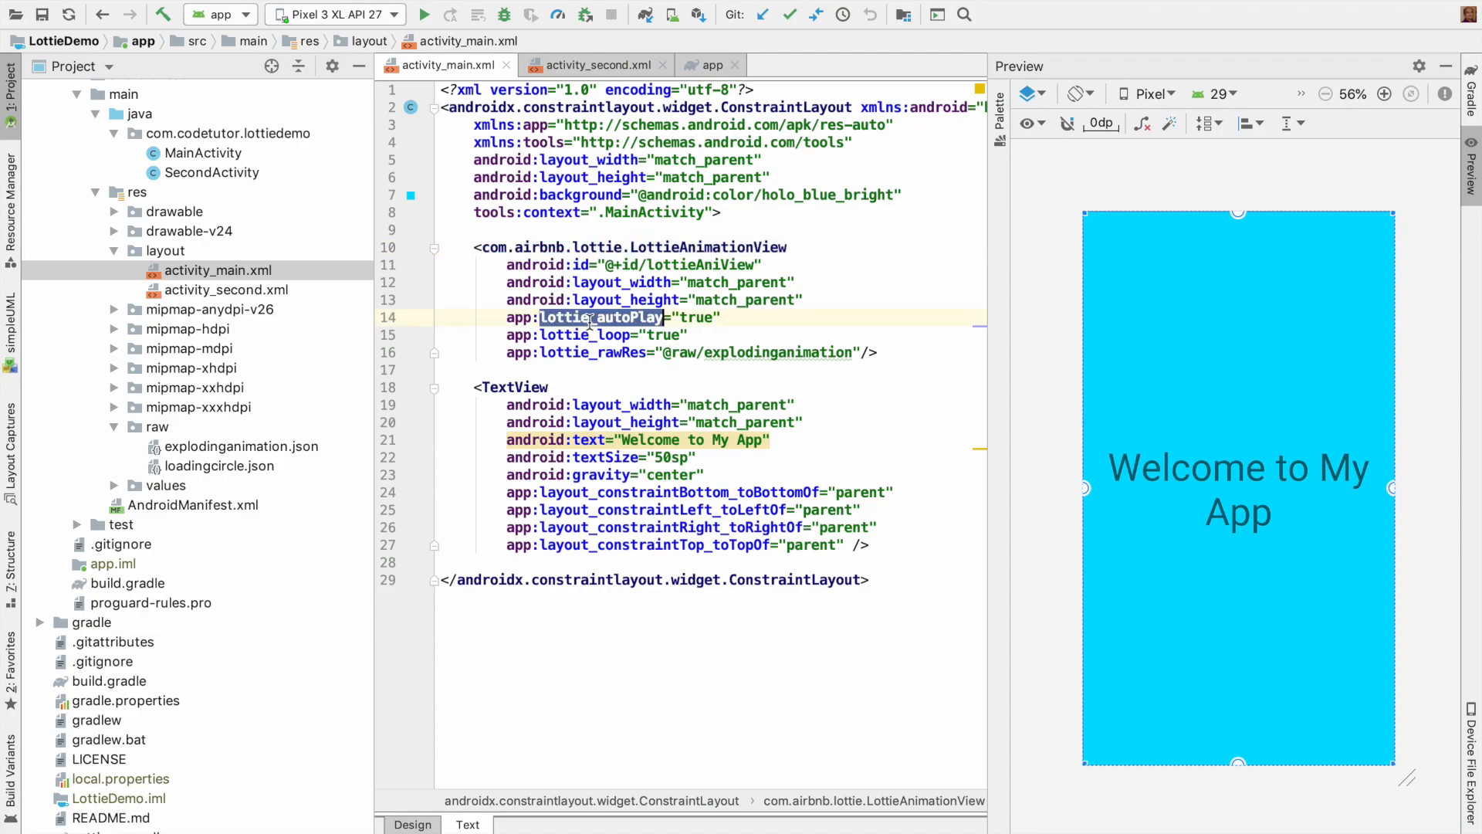
pyautogui.moveTo(775, 352)
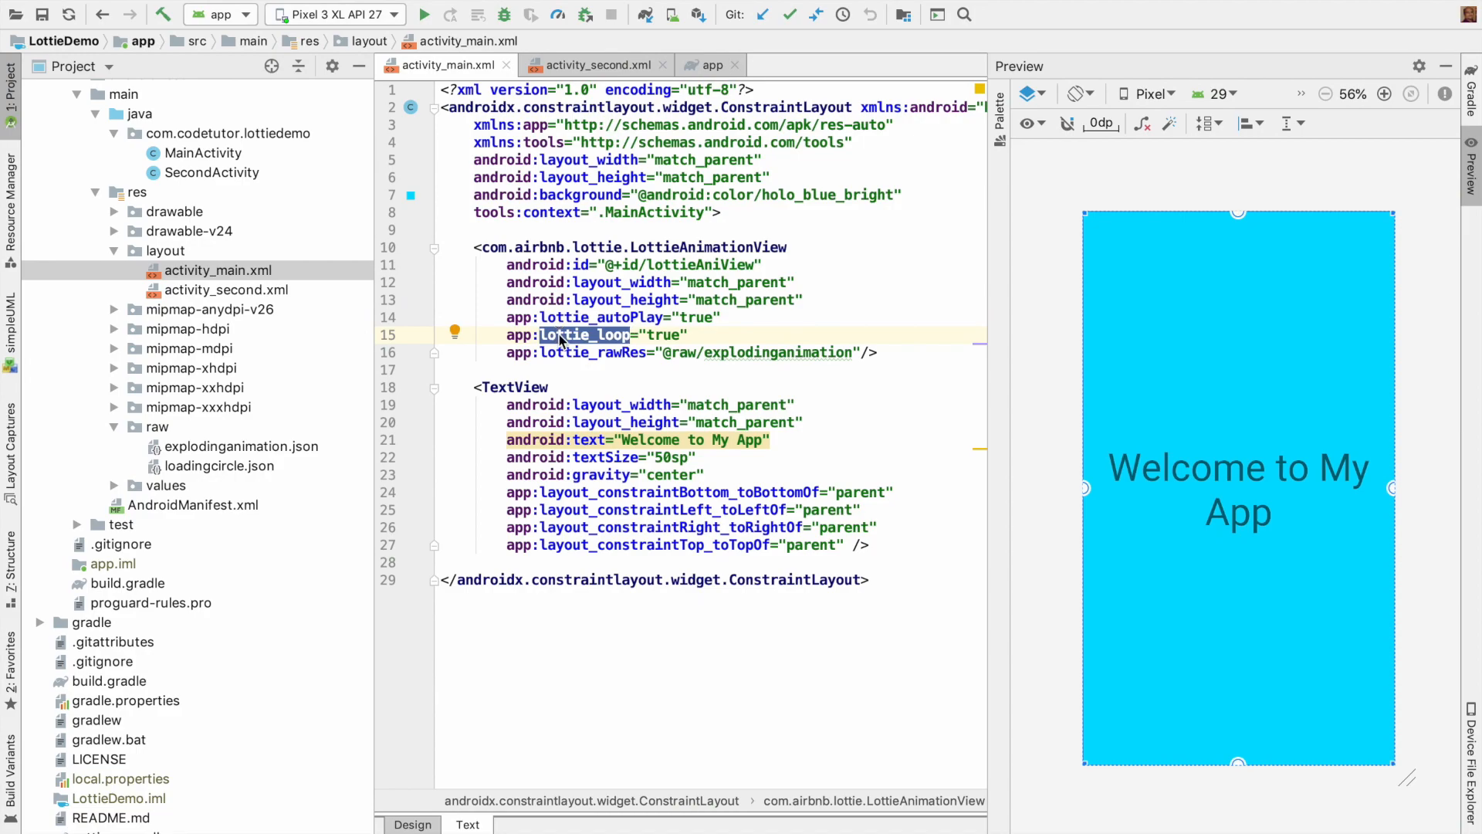
pyautogui.doubleClick(661, 334)
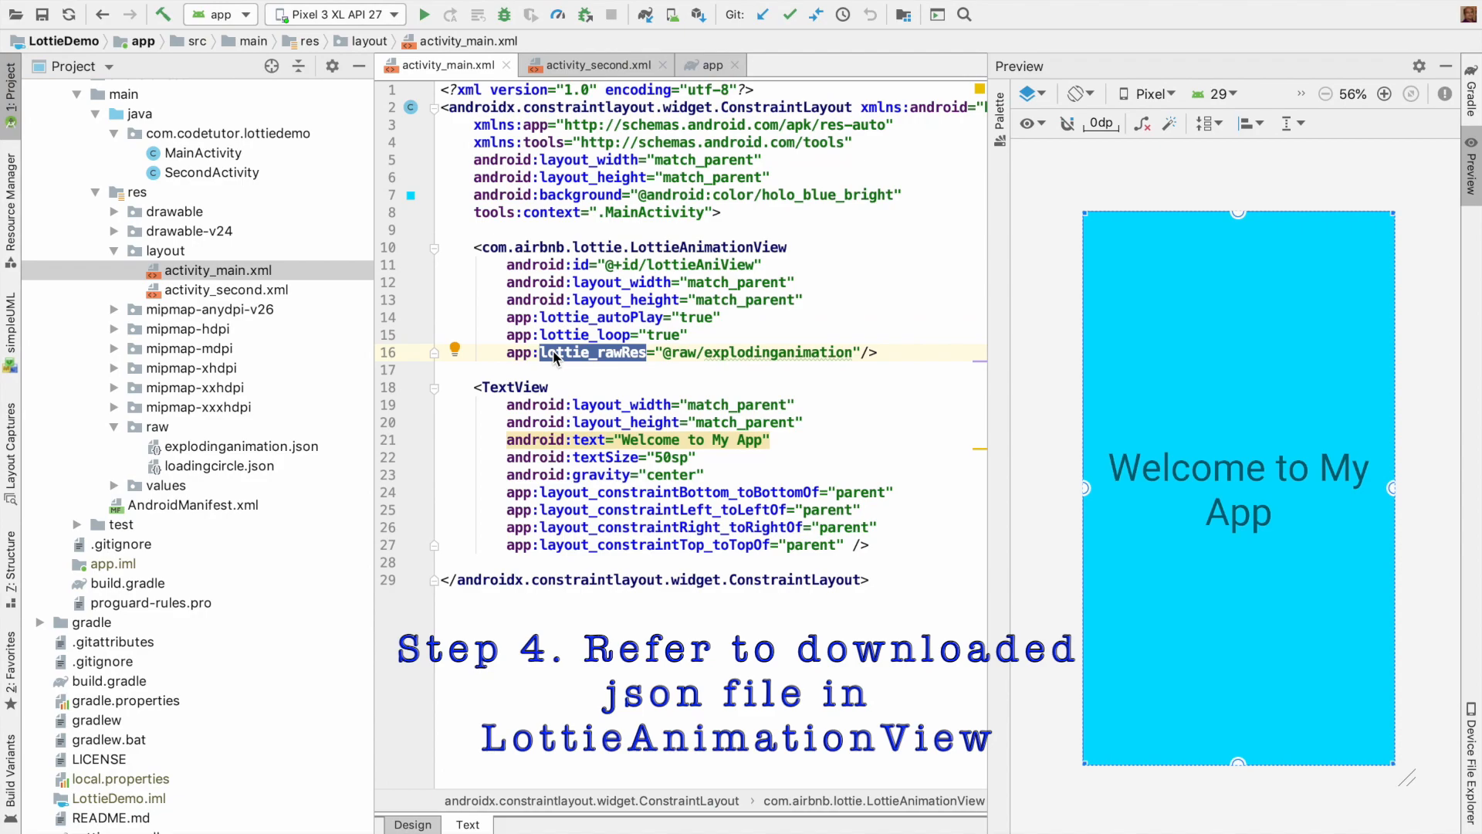
pyautogui.moveTo(795, 364)
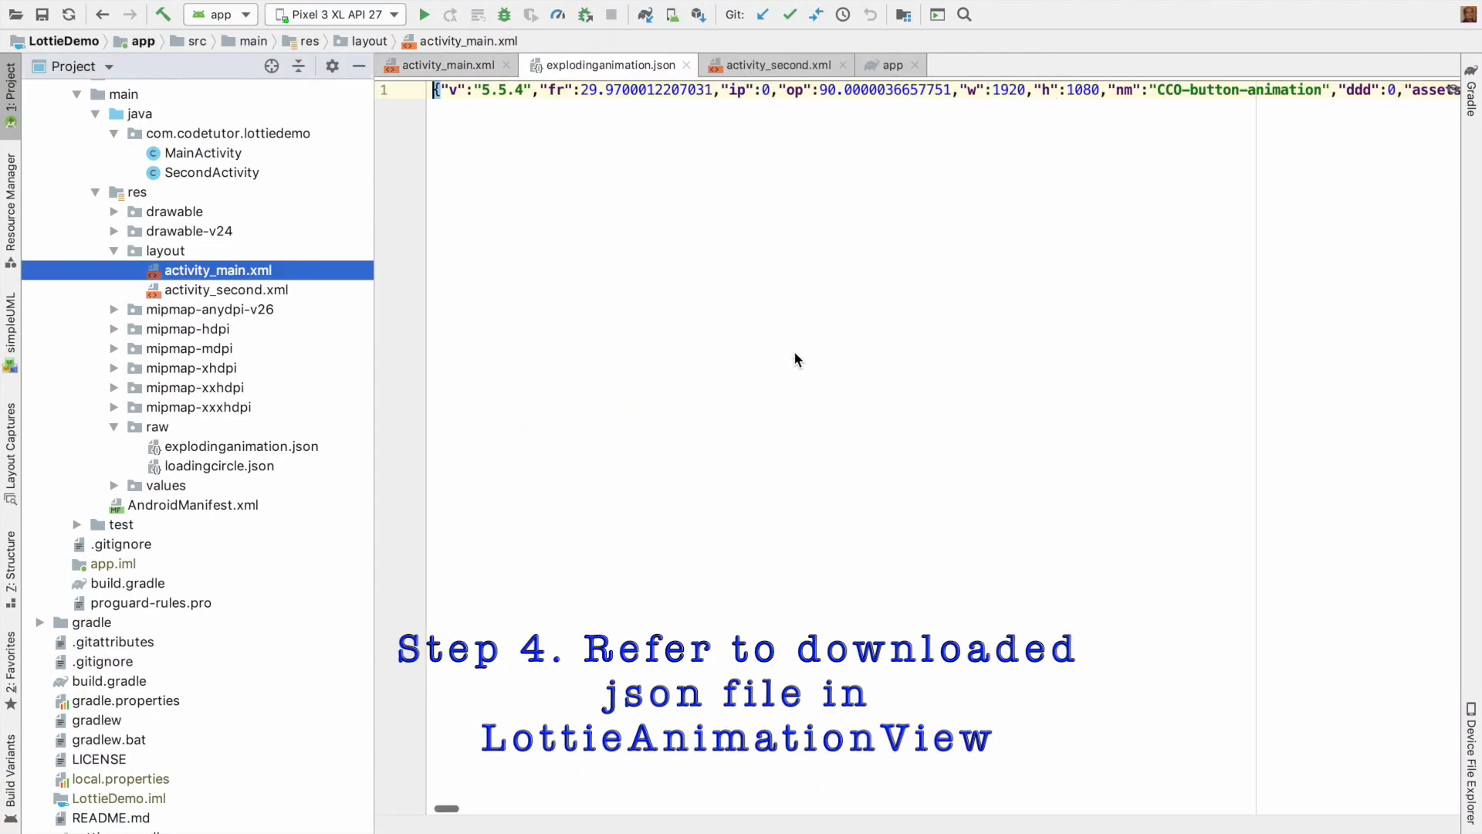
pyautogui.click(156, 426)
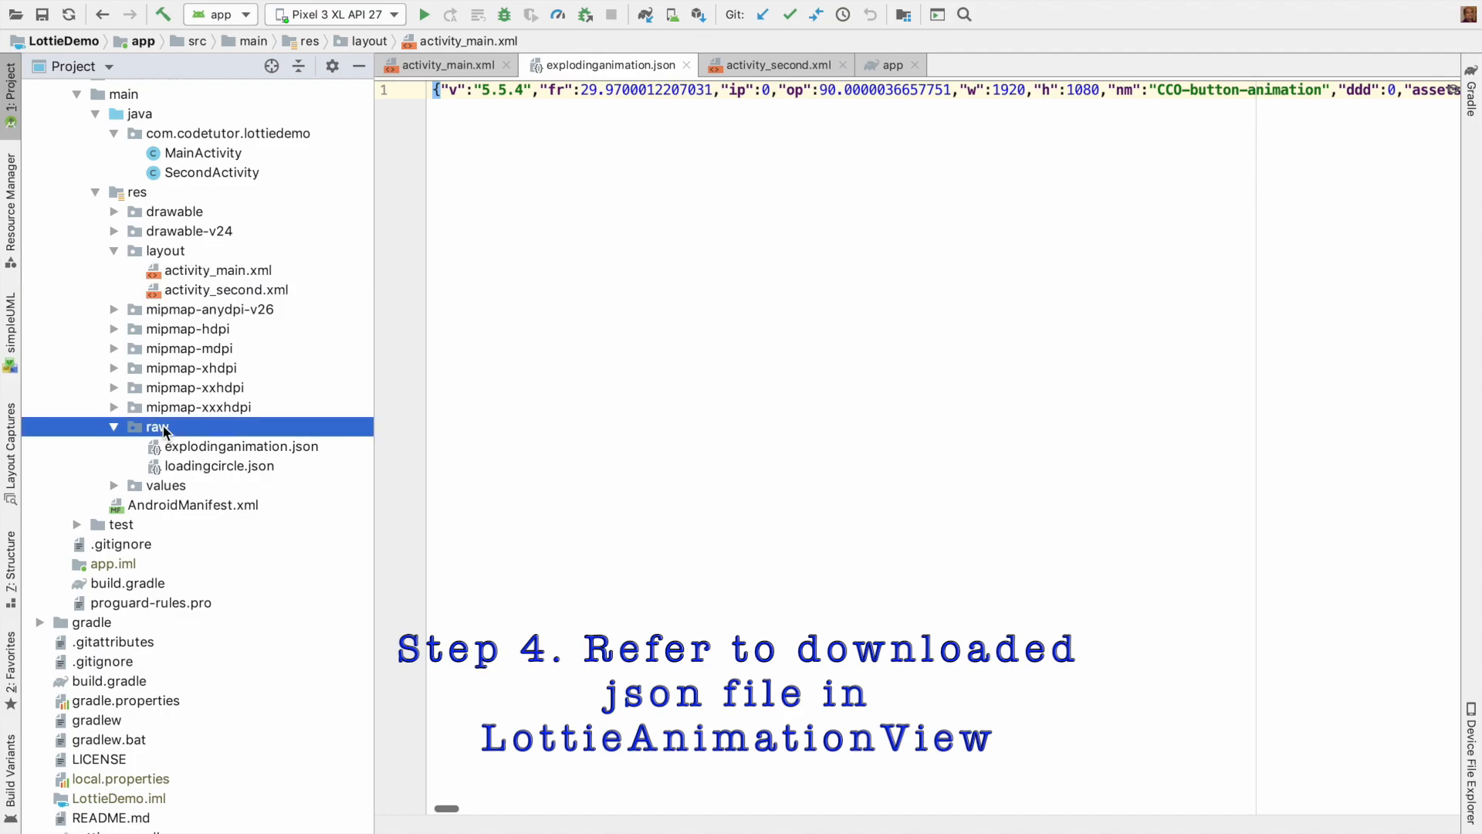
pyautogui.click(445, 64)
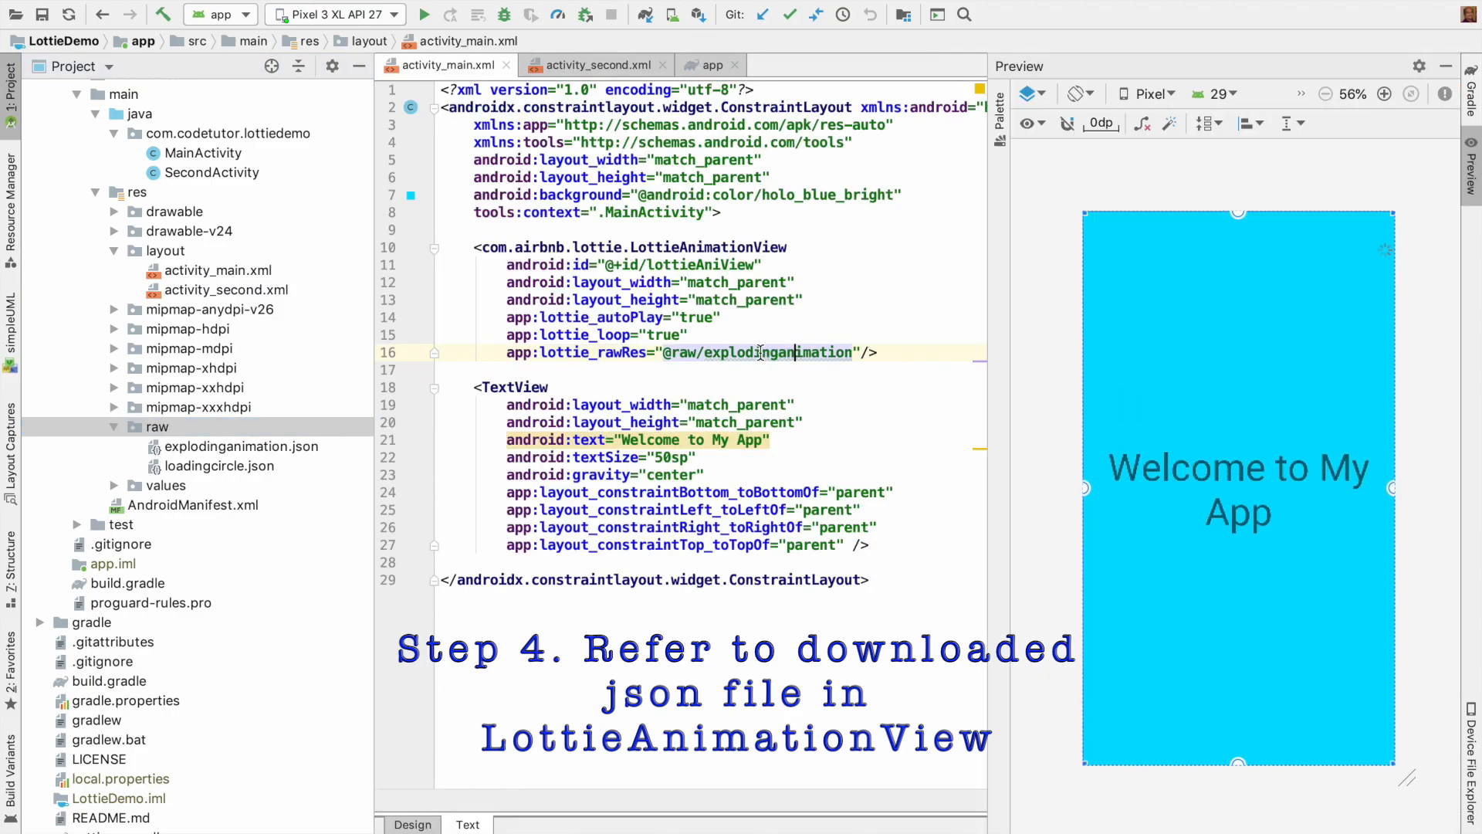
pyautogui.doubleClick(775, 353)
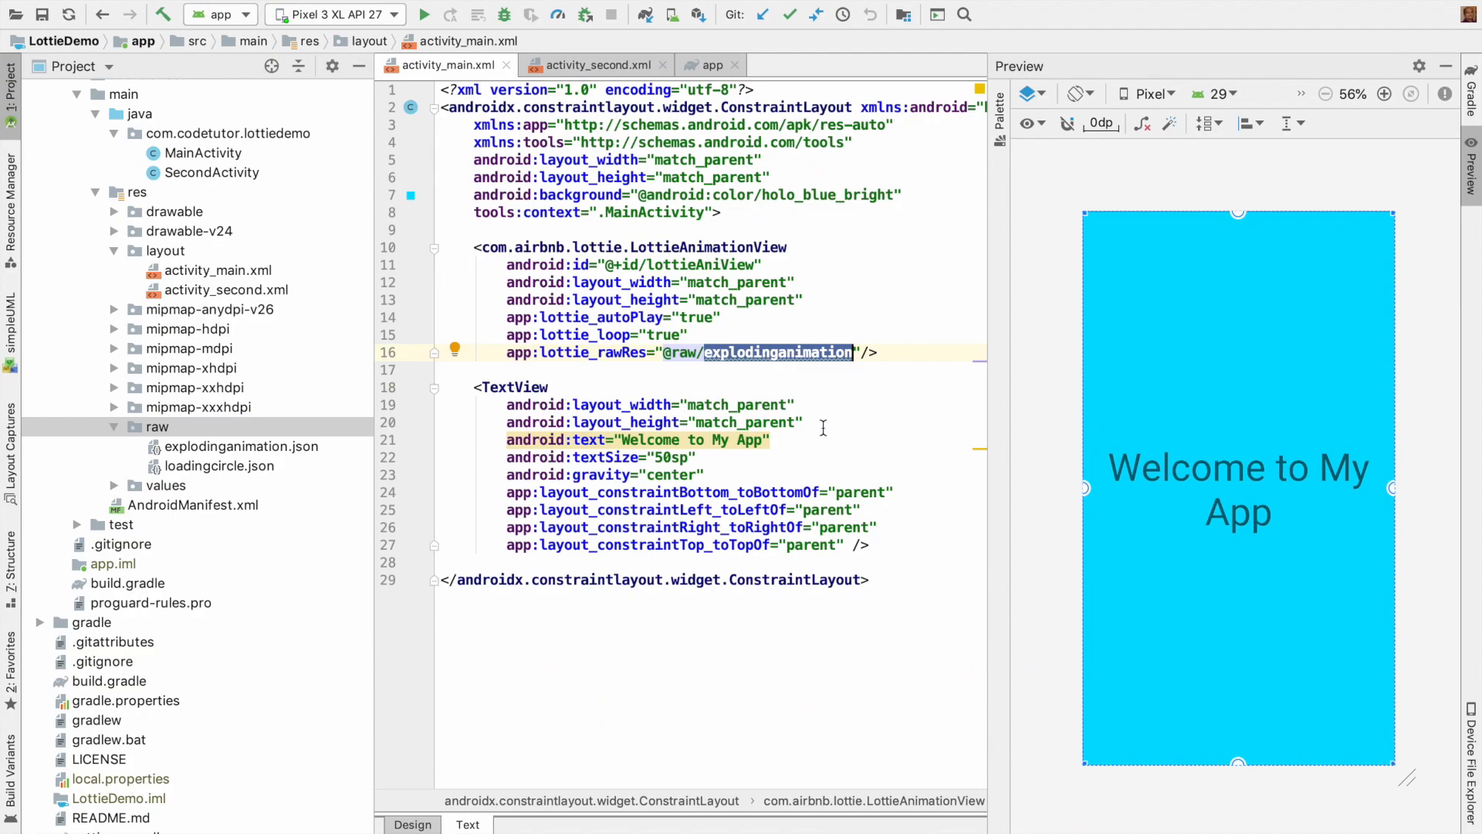
pyautogui.click(594, 64)
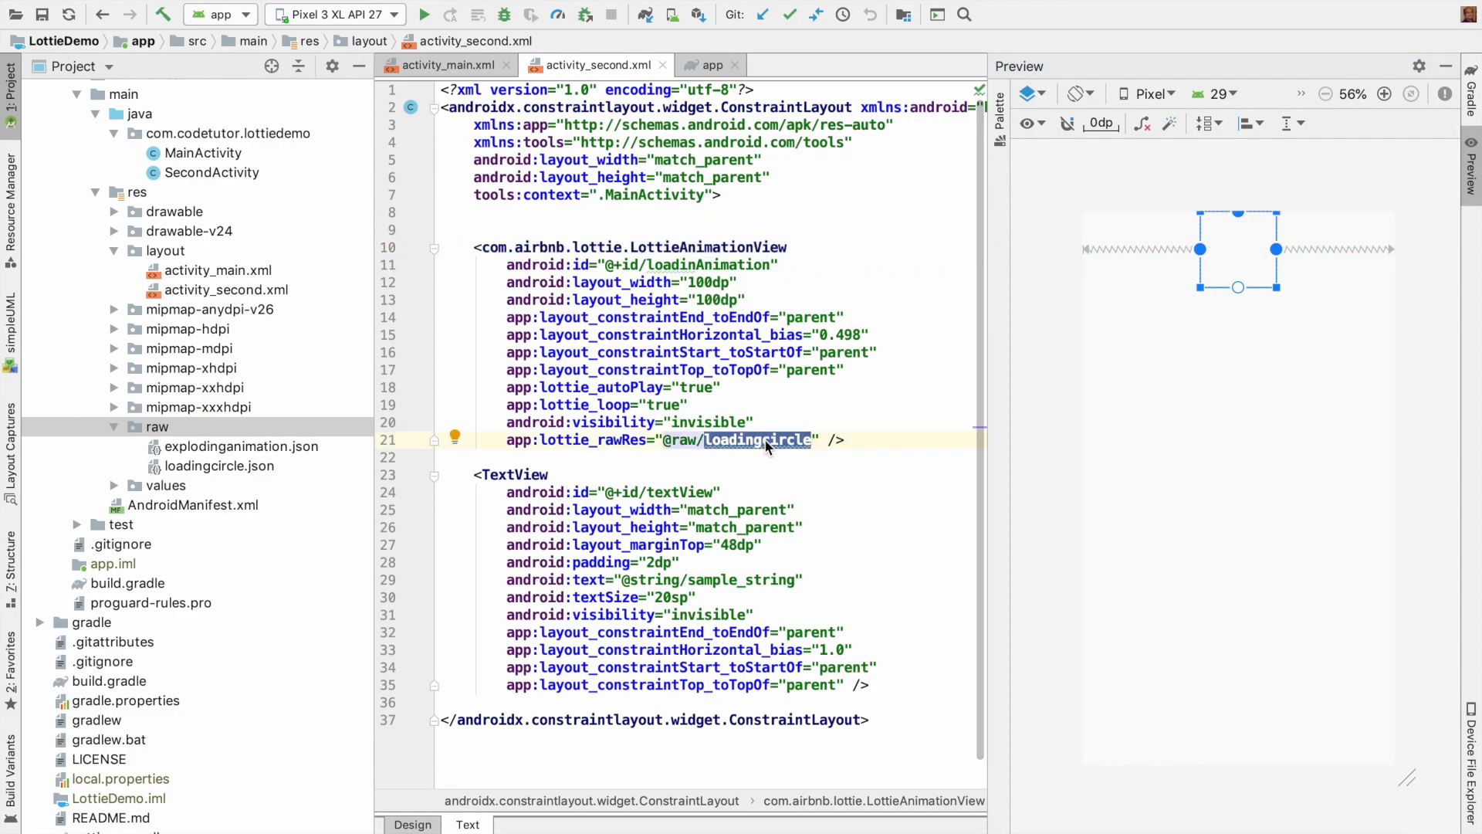
# - Point out loadingcircle.json in res/raw, then open MainActivity.java
pyautogui.click(220, 465)
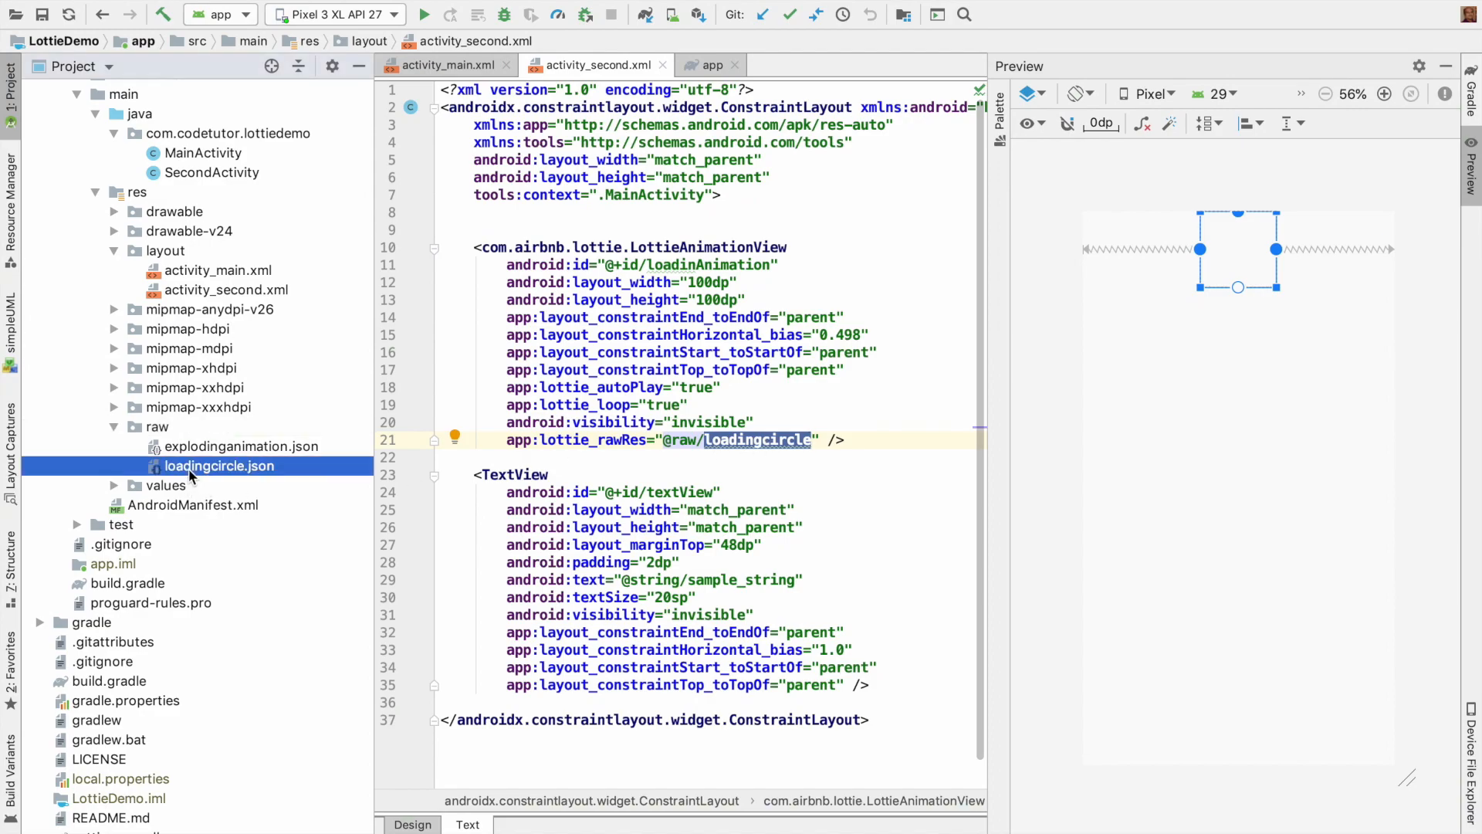
pyautogui.click(219, 465)
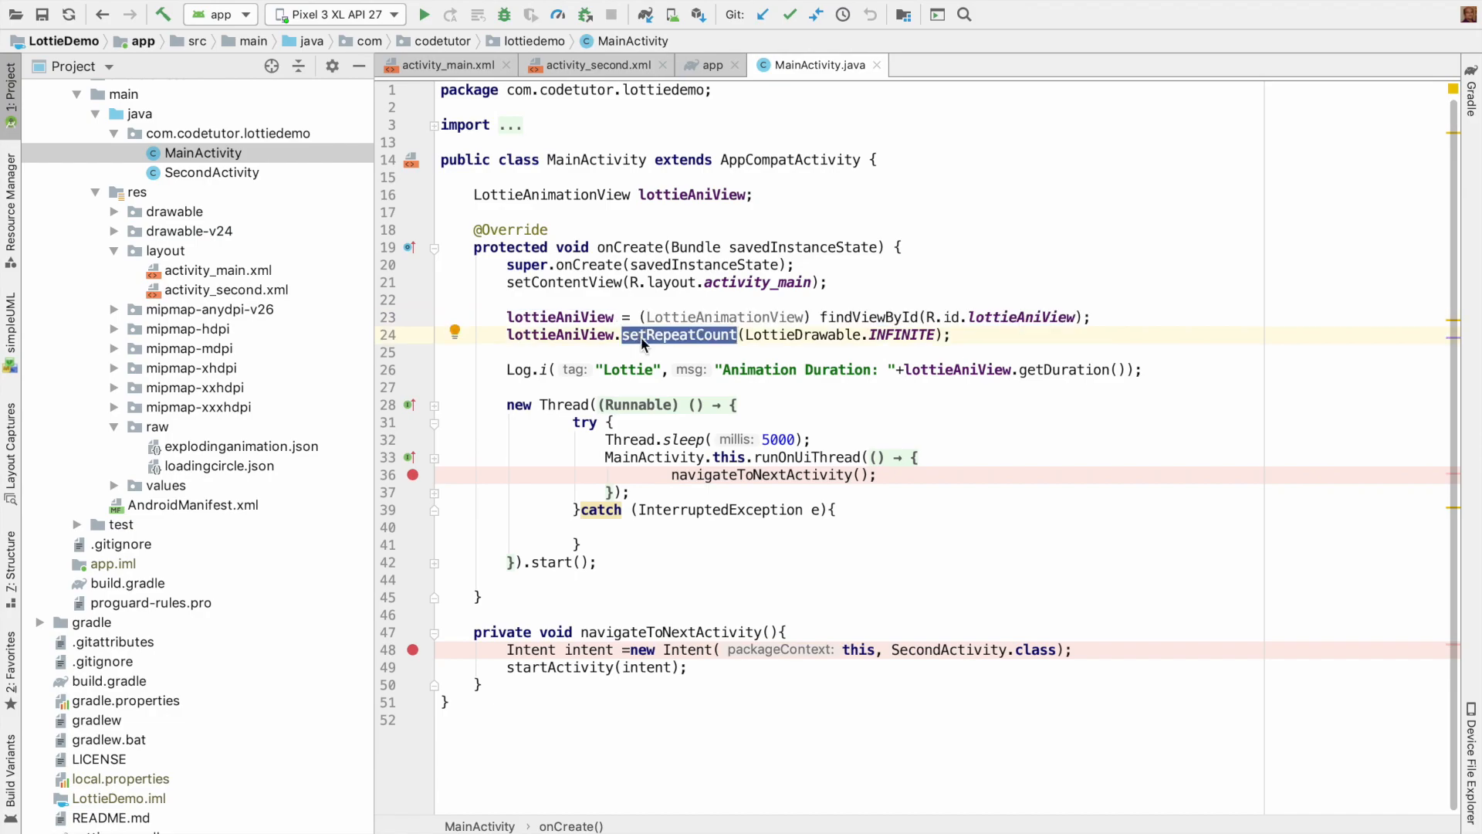
# - Check the setRepeatCount and LottieDrawable repeat call, then start a new lottieAniView. line in MainActivity
pyautogui.doubleClick(559, 334)
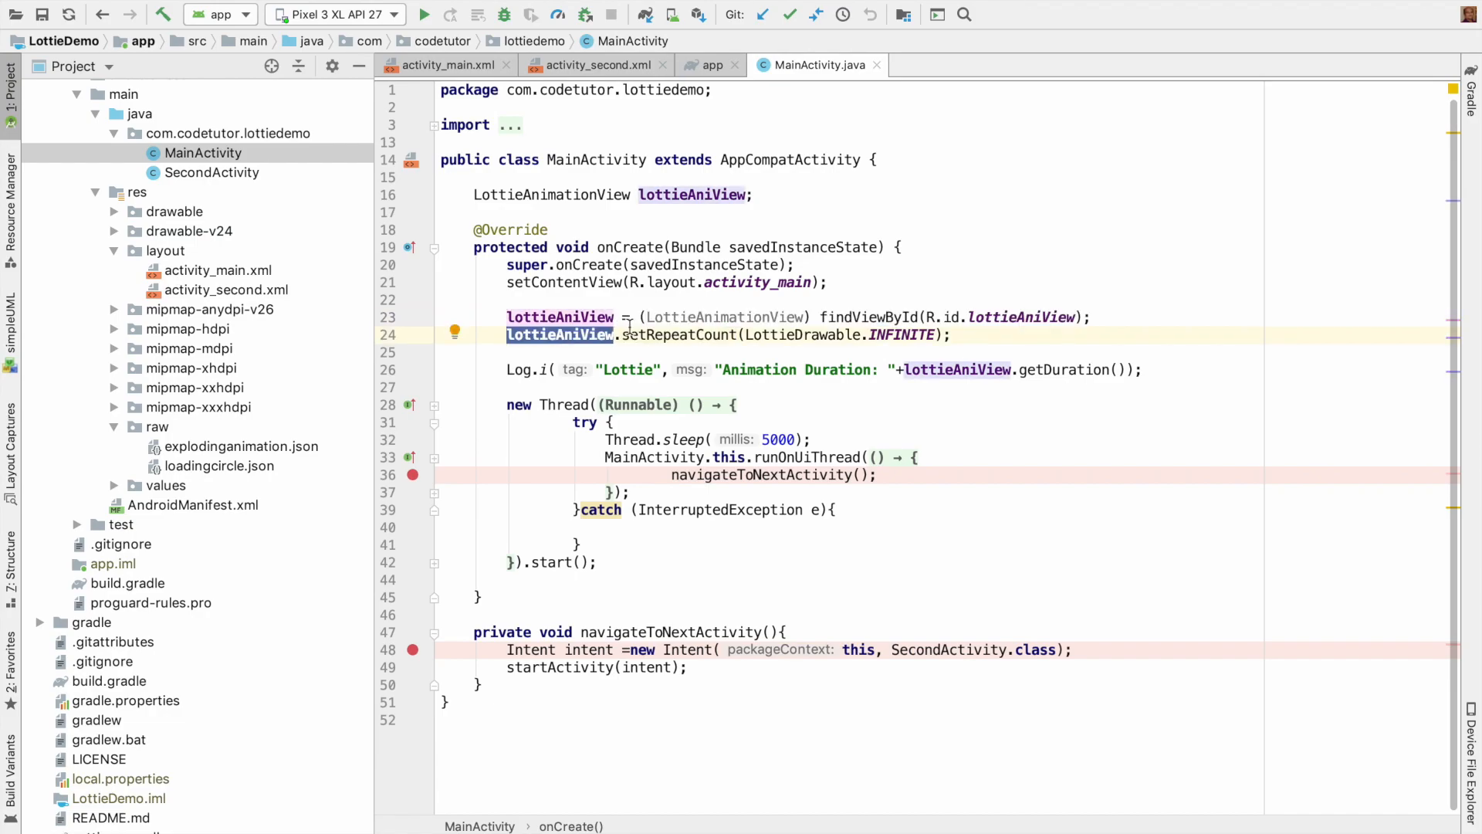
pyautogui.doubleClick(802, 335)
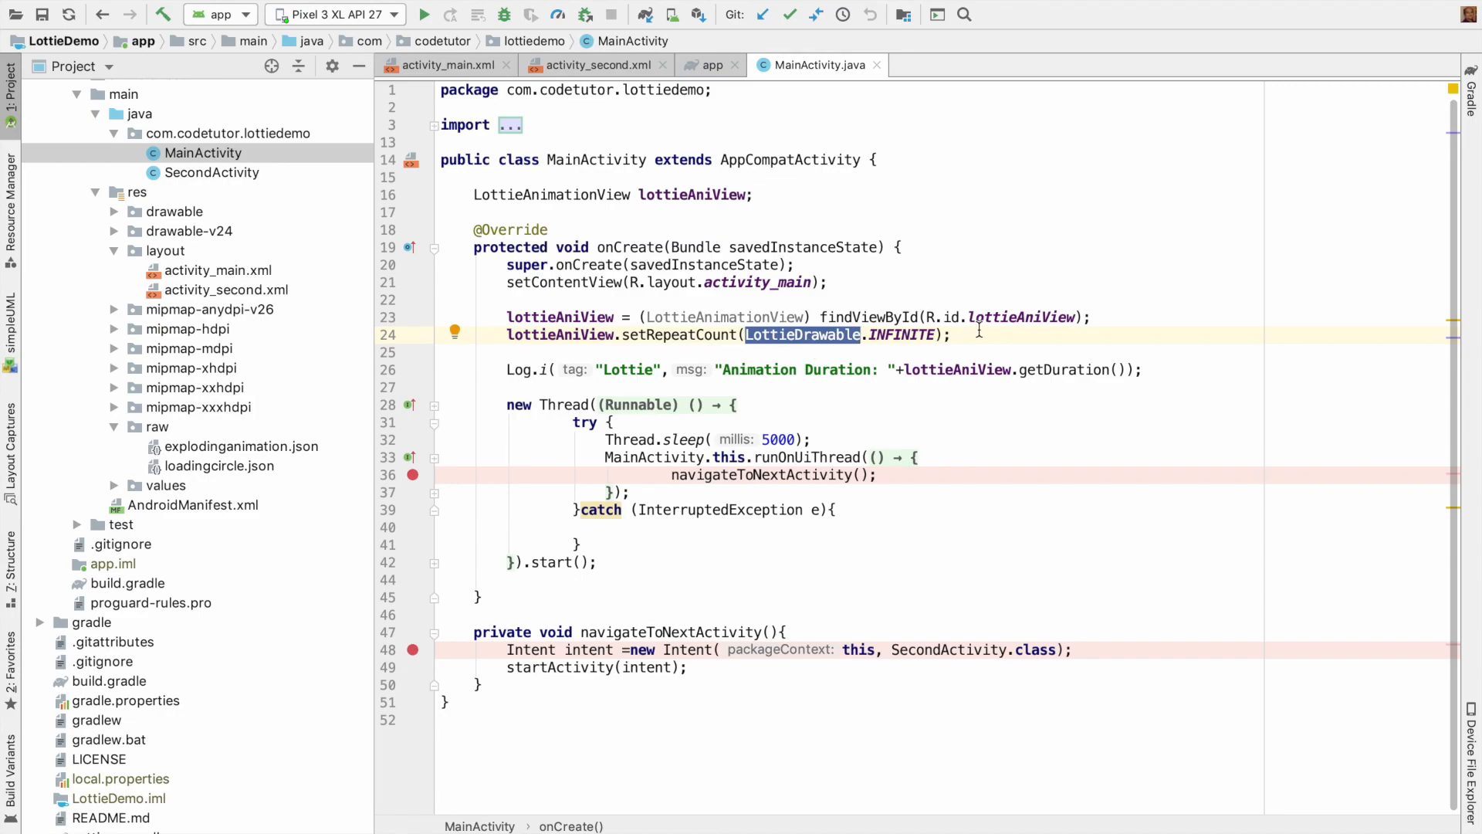
pyautogui.write('lottieAniView.')
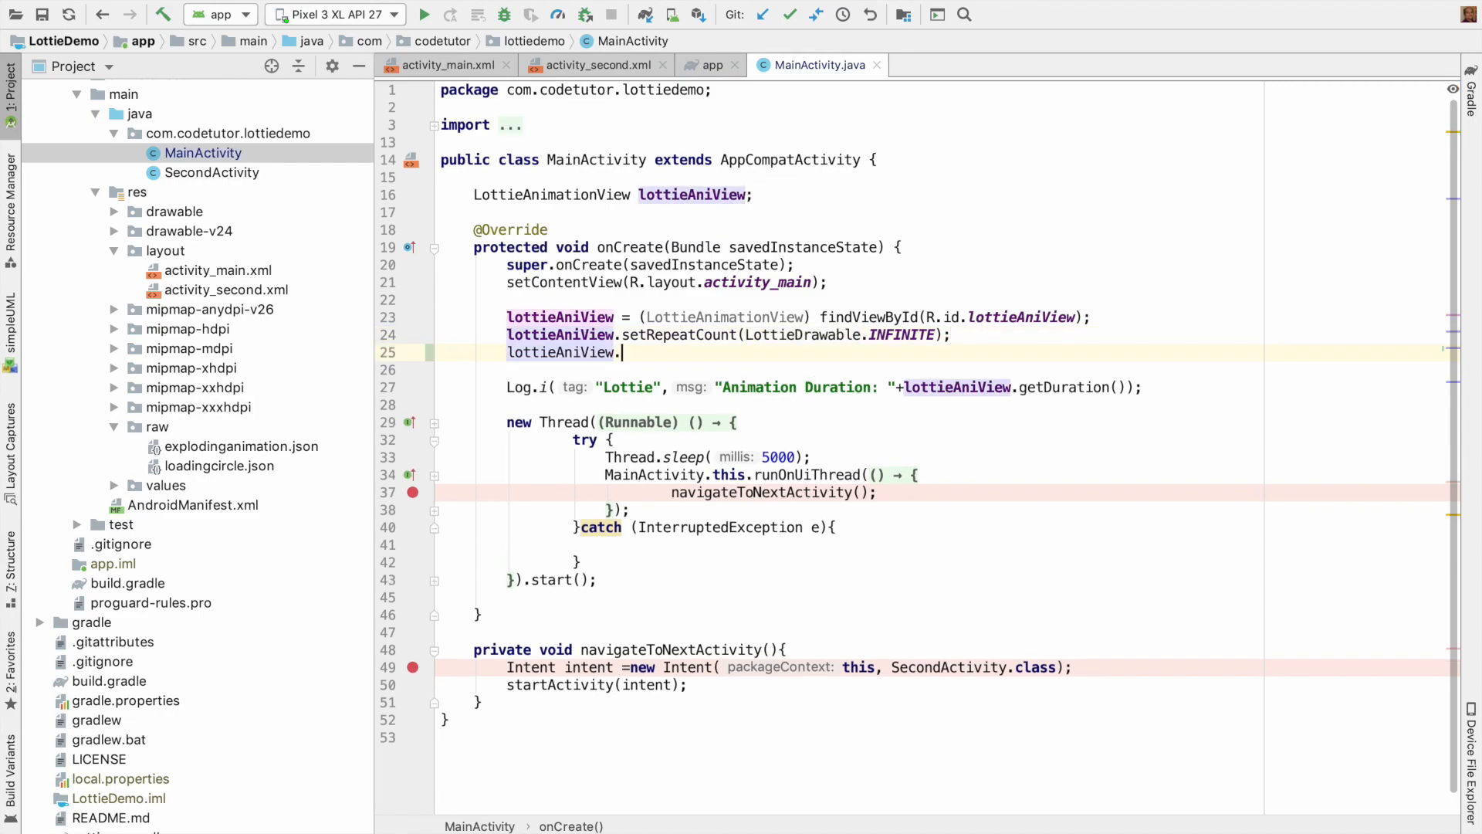
pyautogui.write('.')
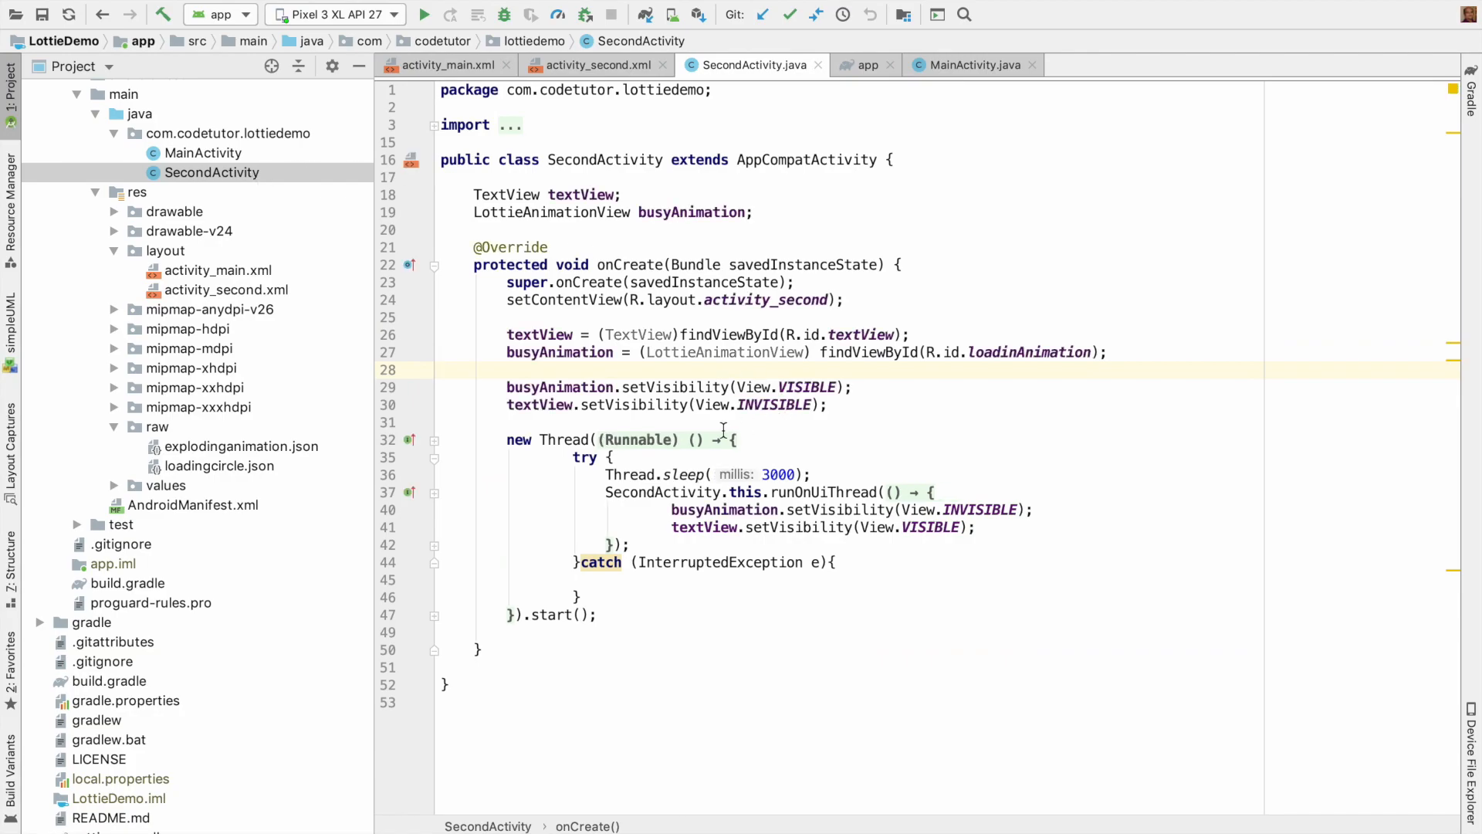
pyautogui.doubleClick(806, 387)
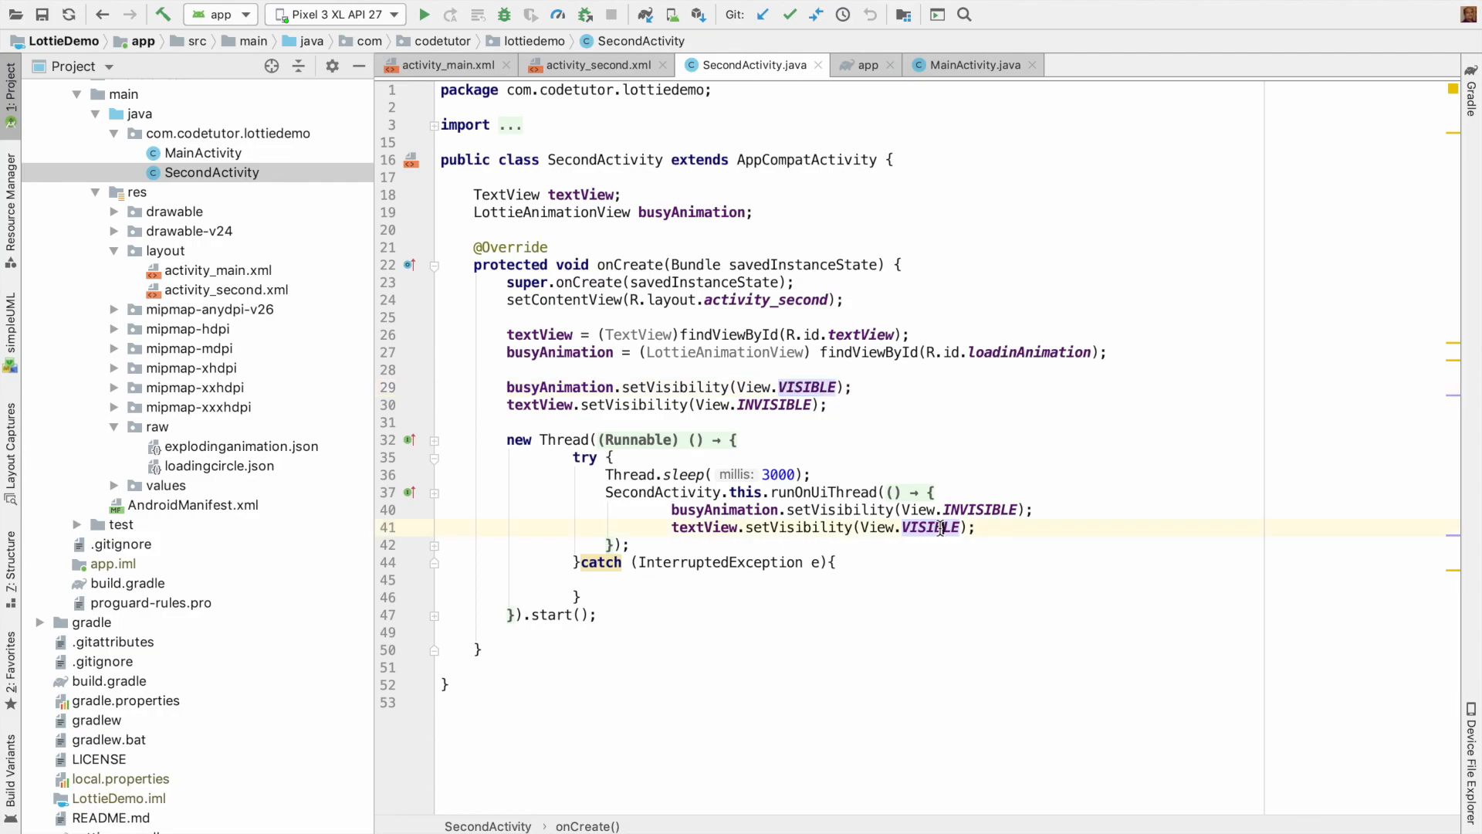
pyautogui.doubleClick(930, 527)
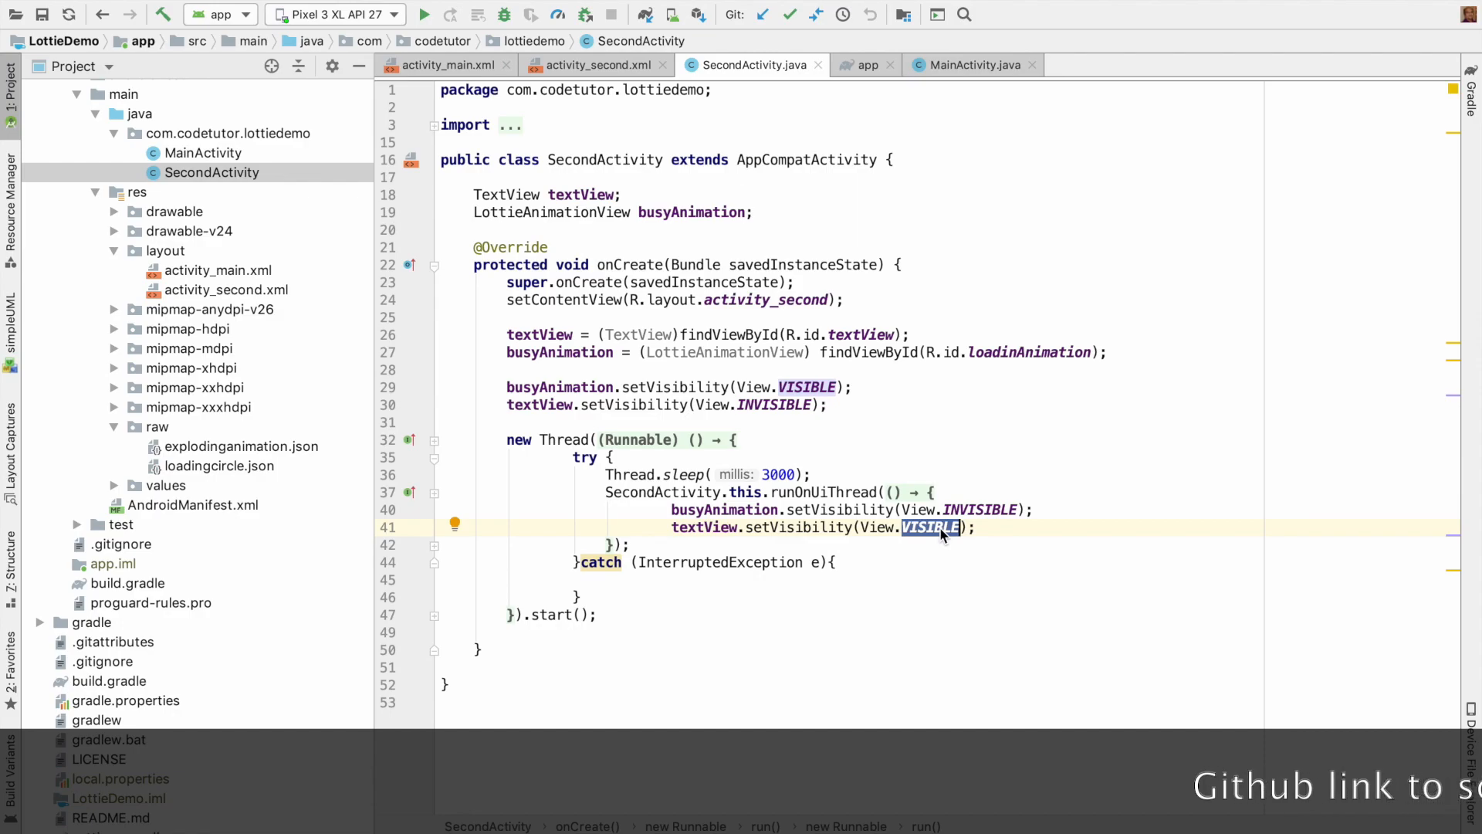
pyautogui.click(423, 14)
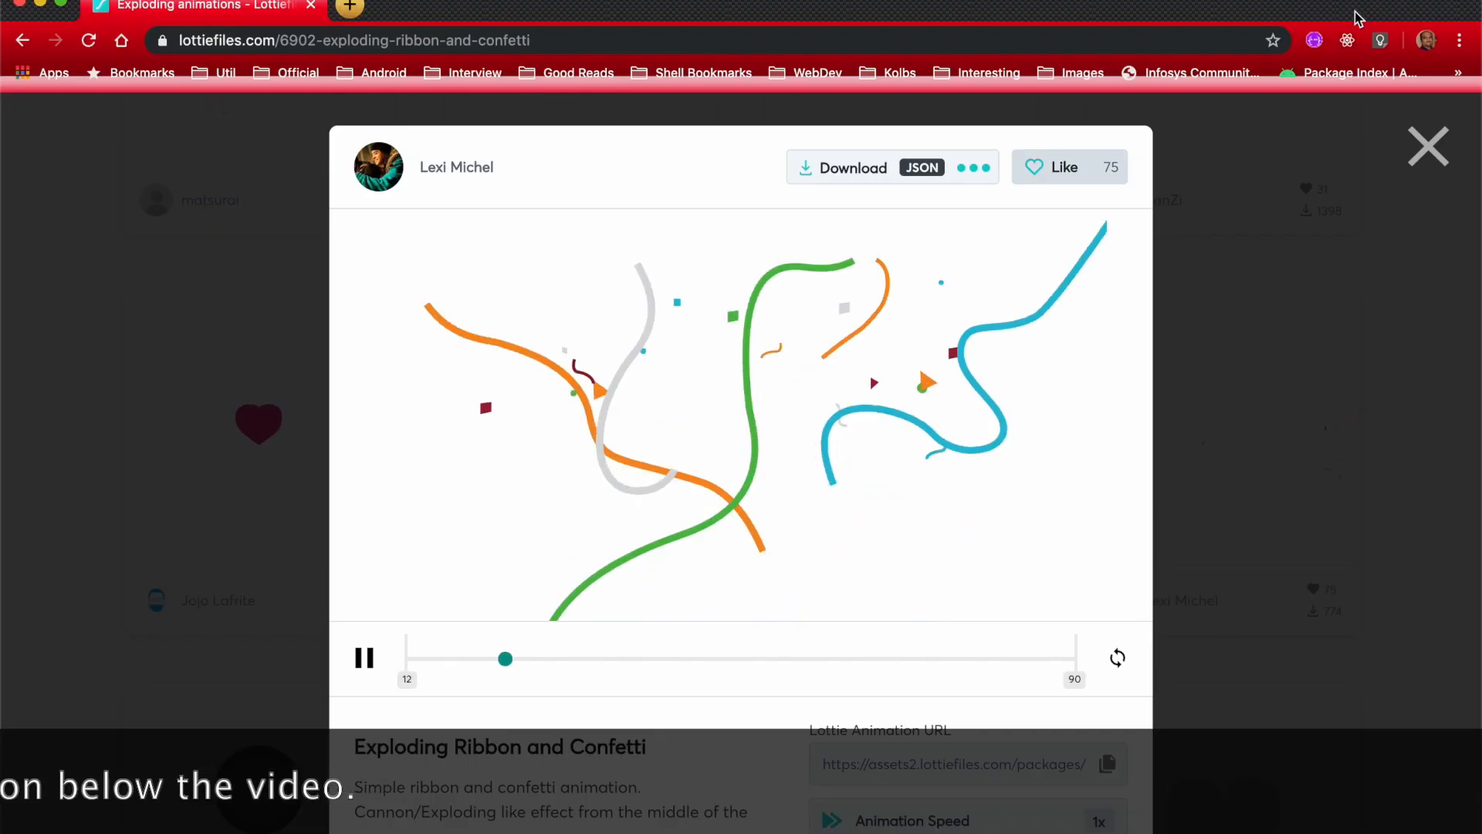
# - Close the confetti preview and go to page 2 of the 'Exploding' LottieFiles results
pyautogui.click(1428, 147)
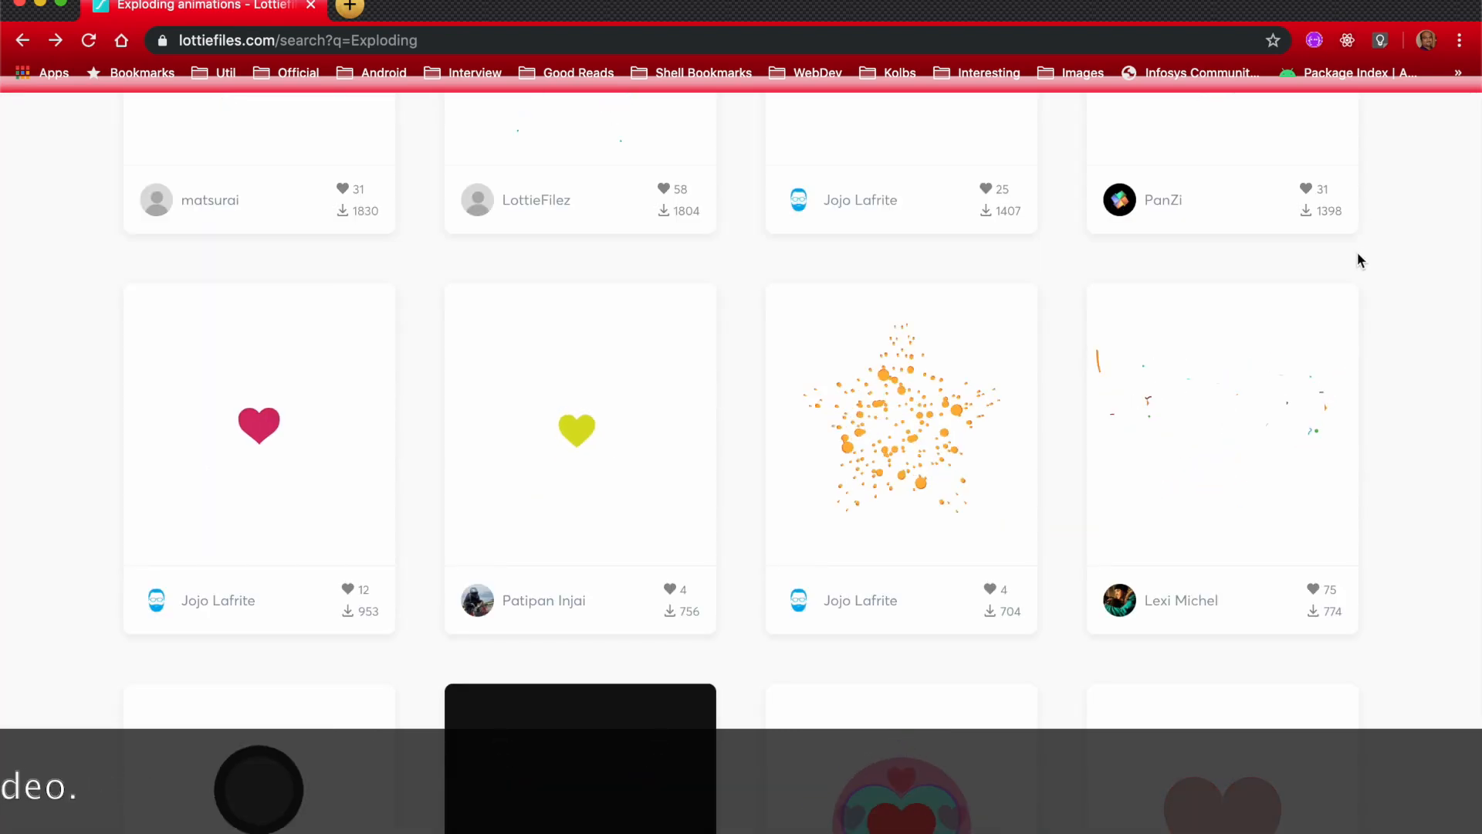
pyautogui.scroll(-3)
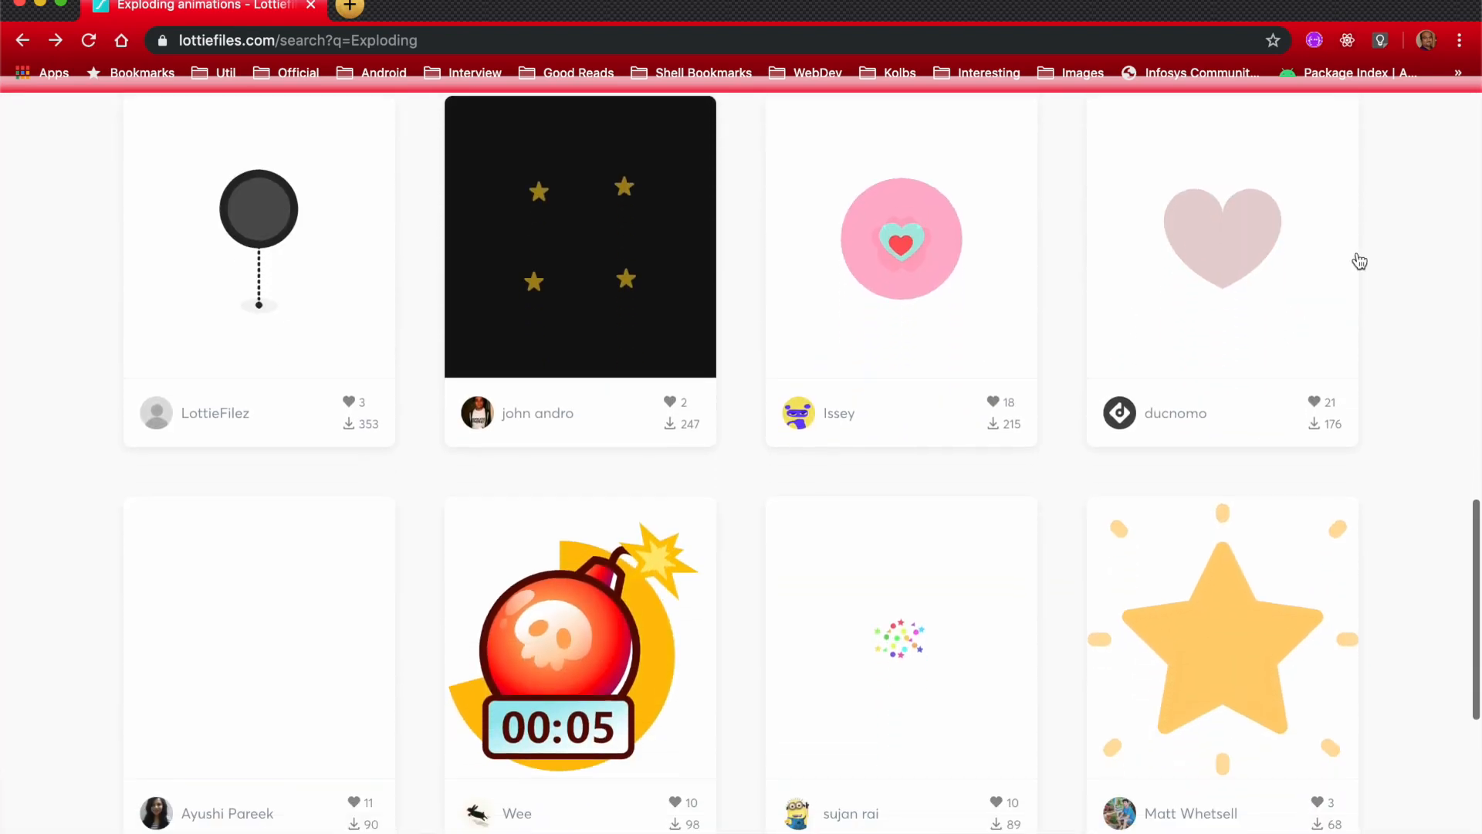
pyautogui.scroll(-3)
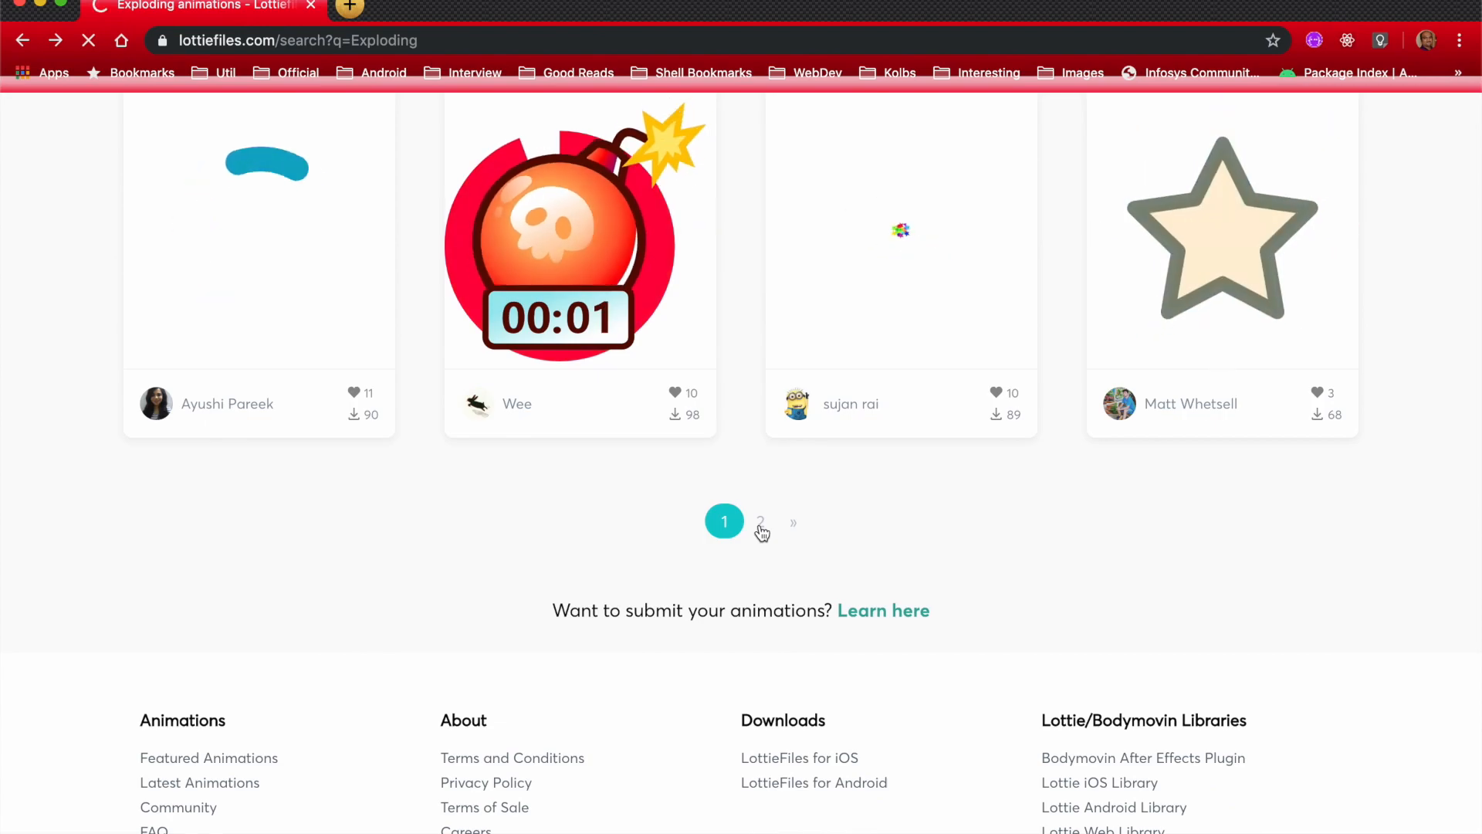
pyautogui.click(759, 521)
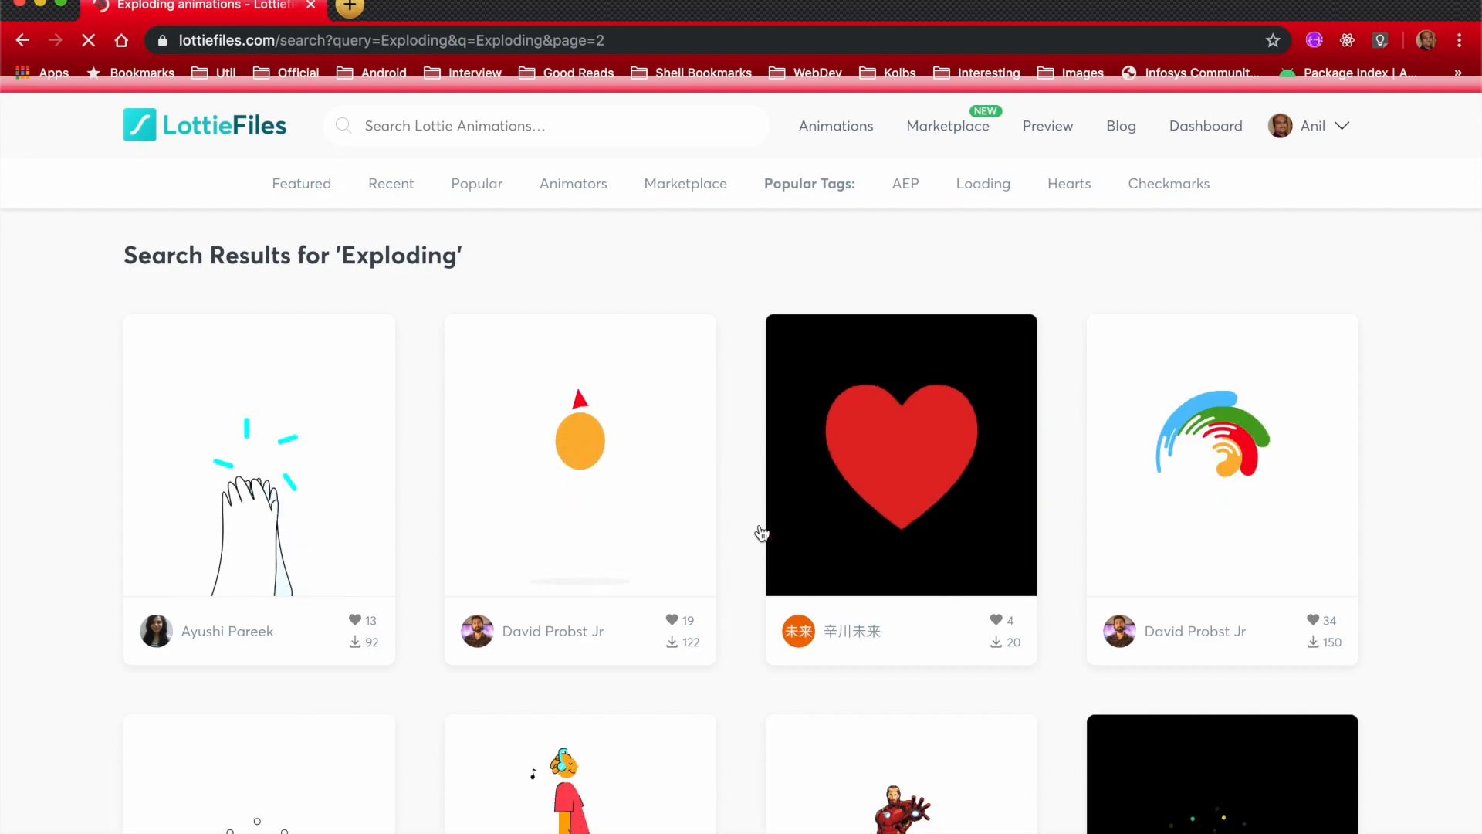
pyautogui.moveTo(1345, 498)
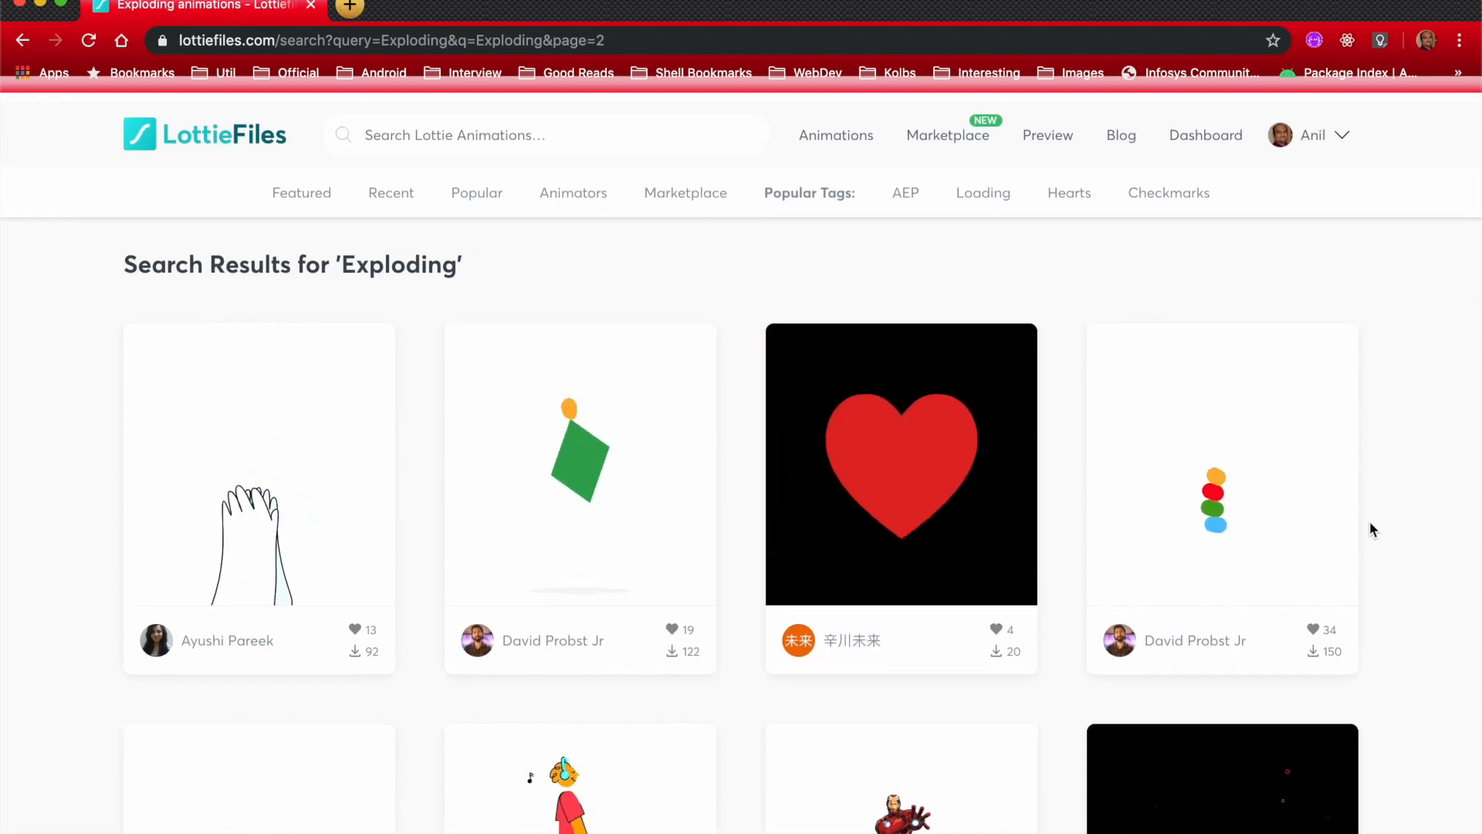
pyautogui.scroll(-3)
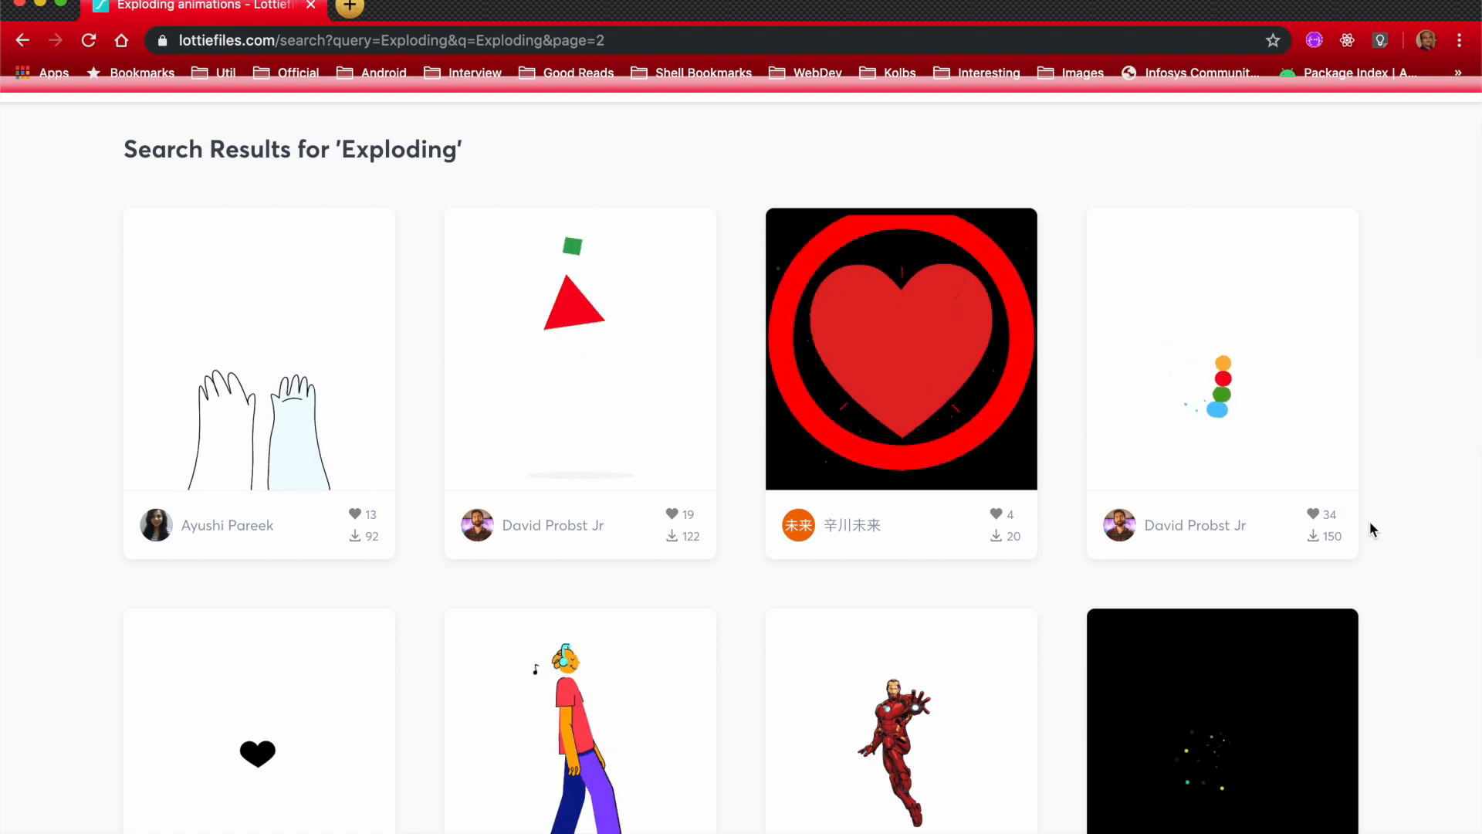